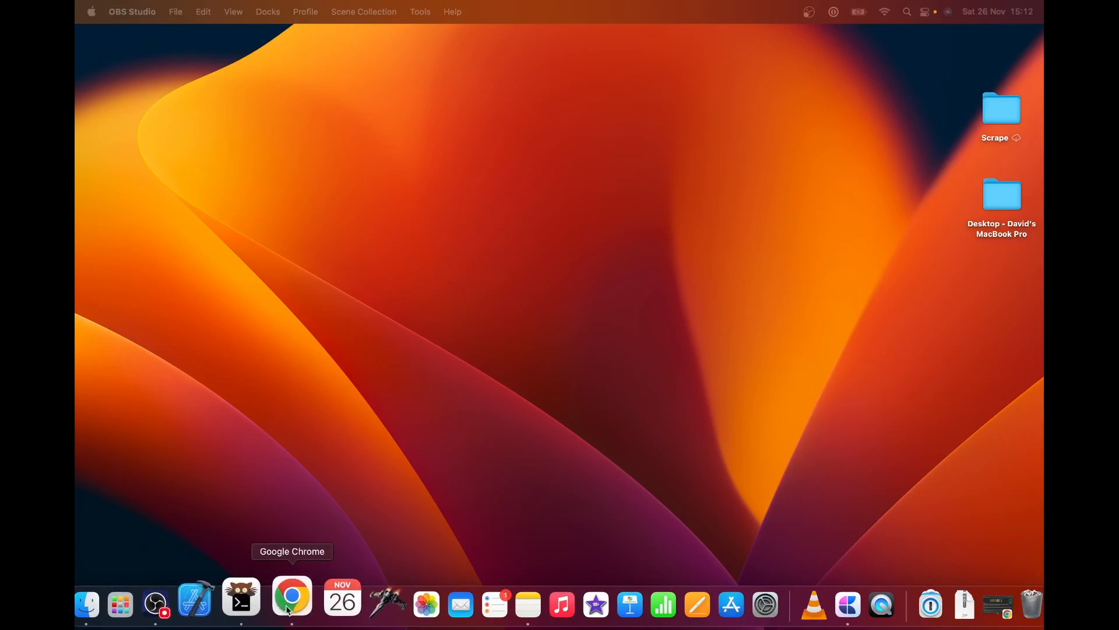
Launch Google Chrome and go to the Hatari website's download page.
{"action": "left_click", "coordinate": [292, 595]}
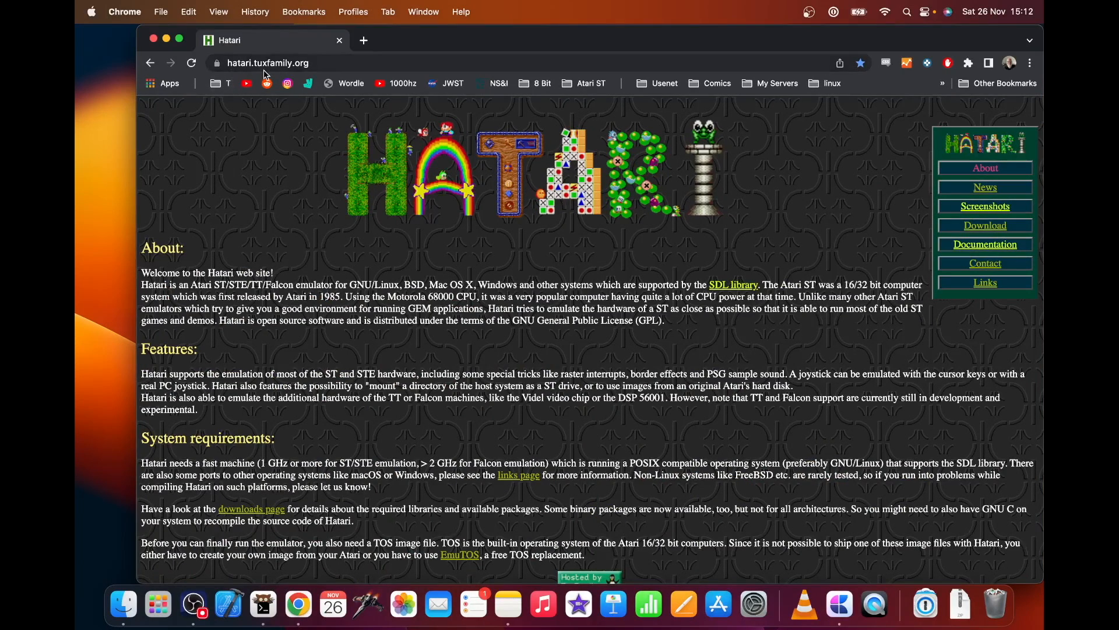
{"action": "mouse_move", "coordinate": [929, 214]}
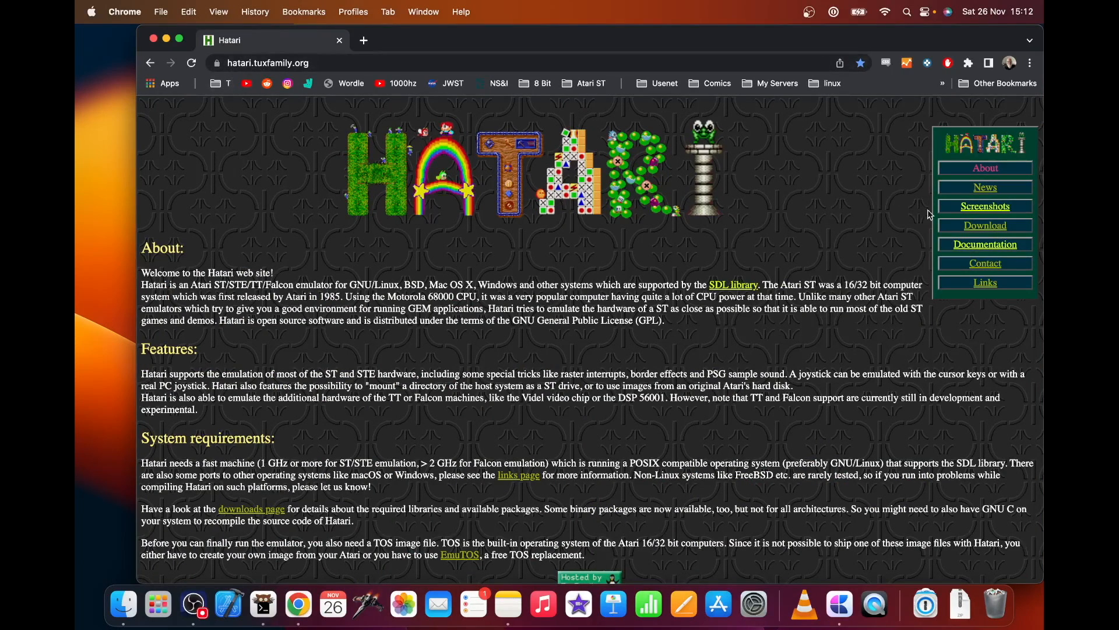
{"action": "left_click", "coordinate": [985, 225]}
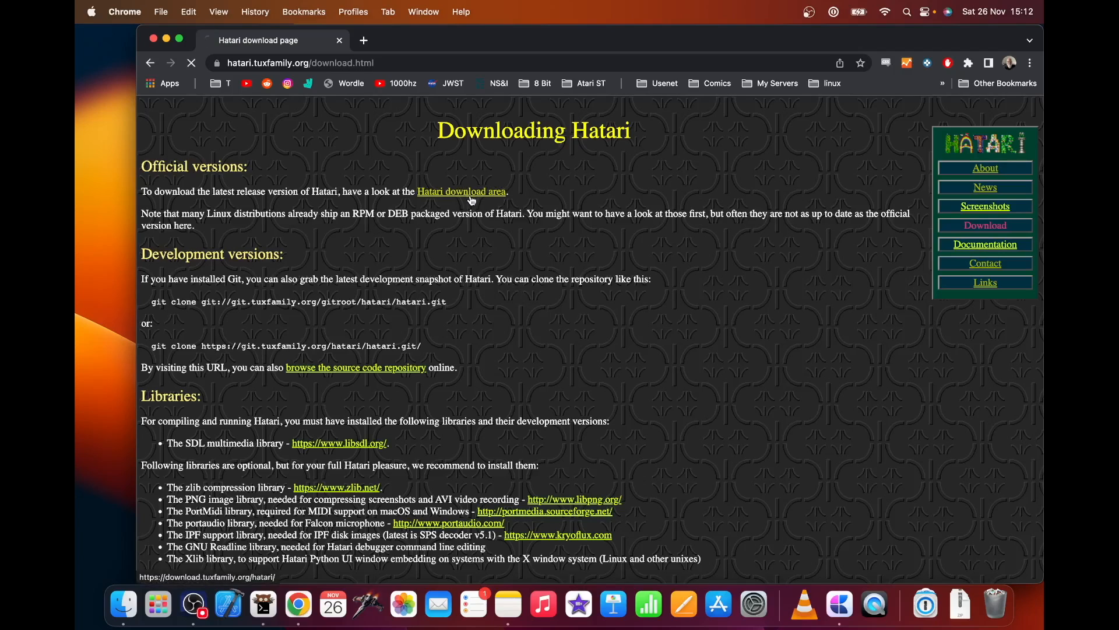
Open the 'Hatari download area' directory listing versions 1.2.0 through 2.4.1.
{"action": "left_click", "coordinate": [461, 191]}
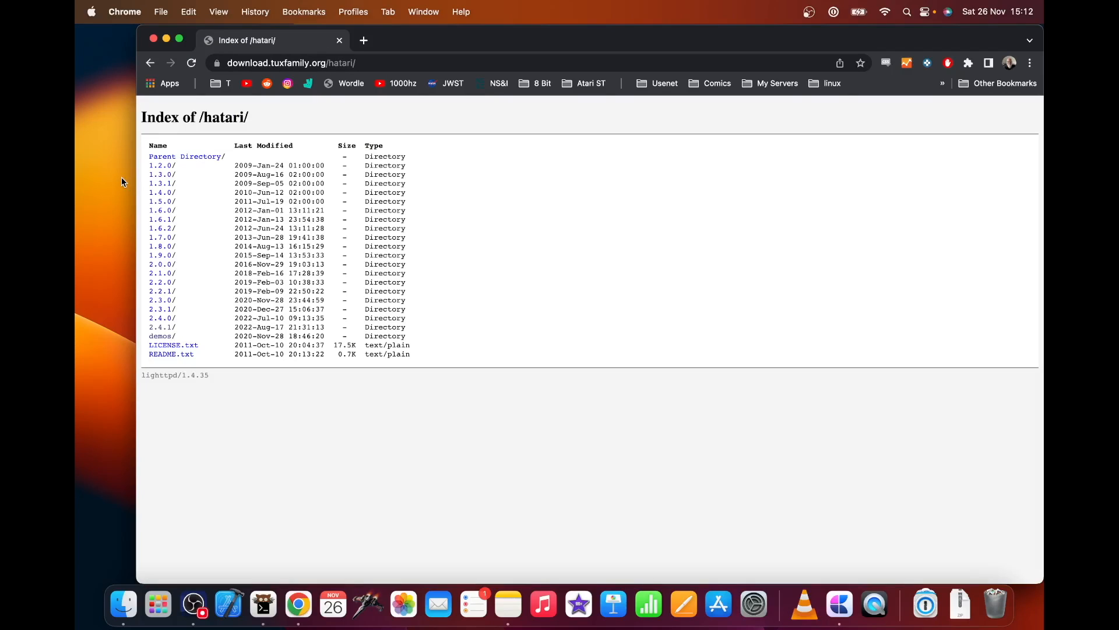
{"action": "mouse_move", "coordinate": [179, 250]}
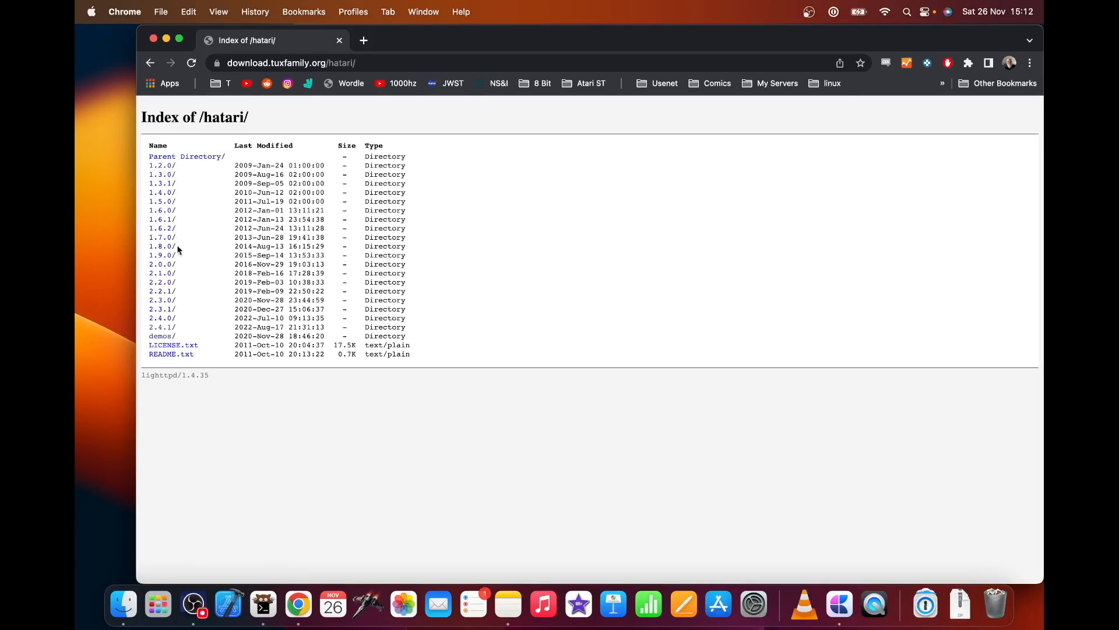
{"action": "mouse_move", "coordinate": [175, 318]}
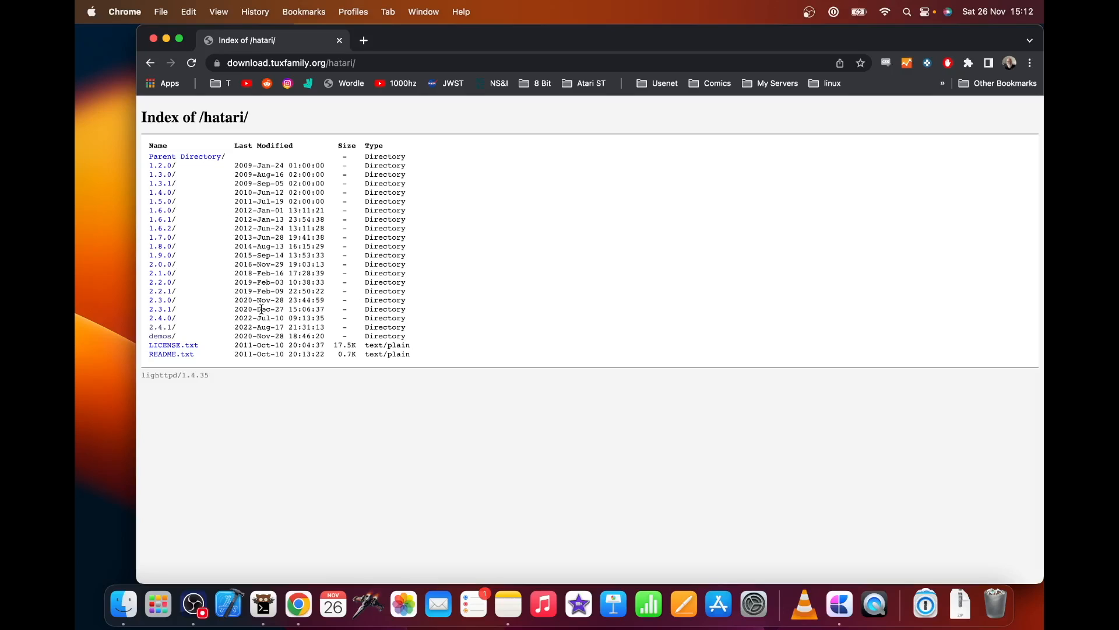
{"action": "mouse_move", "coordinate": [121, 290]}
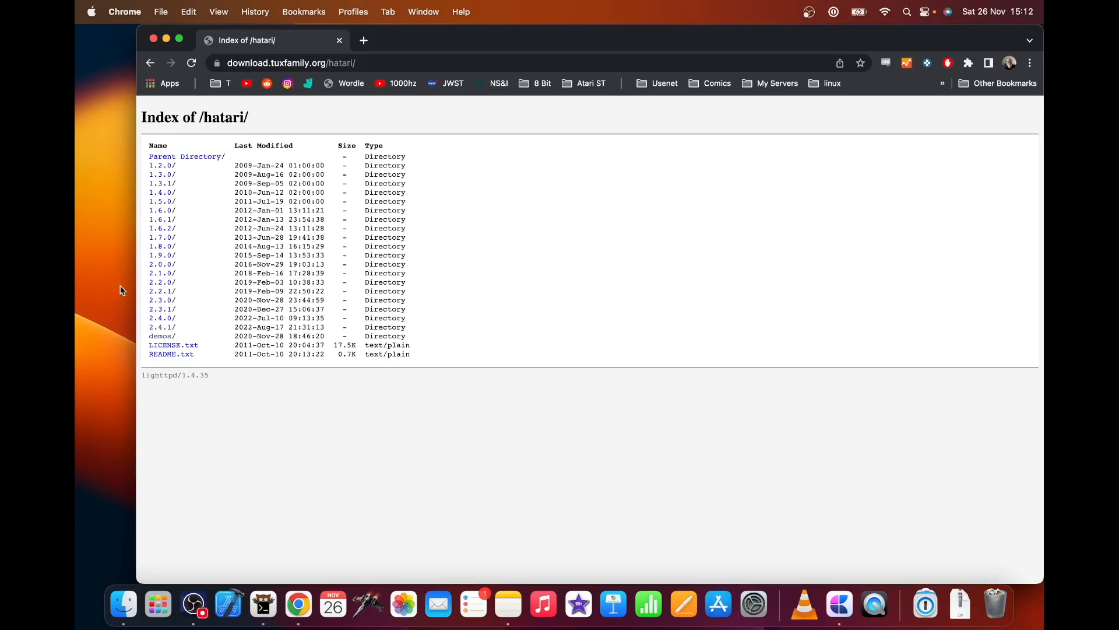
Open the 2.4.1 folder and download hatari-2.4.1_macos.dmg.zip.
{"action": "left_click", "coordinate": [161, 327]}
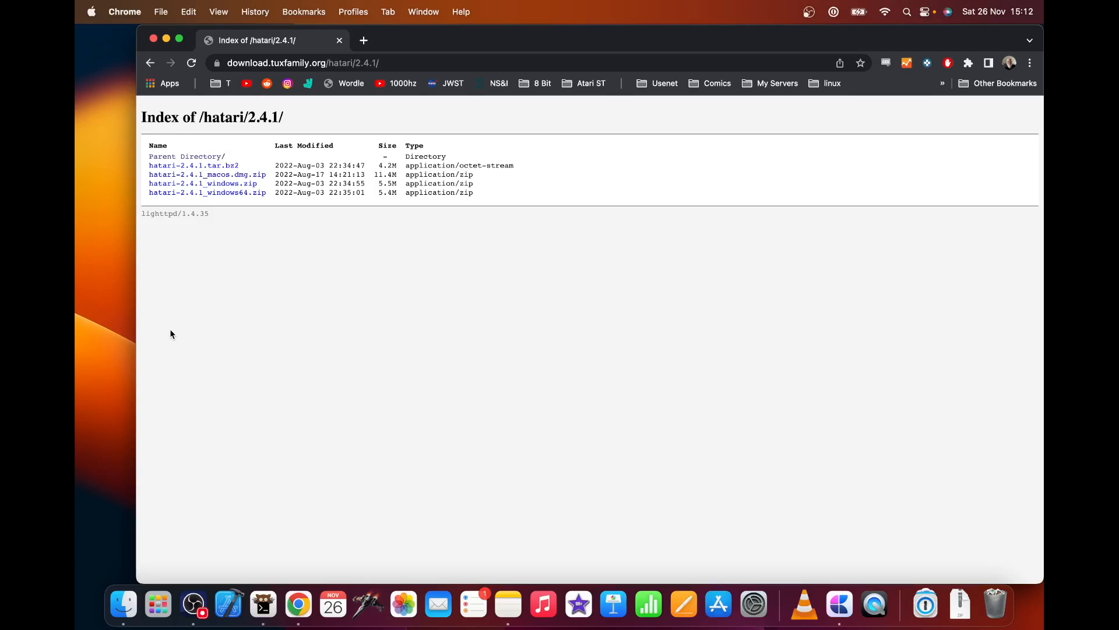
{"action": "mouse_move", "coordinate": [206, 277]}
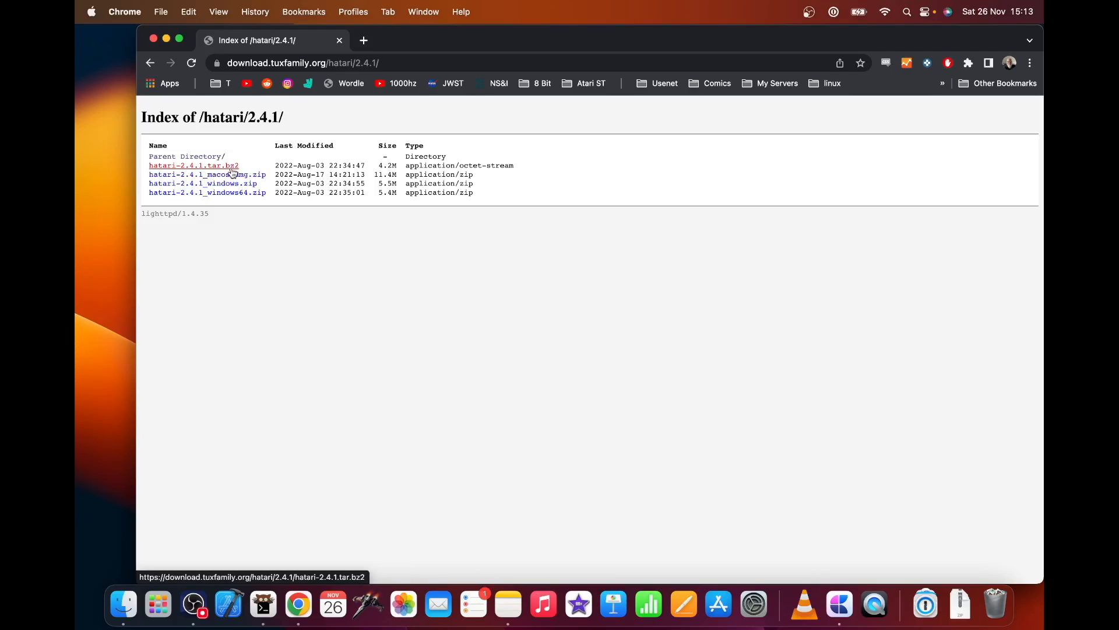
{"action": "mouse_move", "coordinate": [207, 175]}
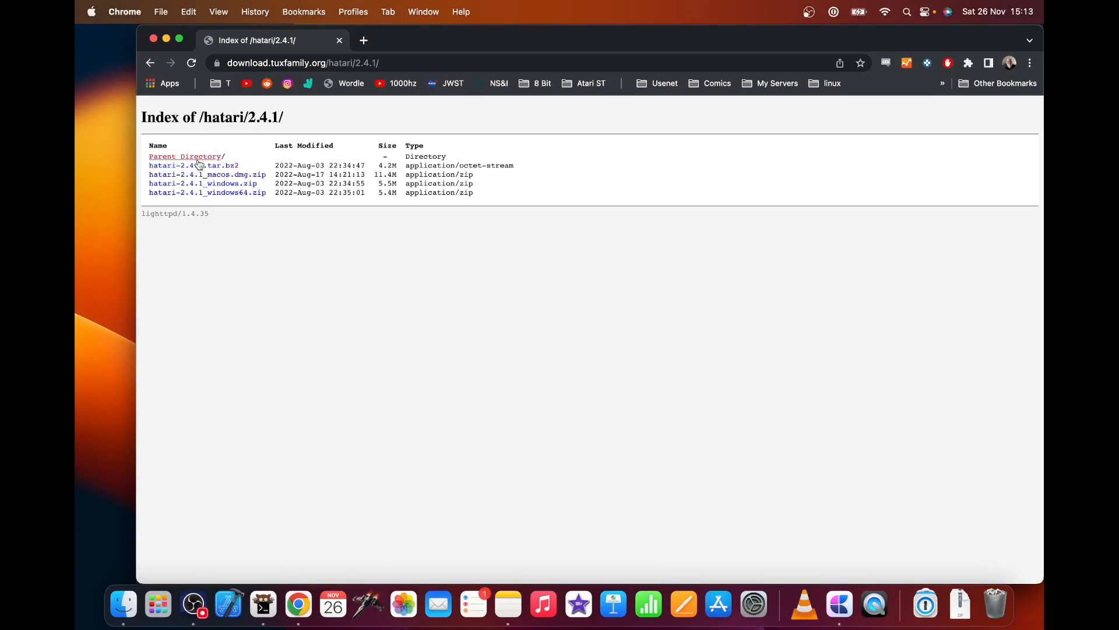
{"action": "left_click", "coordinate": [207, 175]}
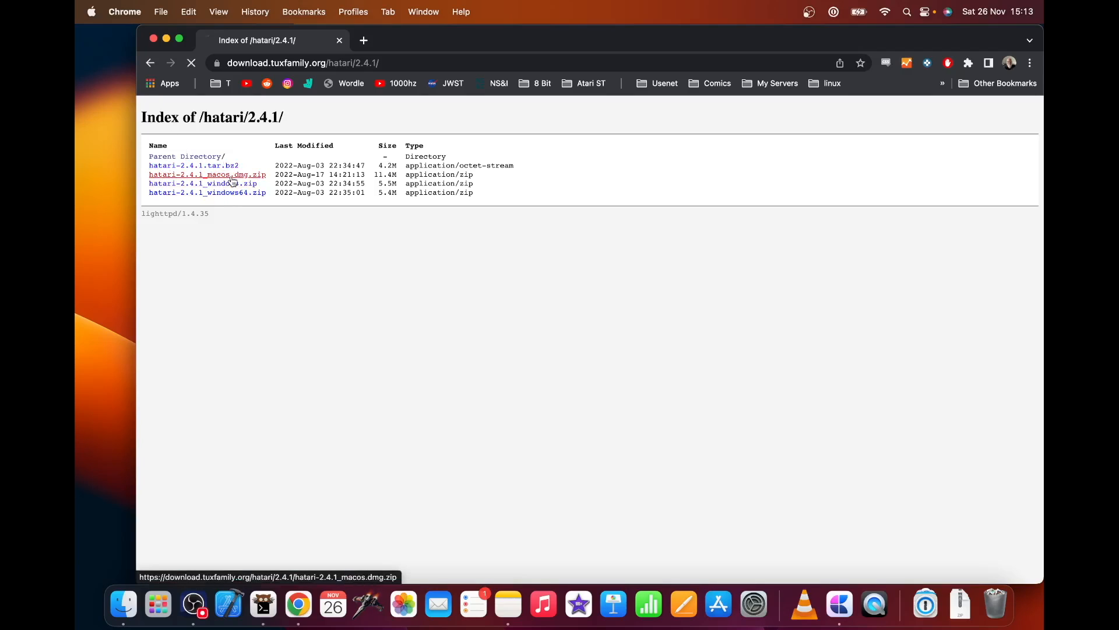
{"action": "left_click", "coordinate": [208, 174]}
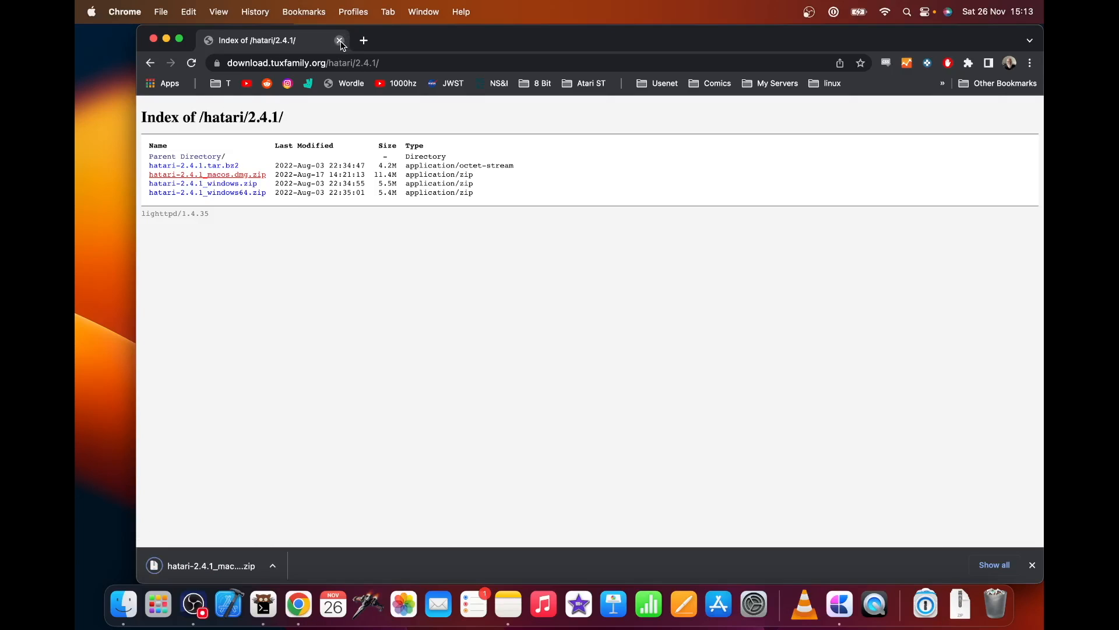
Close the download tab and mount hatari-2.4.1_macos.dmg from the desktop.
{"action": "left_click", "coordinate": [340, 41]}
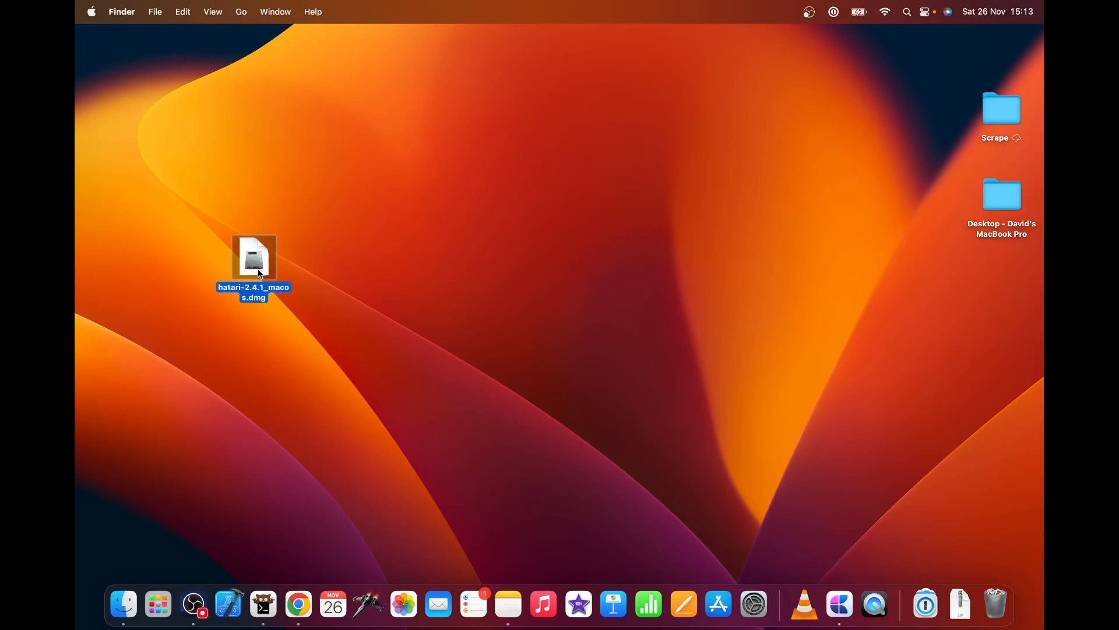
{"action": "double_click", "coordinate": [253, 257]}
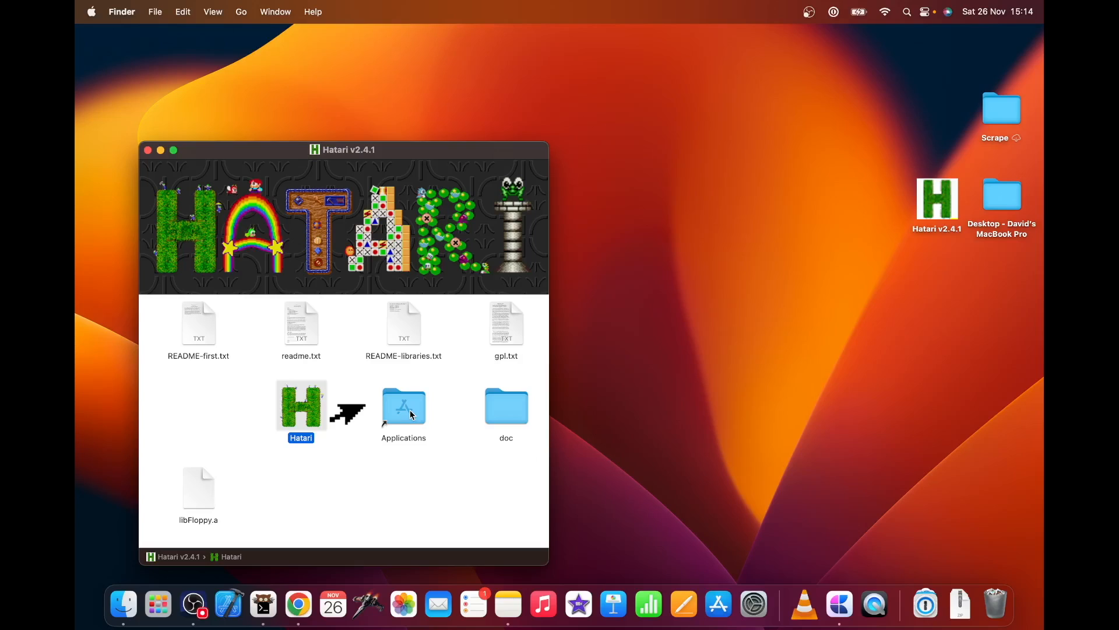
{"action": "mouse_move", "coordinate": [562, 272]}
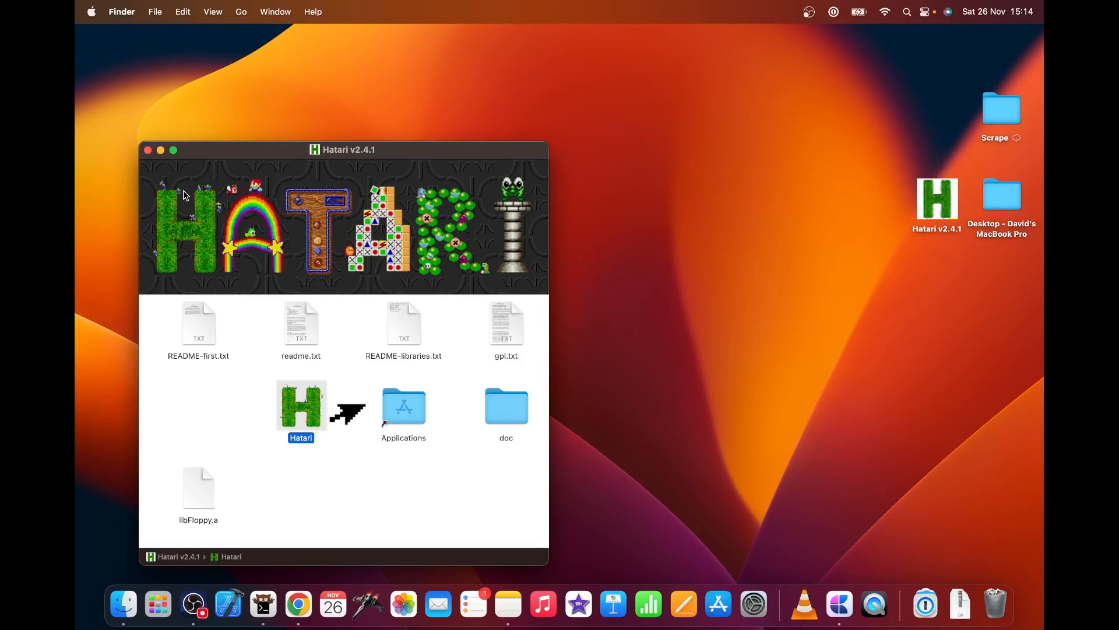
{"action": "mouse_move", "coordinate": [148, 150]}
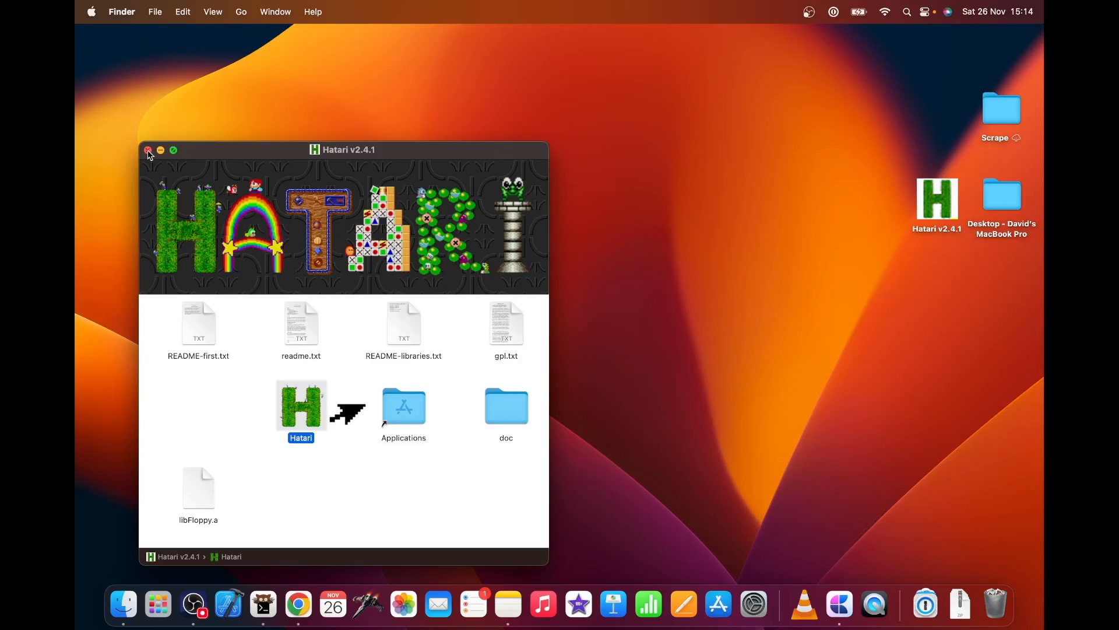
Close the mounted Hatari 2.4.1 disk image window in Finder.
{"action": "left_click", "coordinate": [149, 153]}
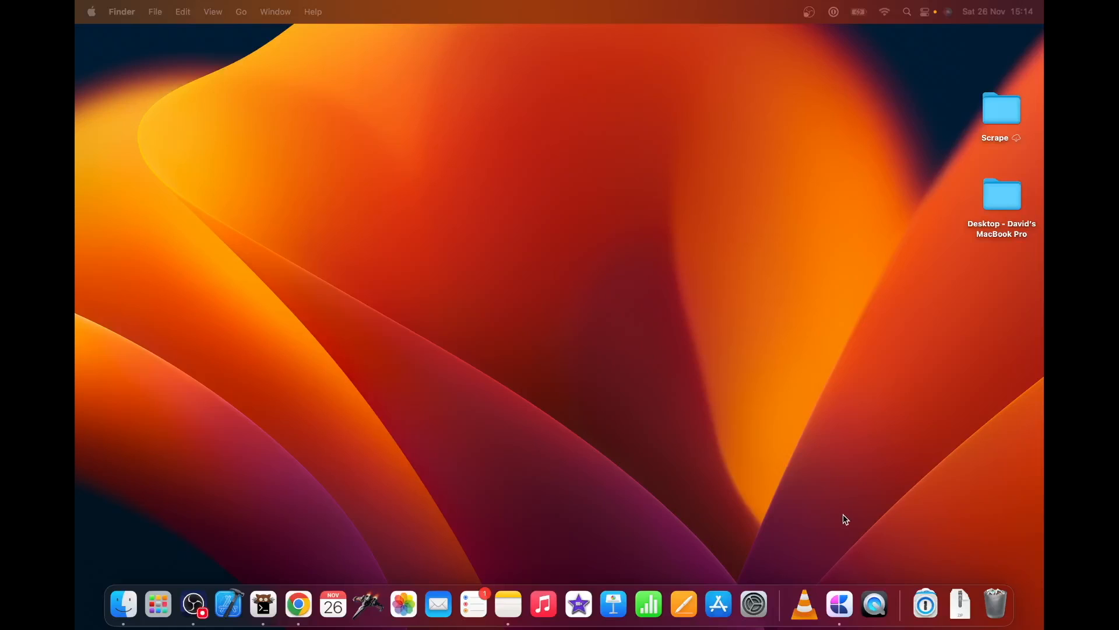
{"action": "mouse_move", "coordinate": [873, 605]}
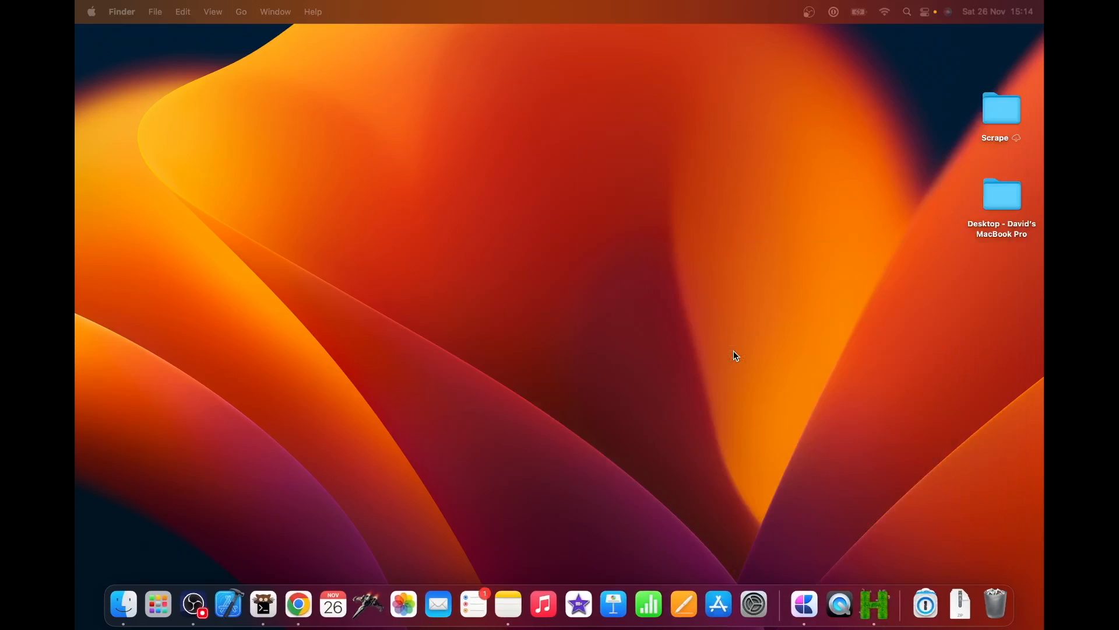
{"action": "mouse_move", "coordinate": [691, 205]}
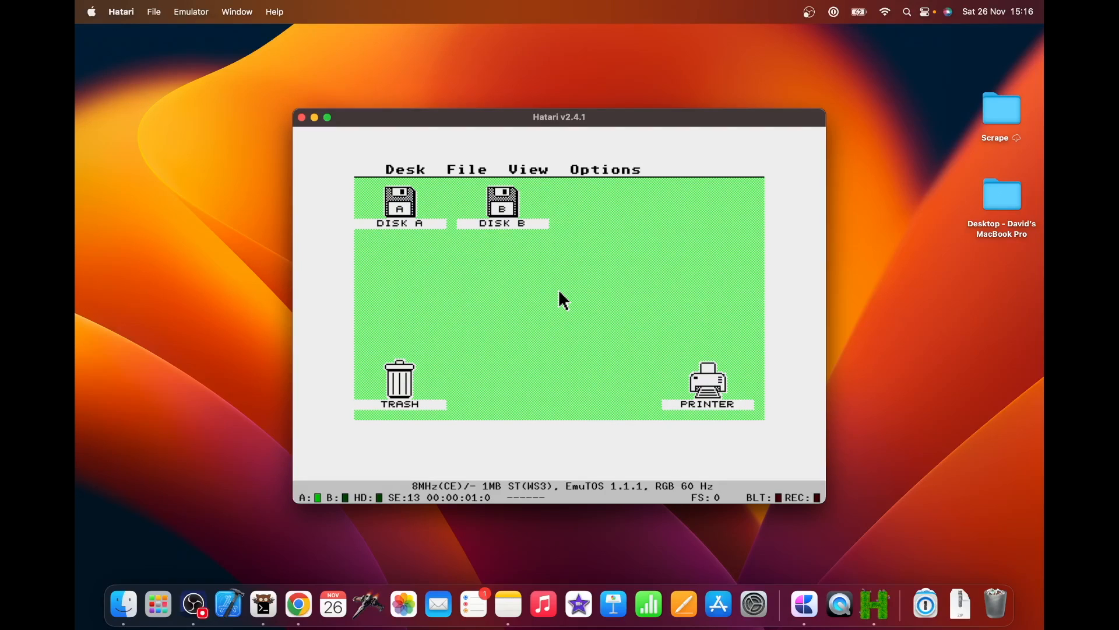
View EmuTOS 1.1.1 info via Desk > Desktop info, then try opening Disk A.
{"action": "left_click", "coordinate": [404, 169]}
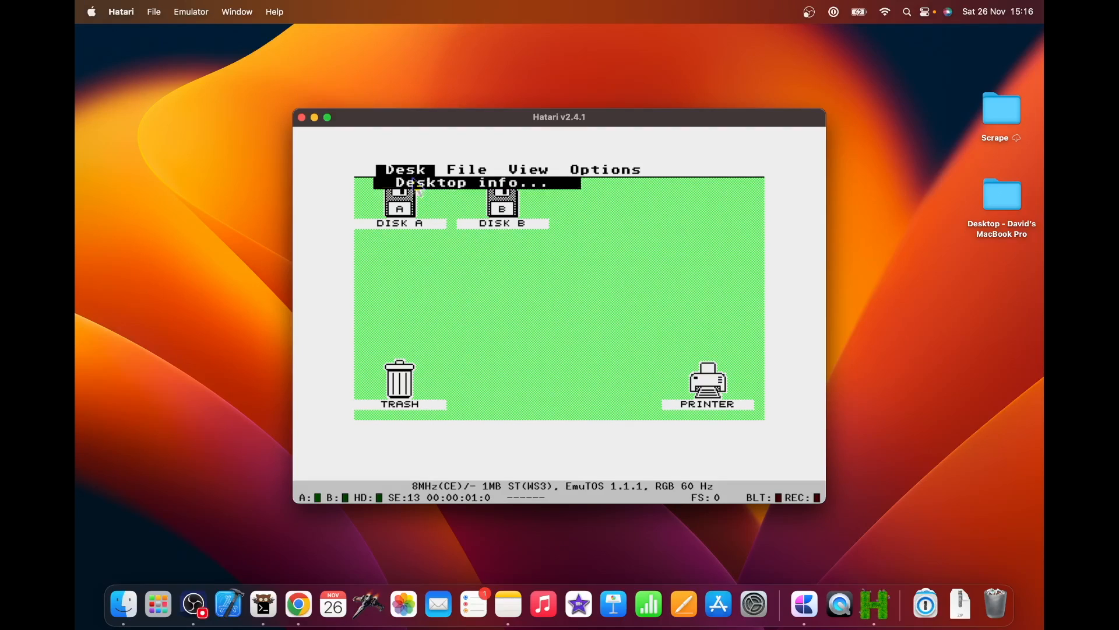
{"action": "left_click", "coordinate": [474, 182]}
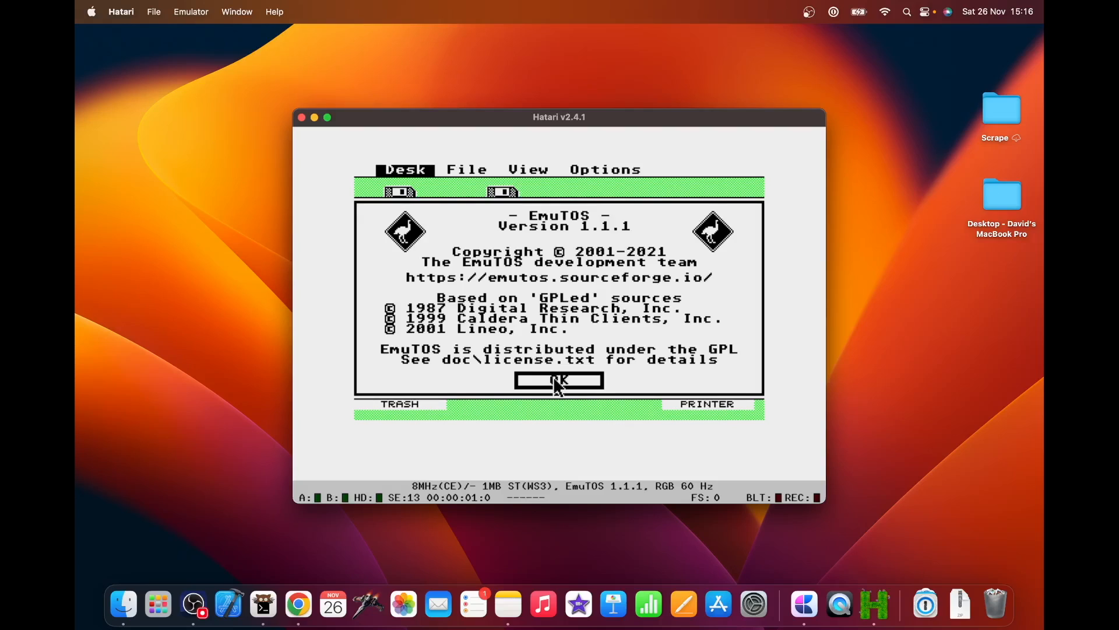
{"action": "left_click", "coordinate": [559, 380]}
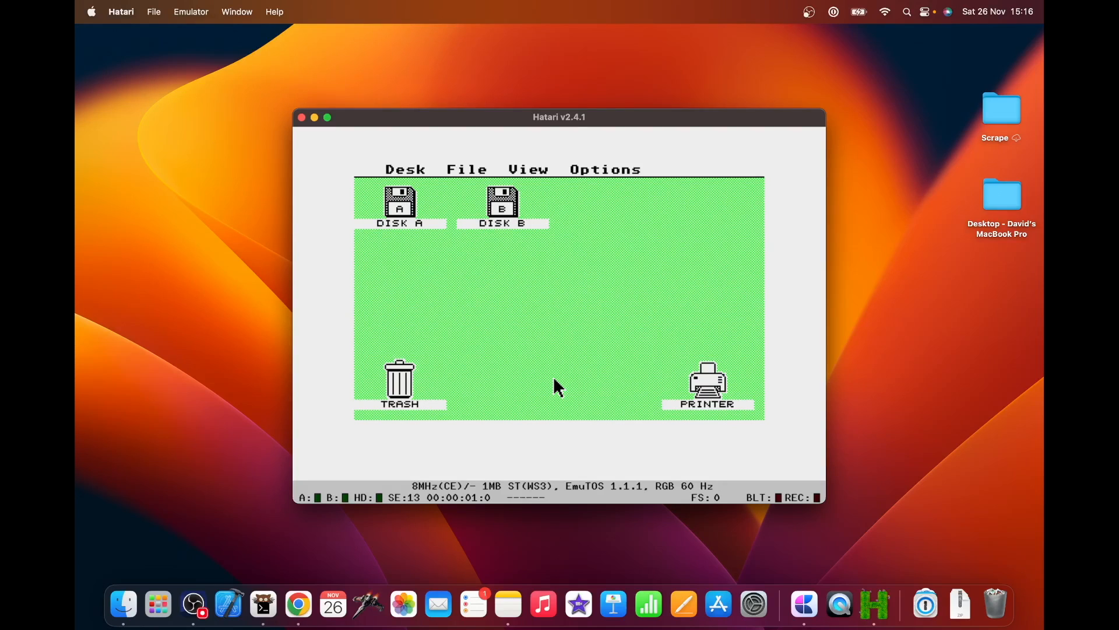
{"action": "mouse_move", "coordinate": [558, 386]}
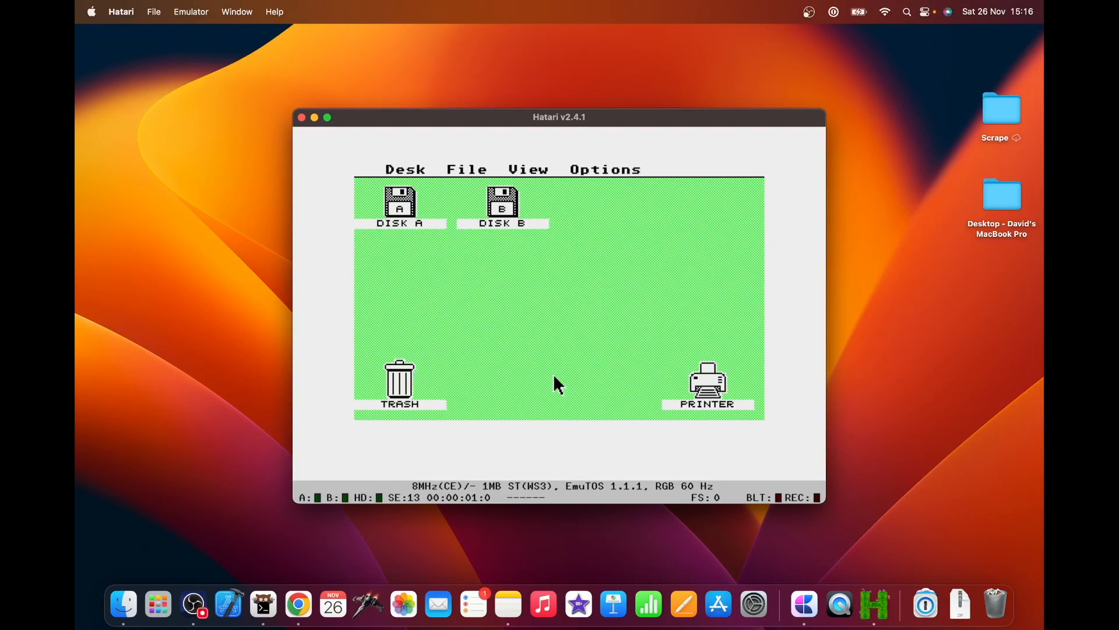
{"action": "left_click", "coordinate": [467, 169]}
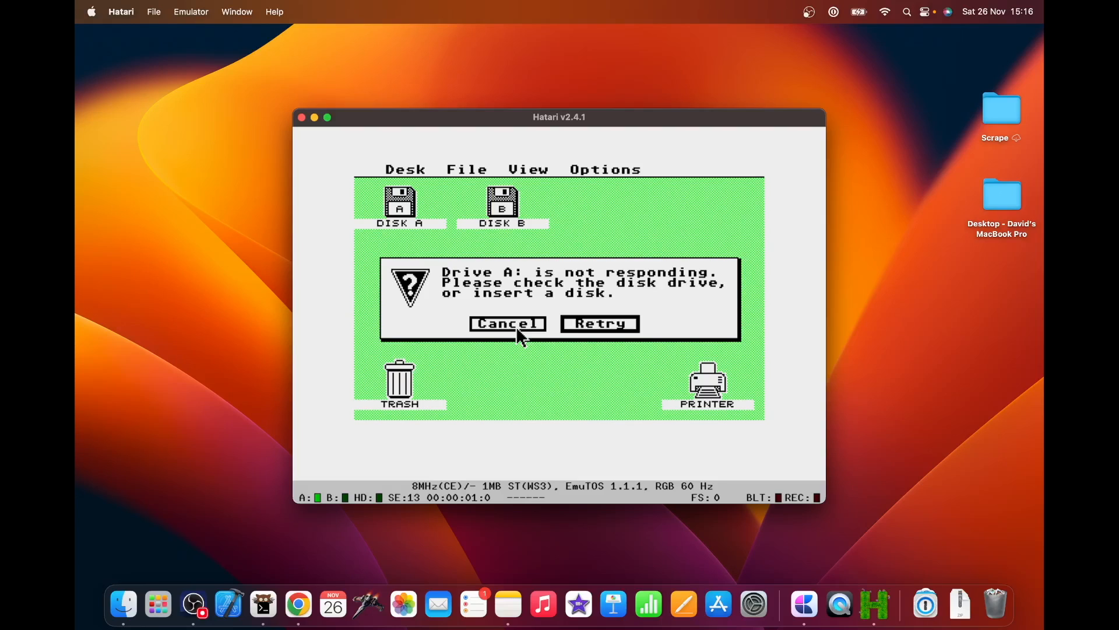
Dismiss the drive A alert, then run 'help' and 'exit' in EmuCON2.
{"action": "left_click", "coordinate": [507, 323]}
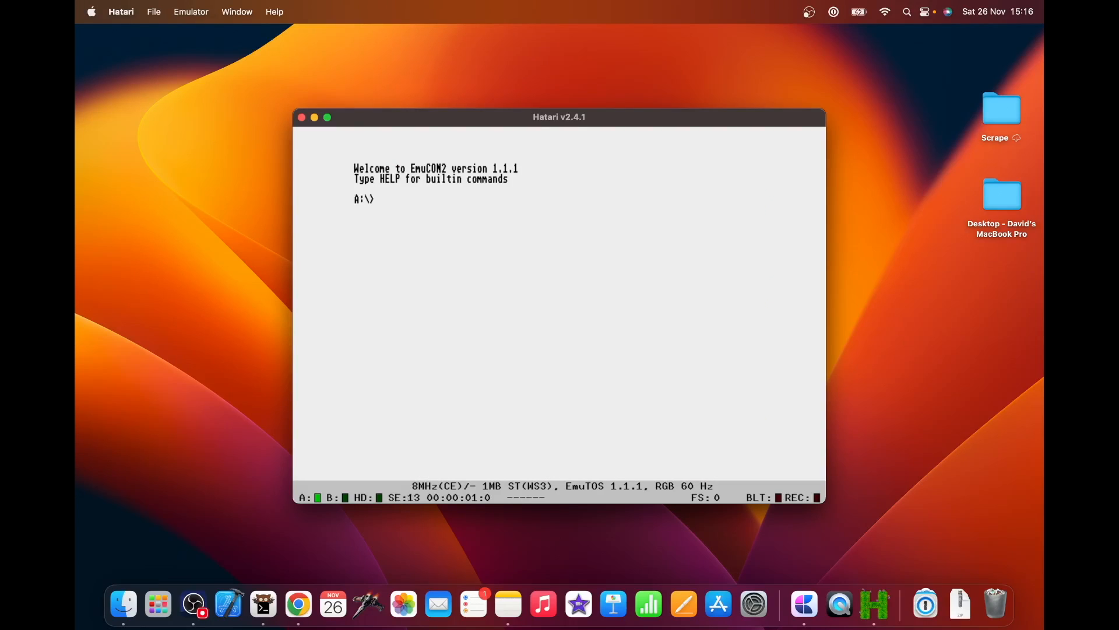
{"action": "type", "text": "help"}
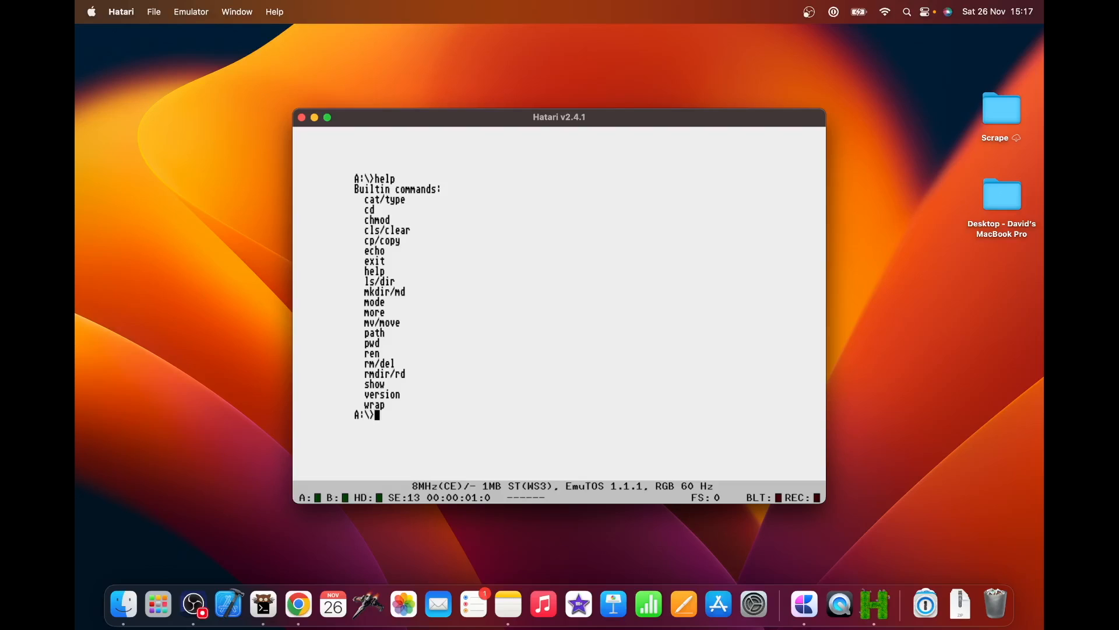
{"action": "type", "text": "e"}
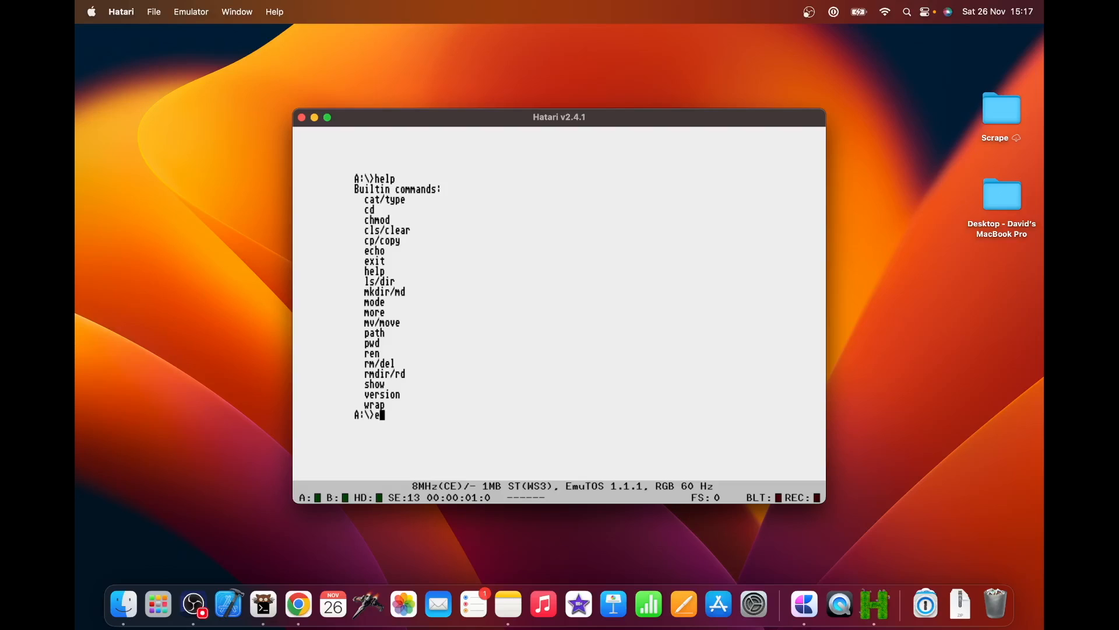
{"action": "key", "text": "Return"}
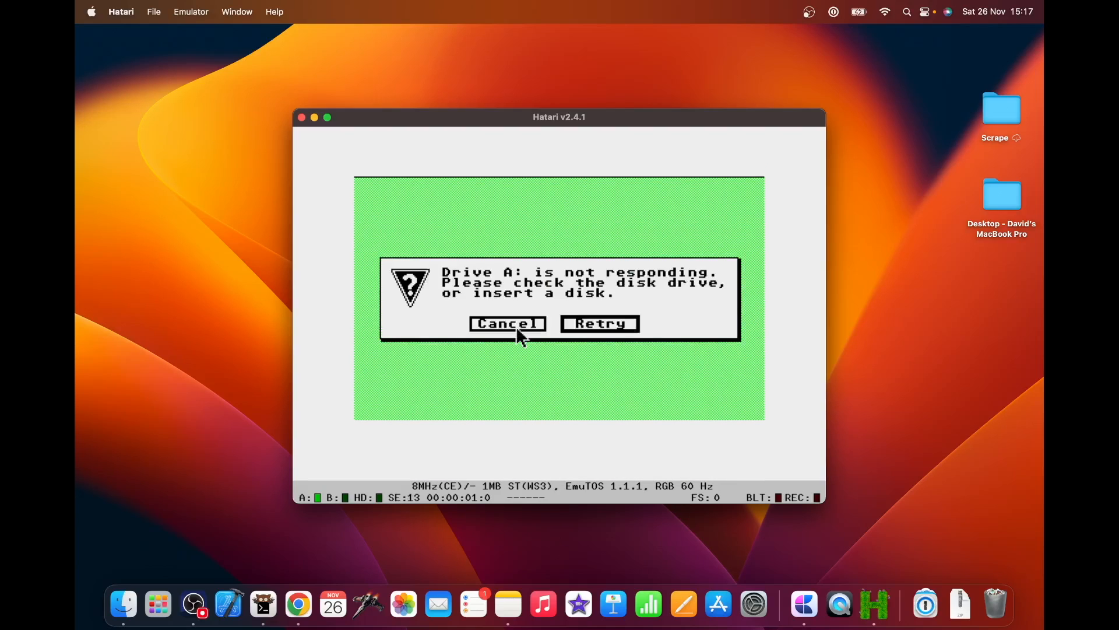
Cancel the 'Drive A: is not responding' alert to reach the EmuTOS desktop.
{"action": "left_click", "coordinate": [506, 324]}
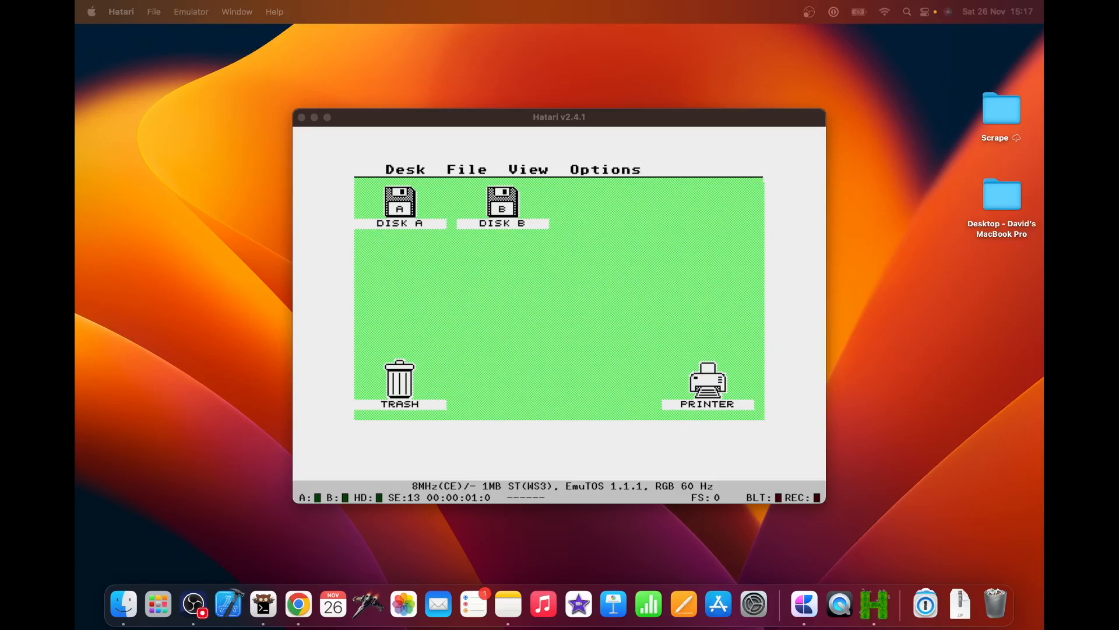
{"action": "mouse_move", "coordinate": [713, 191]}
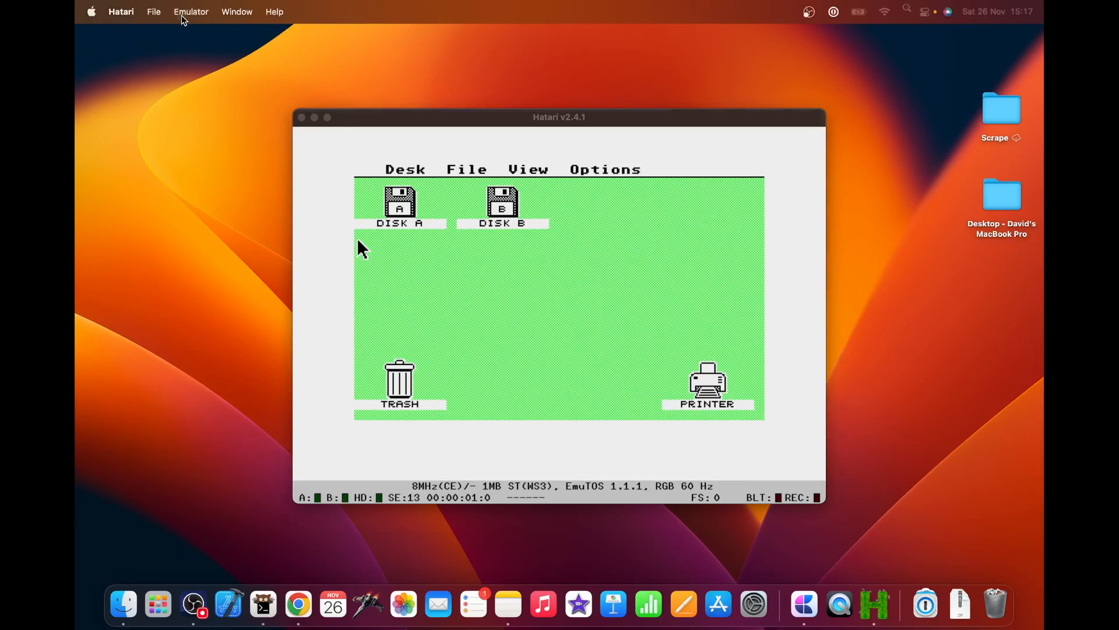
Open Hatari > Preferences on the Disks settings with emulation paused.
{"action": "left_click", "coordinate": [191, 12]}
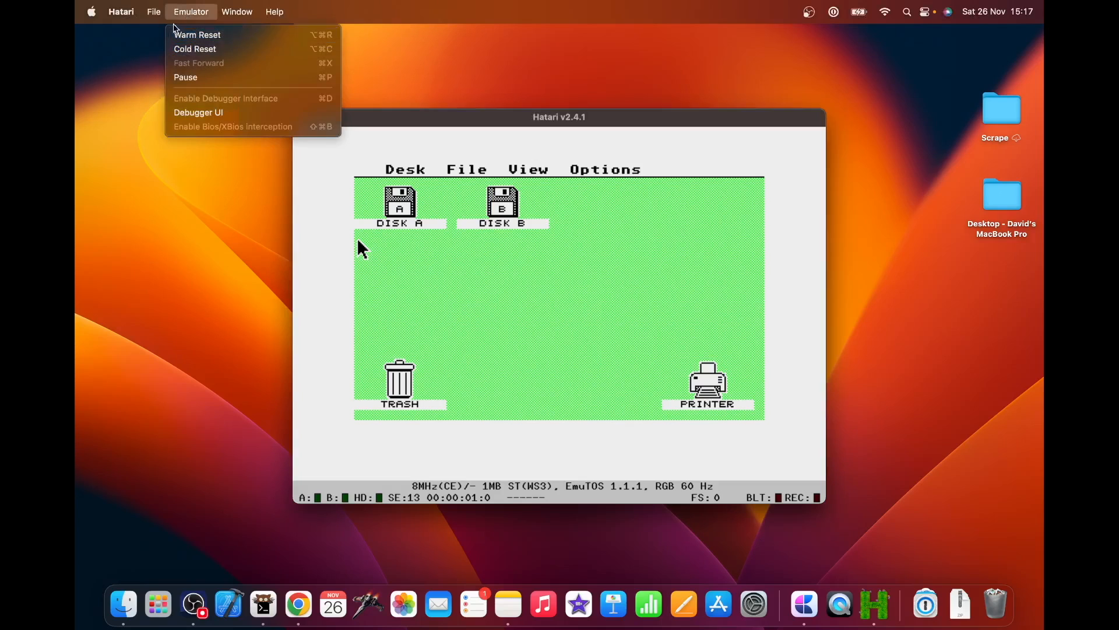
{"action": "left_click", "coordinate": [121, 12]}
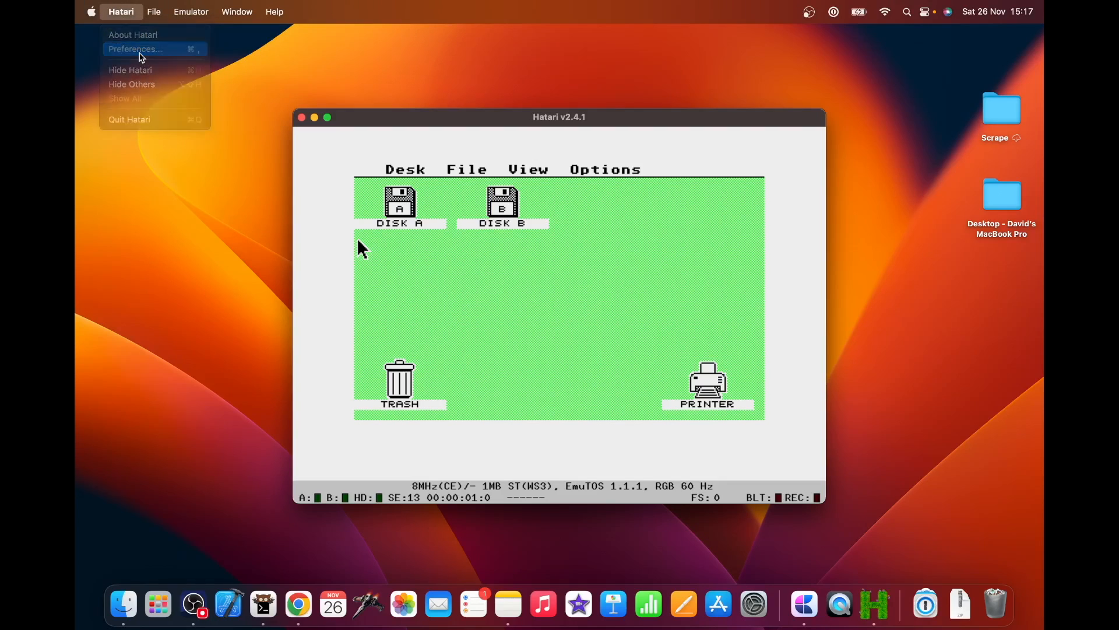
{"action": "left_click", "coordinate": [135, 48]}
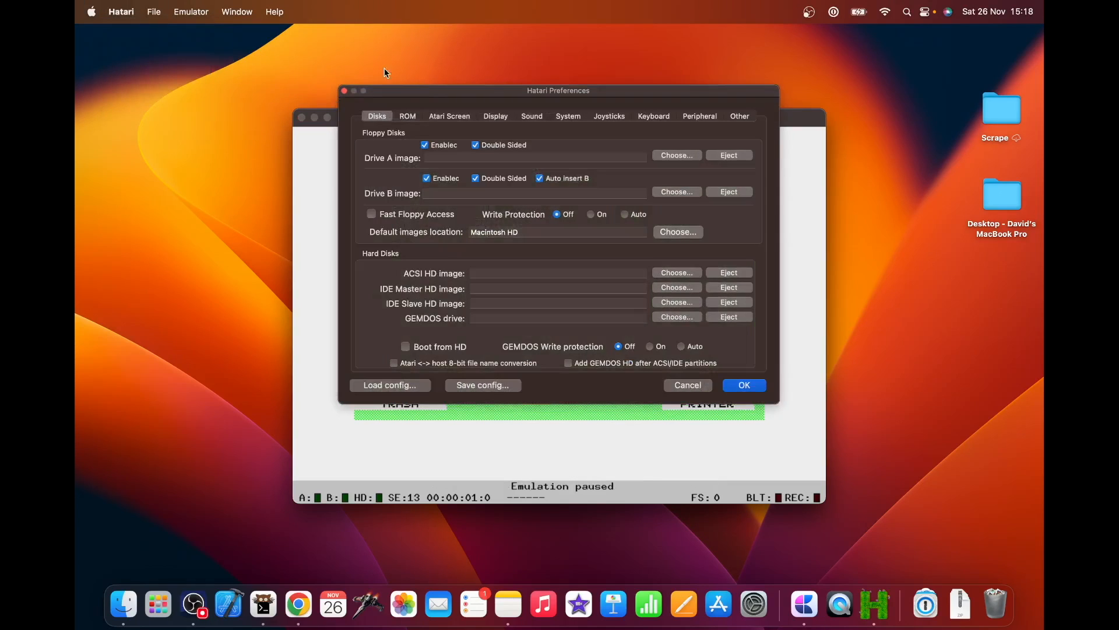
{"action": "mouse_move", "coordinate": [343, 94]}
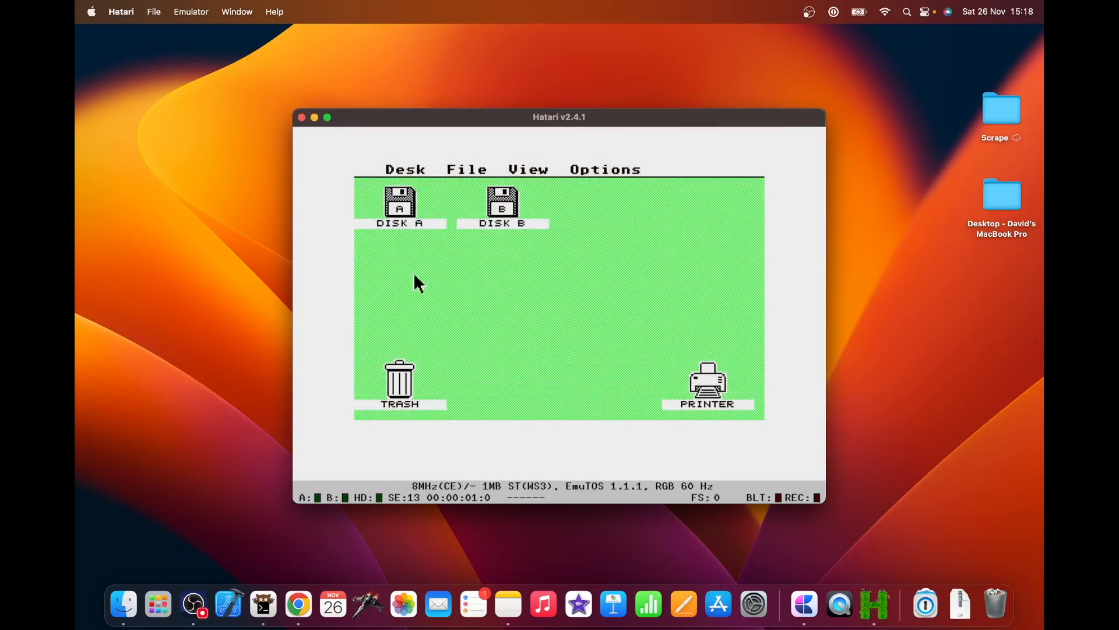
{"action": "mouse_move", "coordinate": [572, 317]}
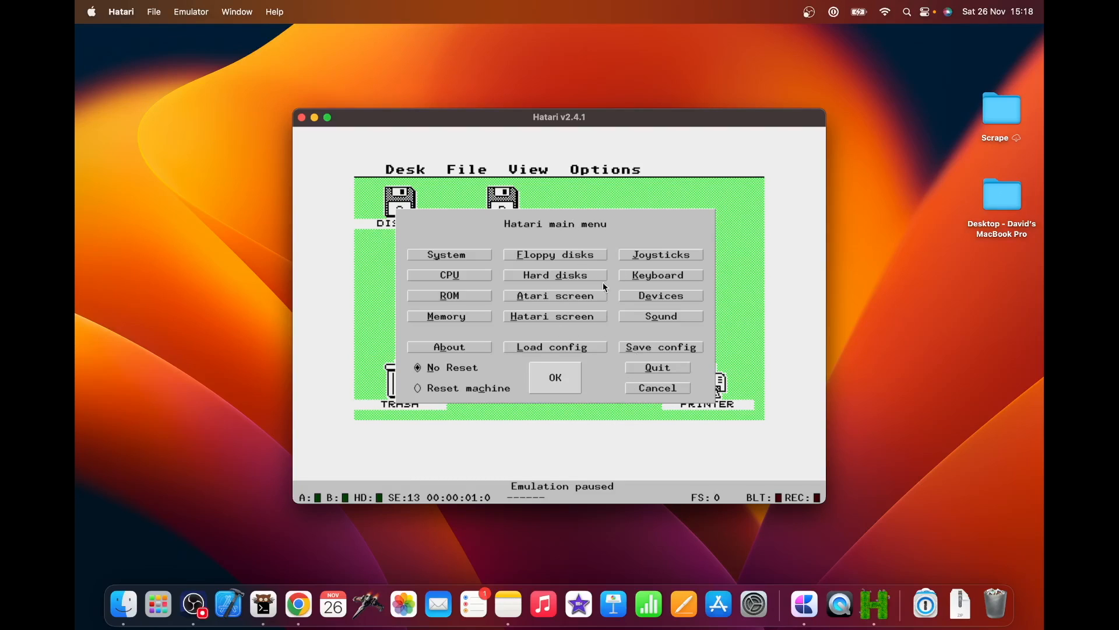
{"action": "mouse_move", "coordinate": [567, 293]}
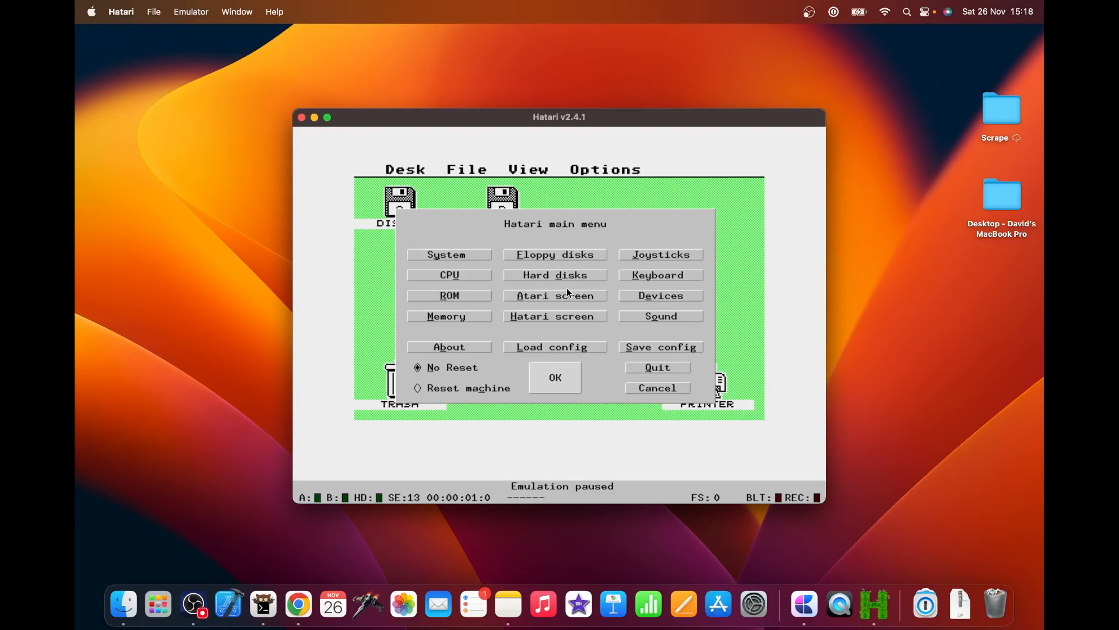
{"action": "mouse_move", "coordinate": [564, 375]}
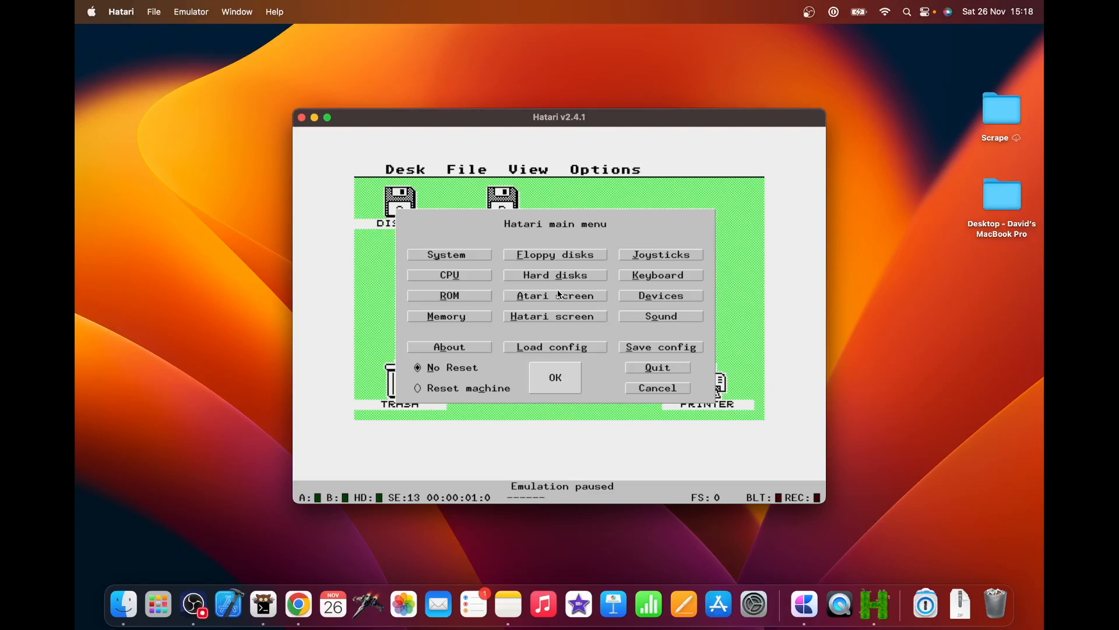
{"action": "mouse_move", "coordinate": [662, 324]}
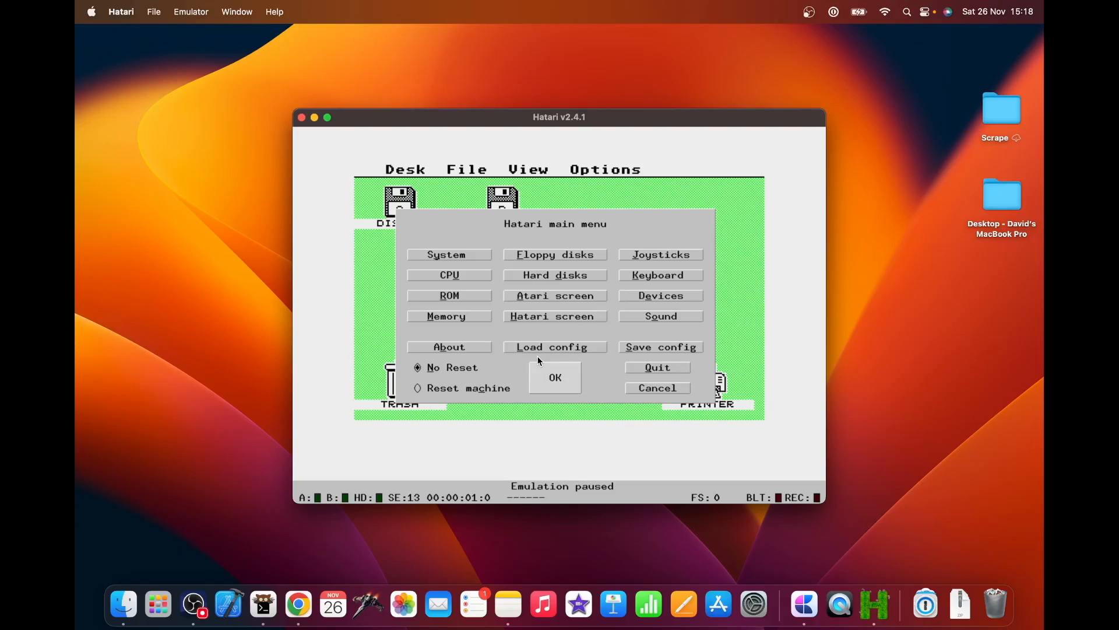
{"action": "mouse_move", "coordinate": [455, 255]}
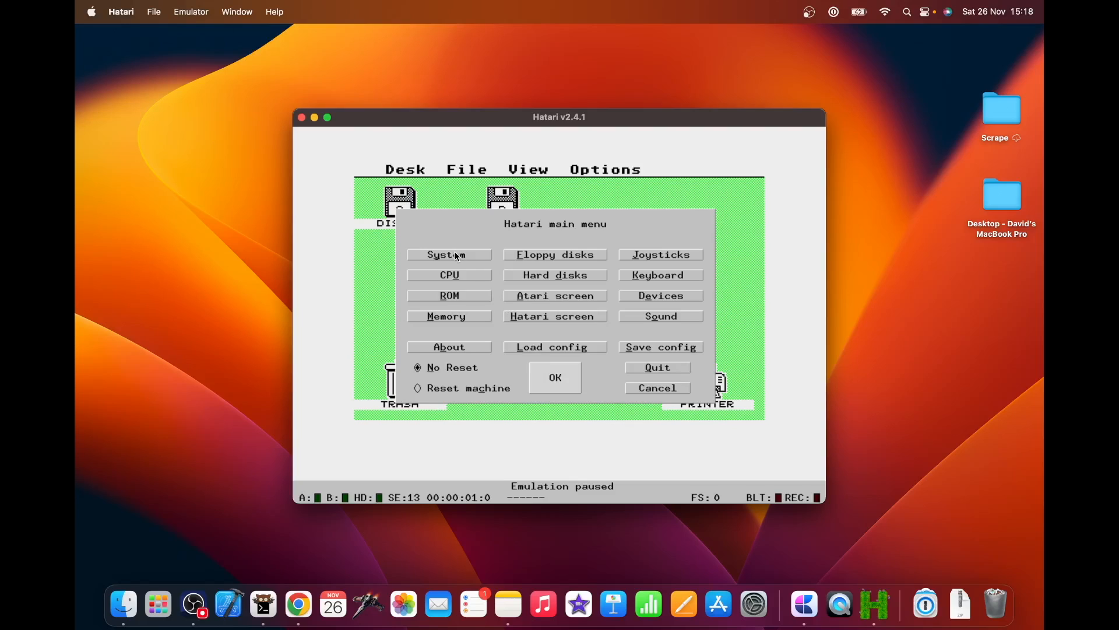
In System options, choose the Mega STE machine type and go back to the main menu.
{"action": "left_click", "coordinate": [445, 254]}
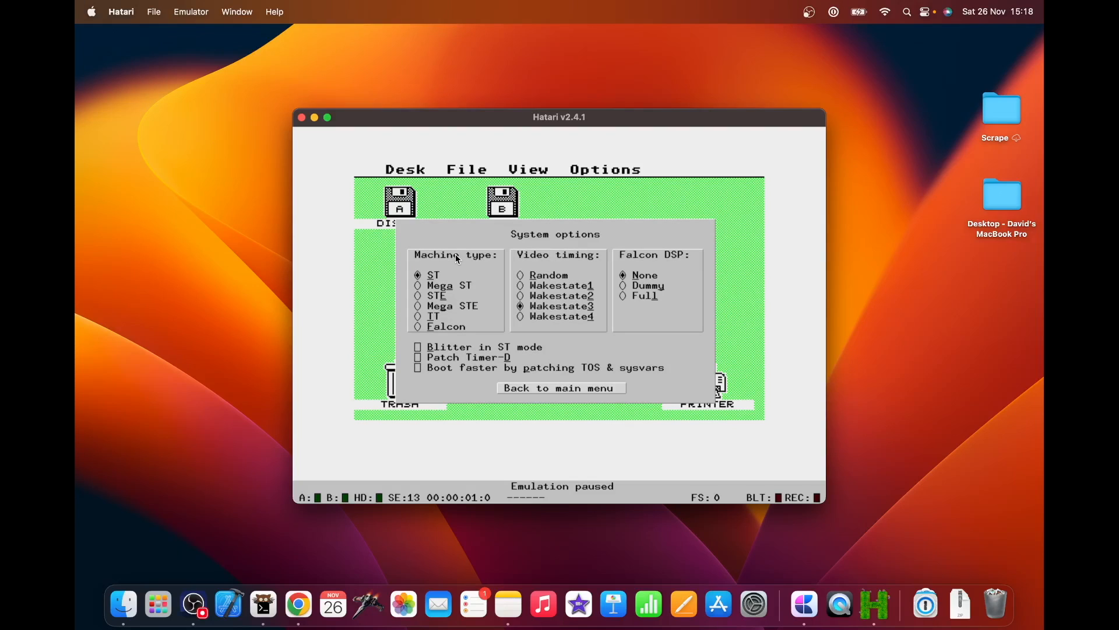
{"action": "mouse_move", "coordinate": [467, 262]}
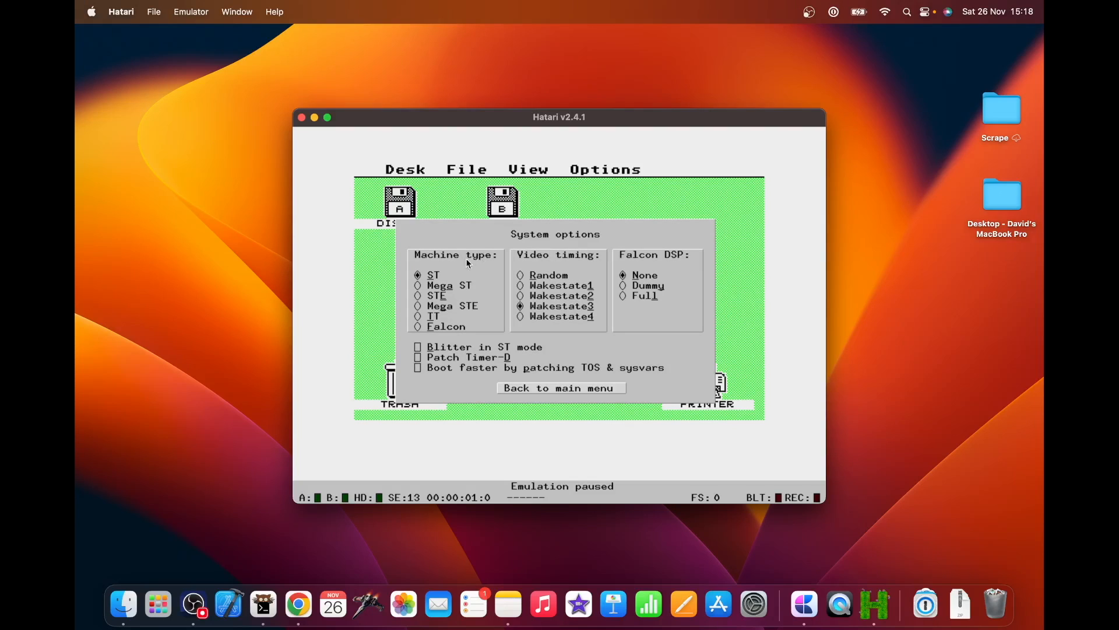
{"action": "mouse_move", "coordinate": [467, 289]}
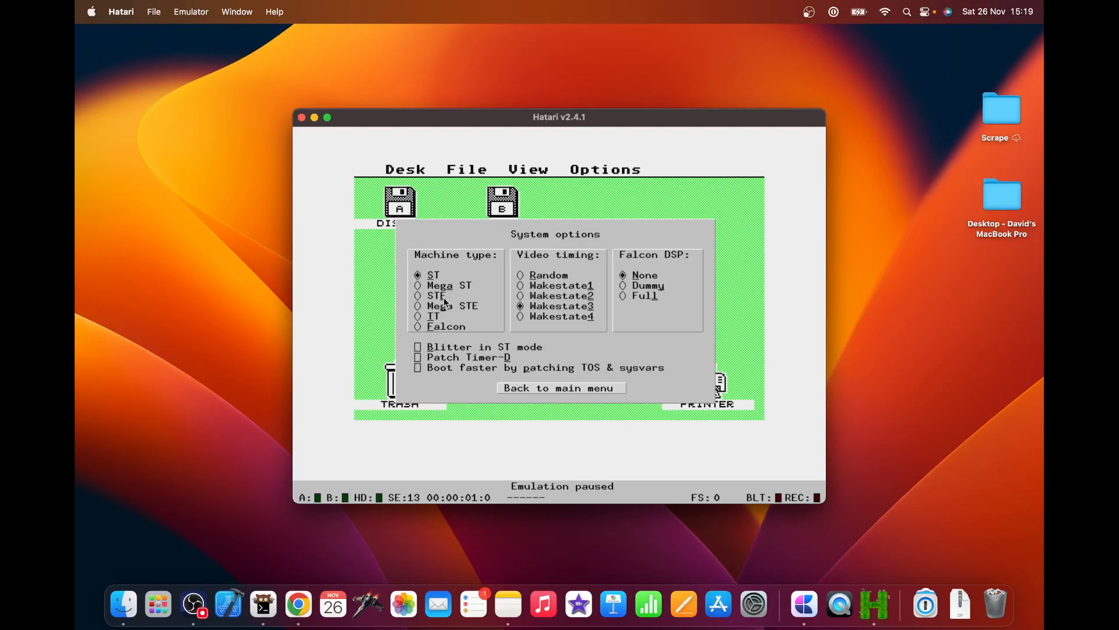
{"action": "left_click", "coordinate": [418, 296]}
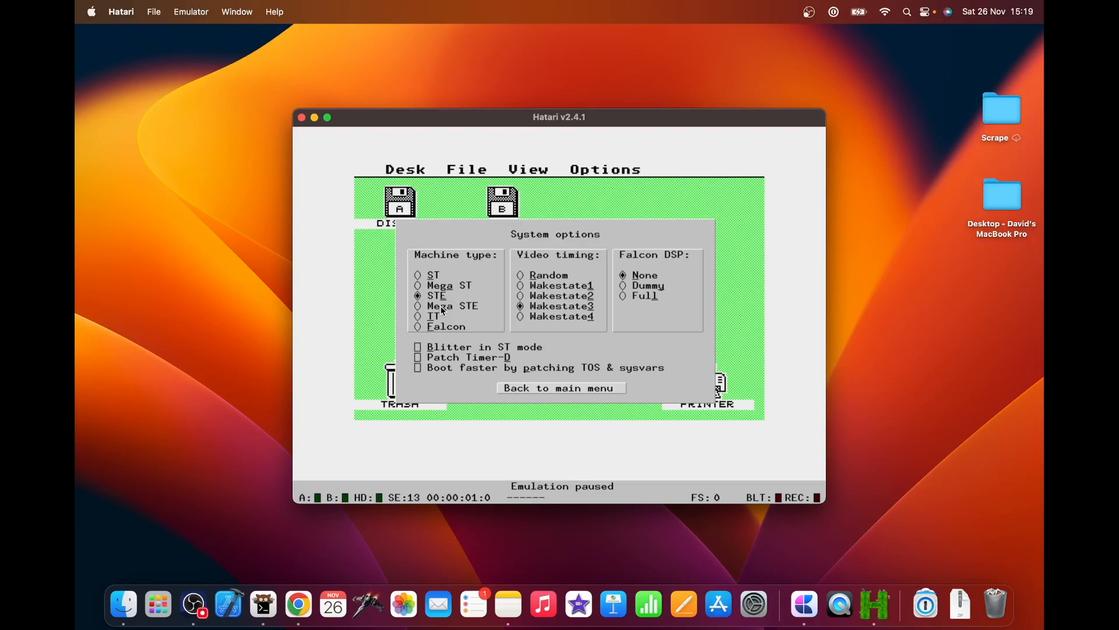
{"action": "left_click", "coordinate": [418, 306]}
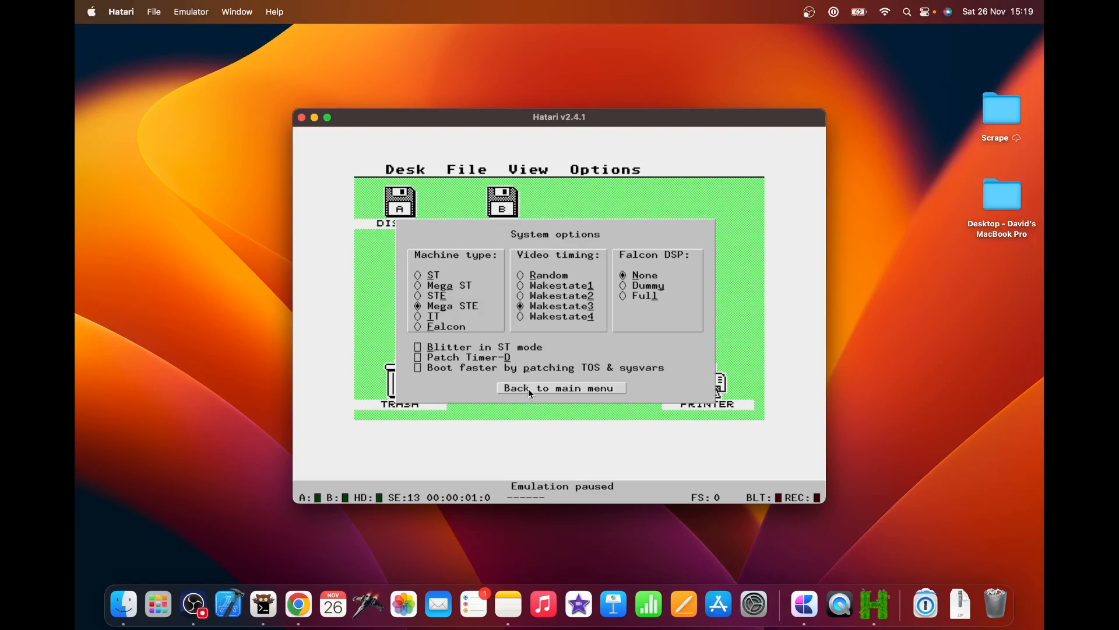
{"action": "left_click", "coordinate": [560, 387]}
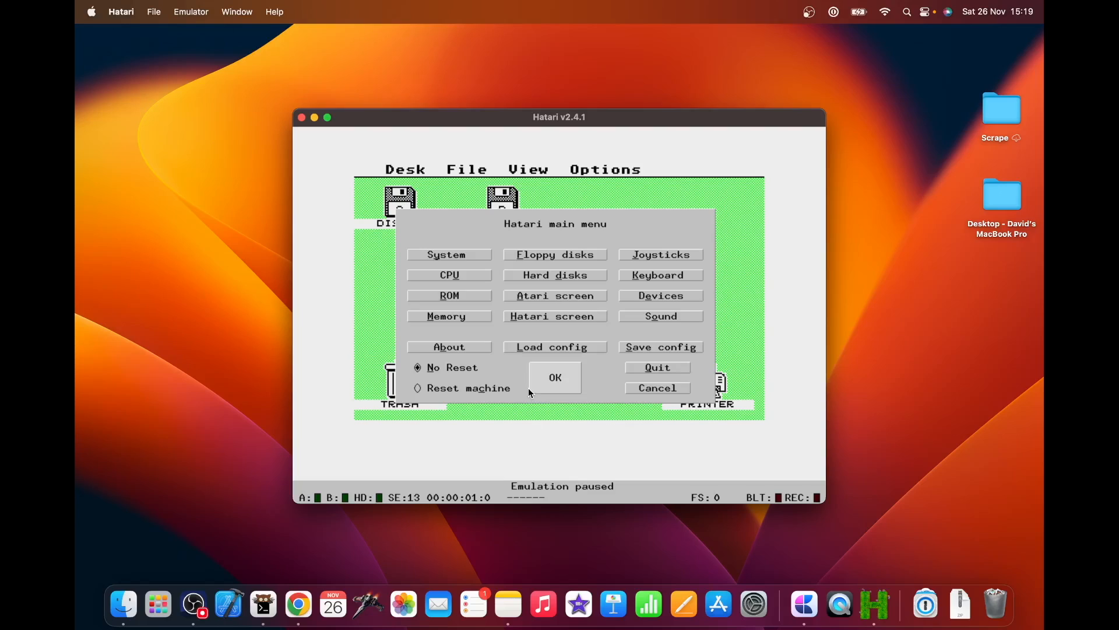
{"action": "mouse_move", "coordinate": [507, 338]}
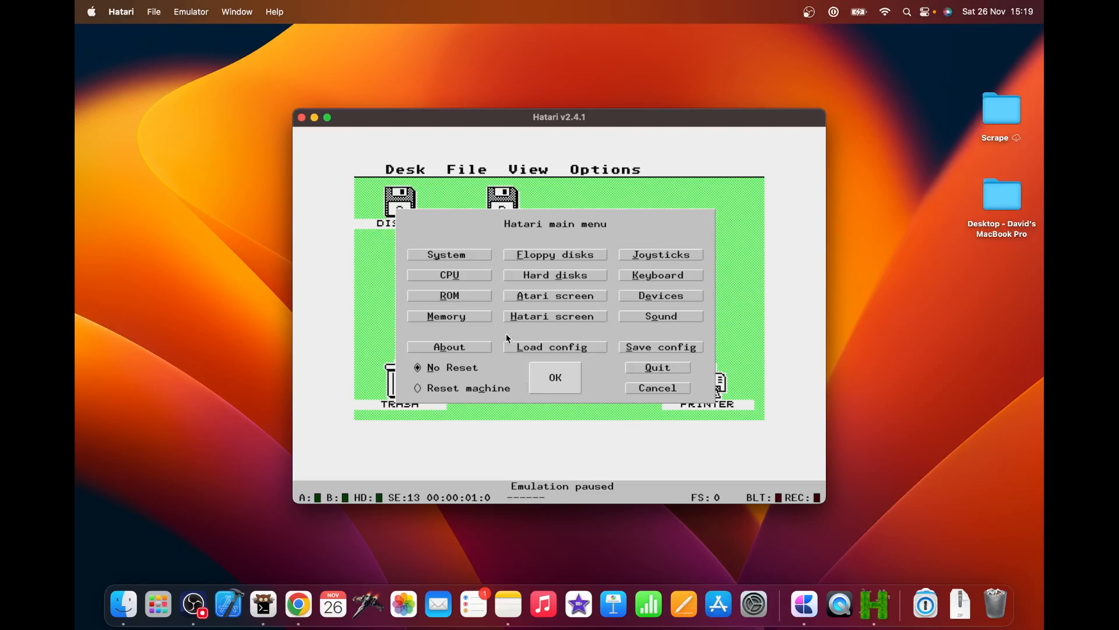
Set ST-RAM to 4 MiB in Memory setup and apply it from the main menu.
{"action": "left_click", "coordinate": [445, 315]}
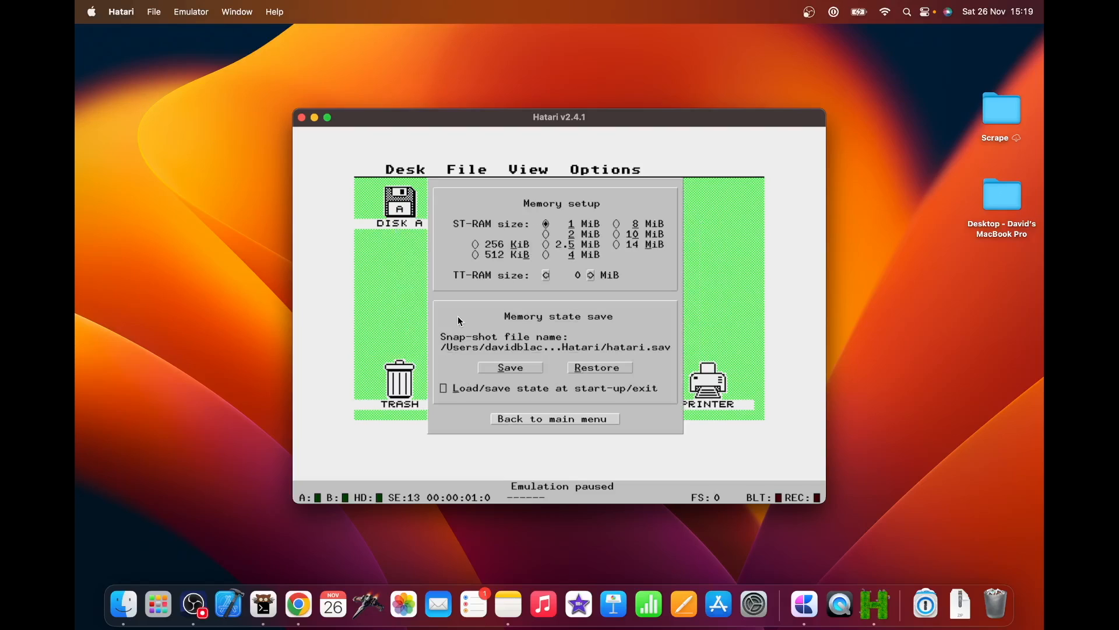
{"action": "mouse_move", "coordinate": [531, 260]}
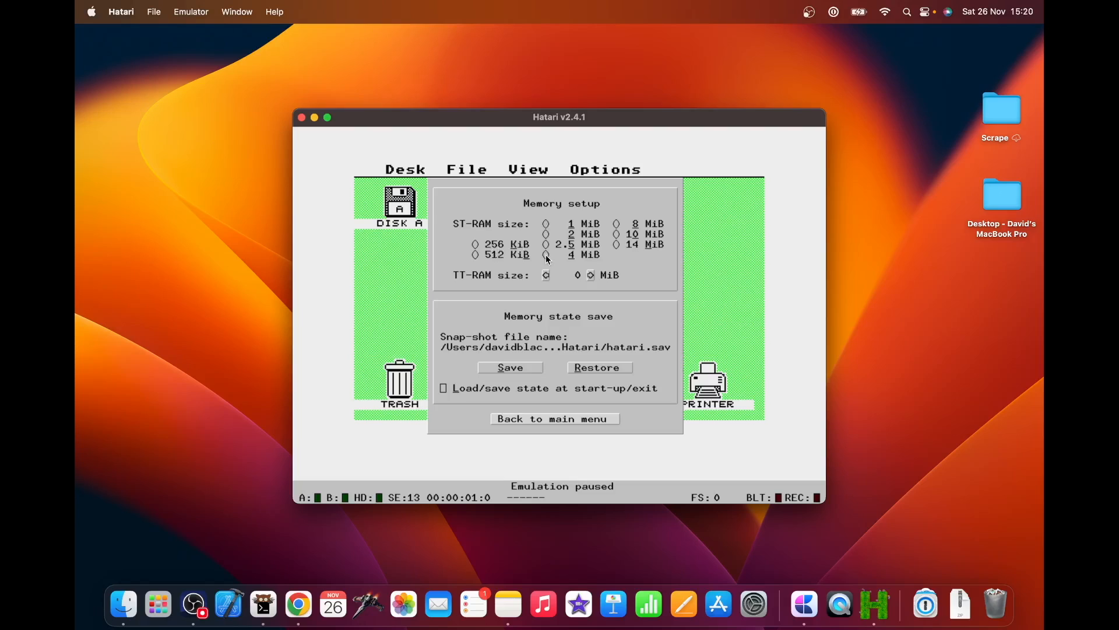
{"action": "left_click", "coordinate": [547, 254]}
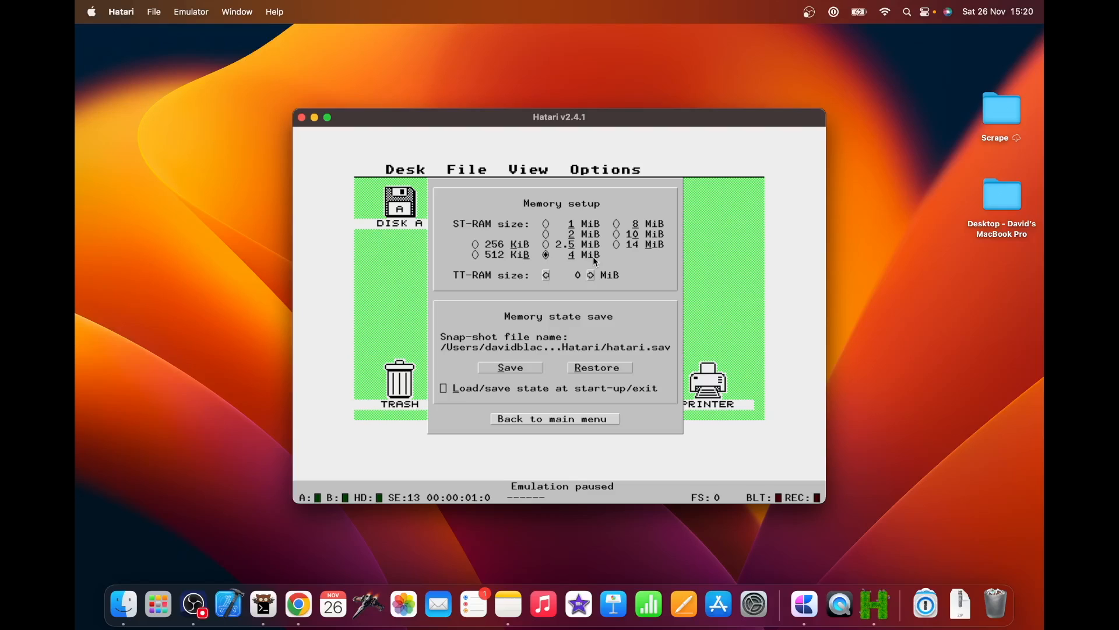
{"action": "mouse_move", "coordinate": [548, 423]}
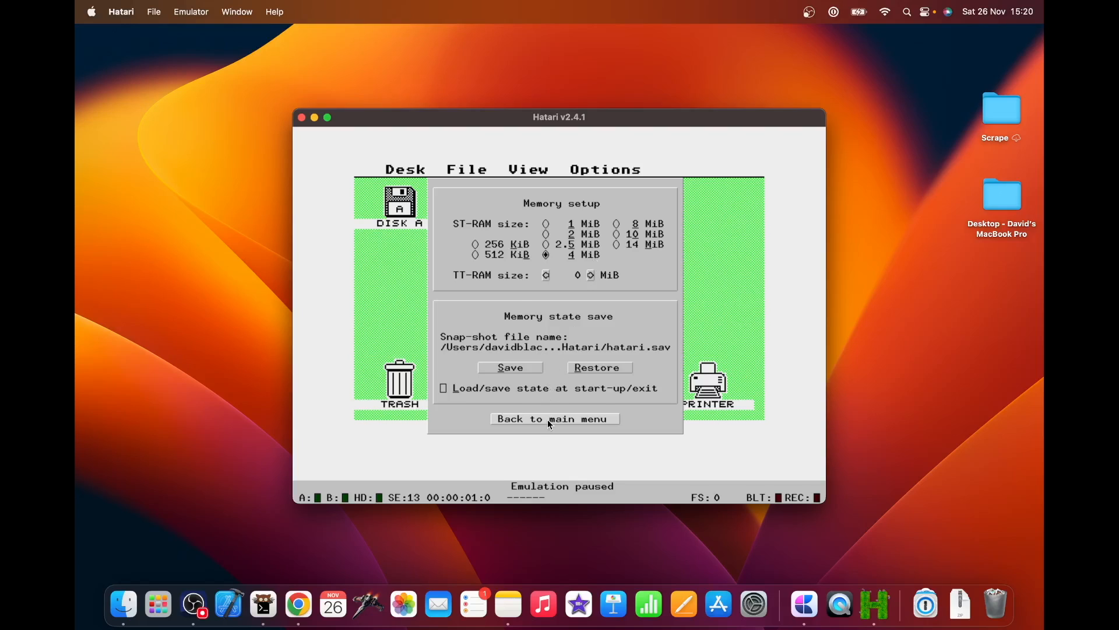
{"action": "left_click", "coordinate": [554, 419]}
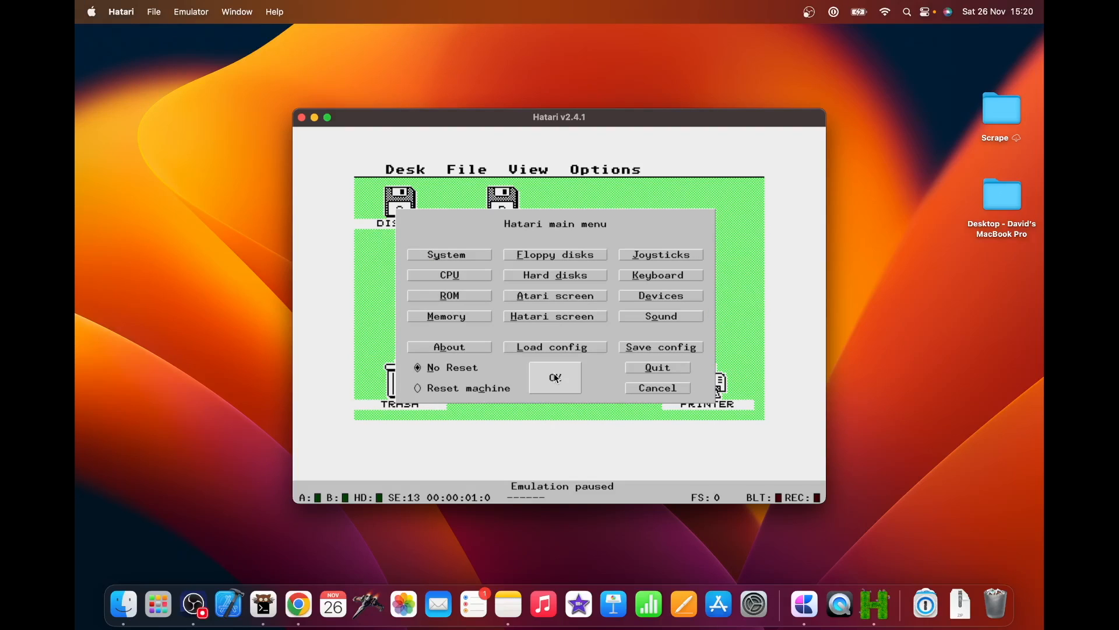
{"action": "left_click", "coordinate": [554, 378]}
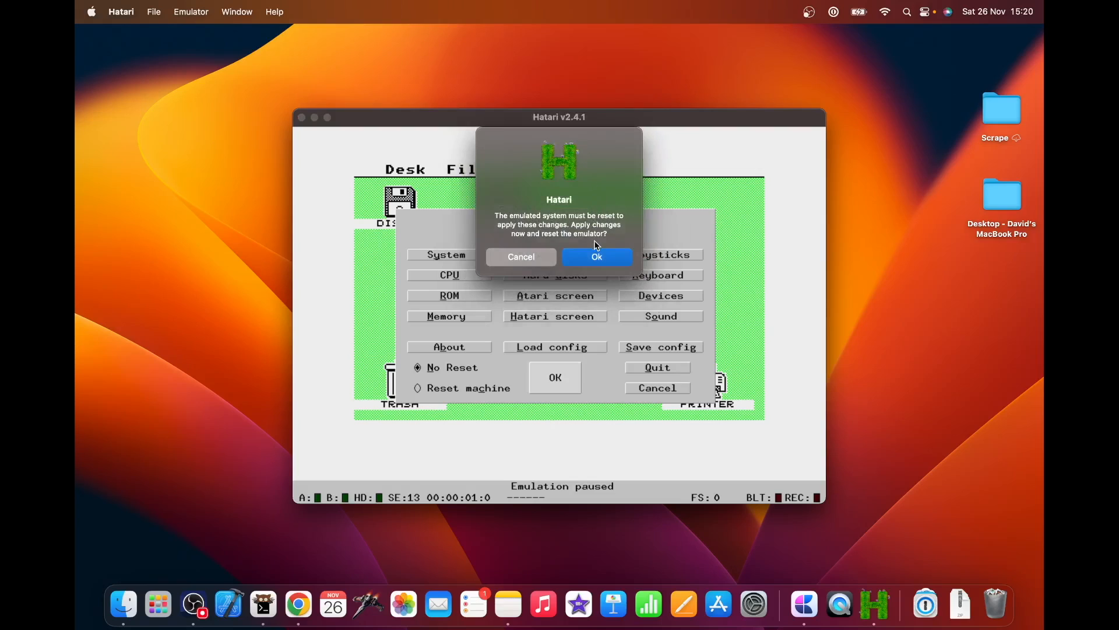
Confirm the reset so Hatari boots as a 4 MB Mega STE, then close its window.
{"action": "left_click", "coordinate": [596, 257]}
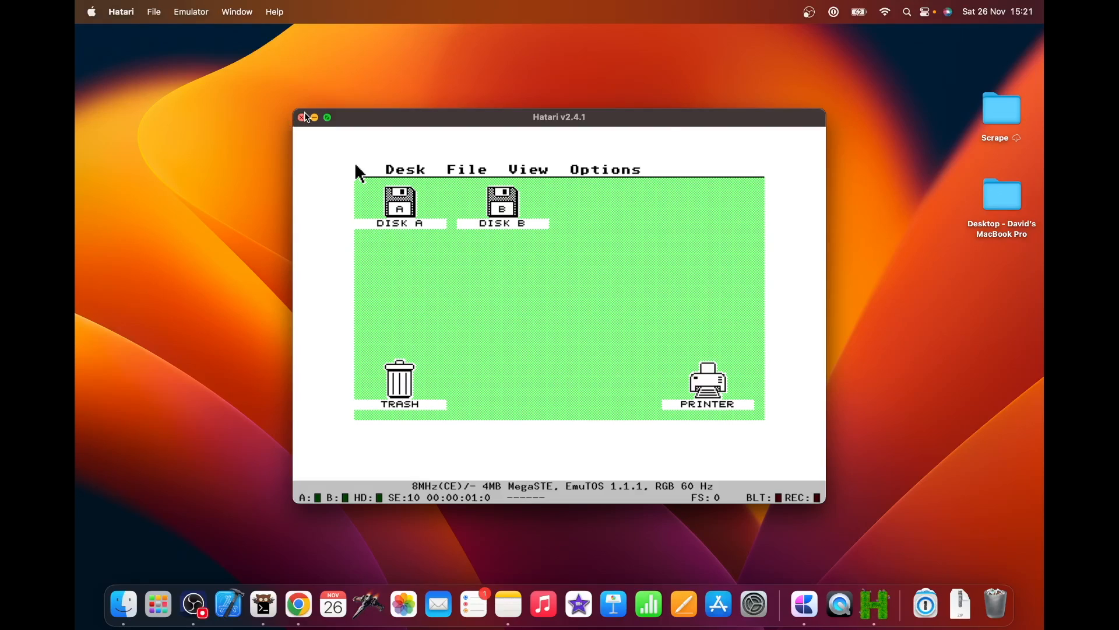
{"action": "left_click", "coordinate": [302, 117]}
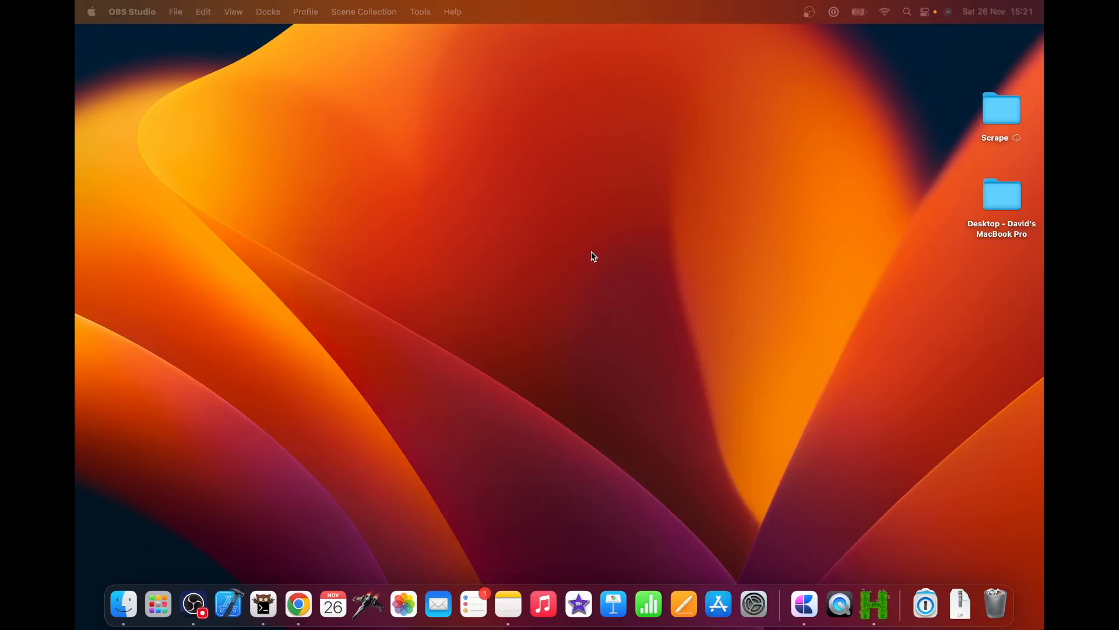
{"action": "mouse_move", "coordinate": [873, 604]}
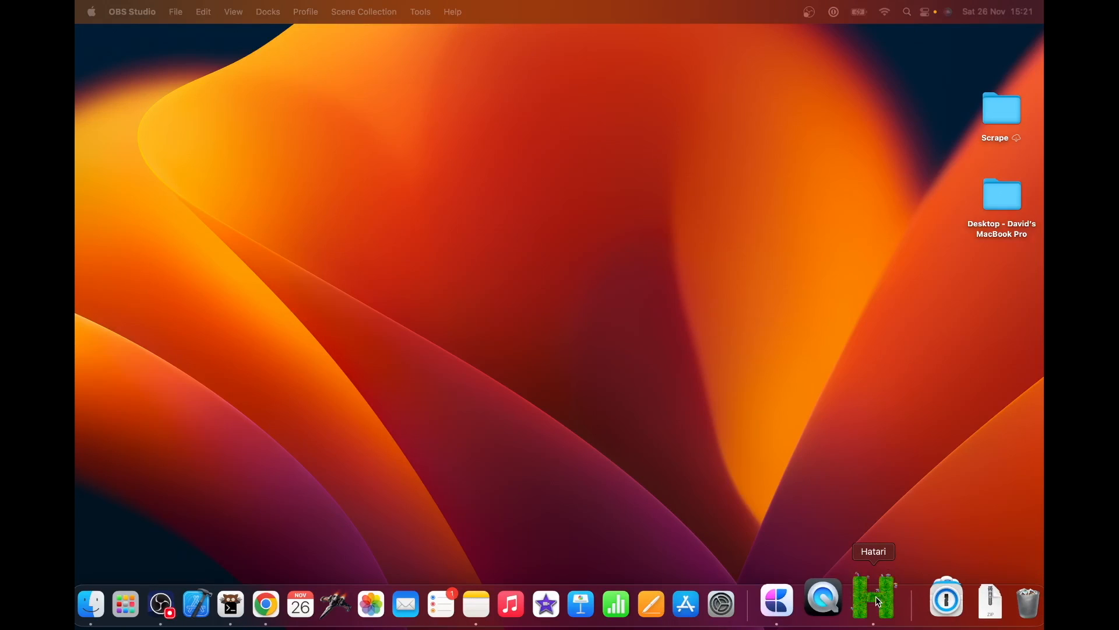
Relaunch Hatari from the Dock as a 1 MB ST and open its Preferences.
{"action": "left_click", "coordinate": [872, 603]}
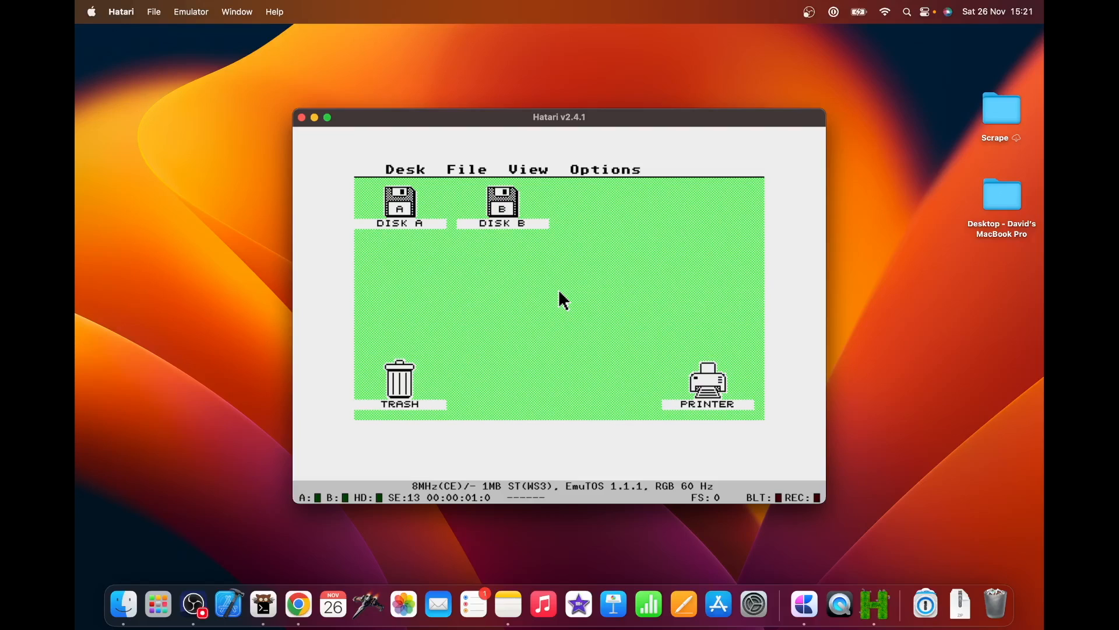
{"action": "mouse_move", "coordinate": [559, 298]}
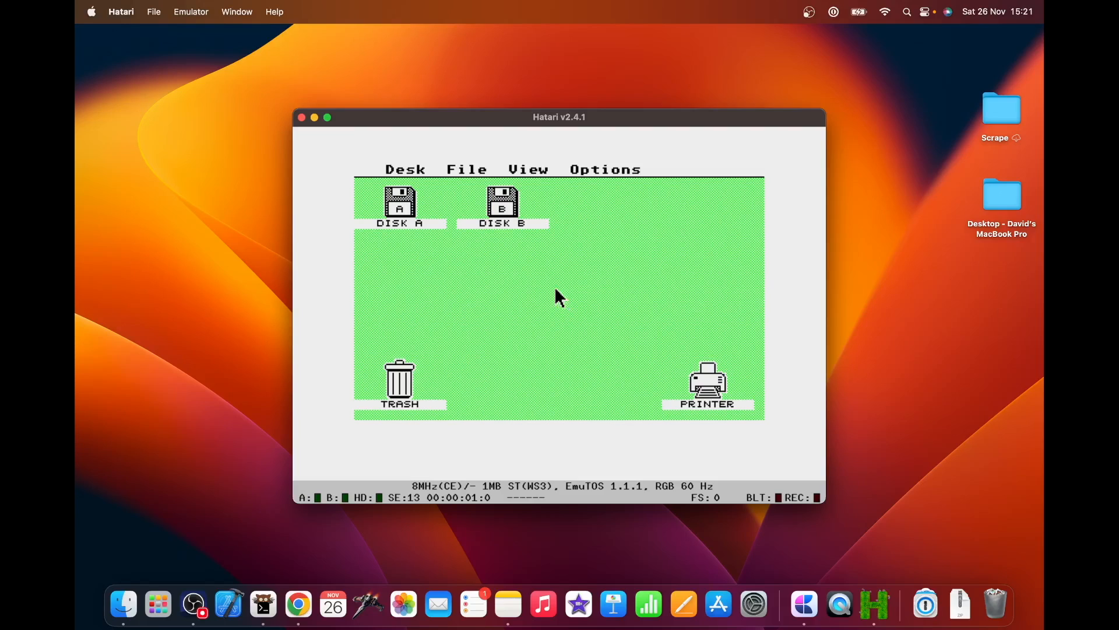
{"action": "mouse_move", "coordinate": [506, 270]}
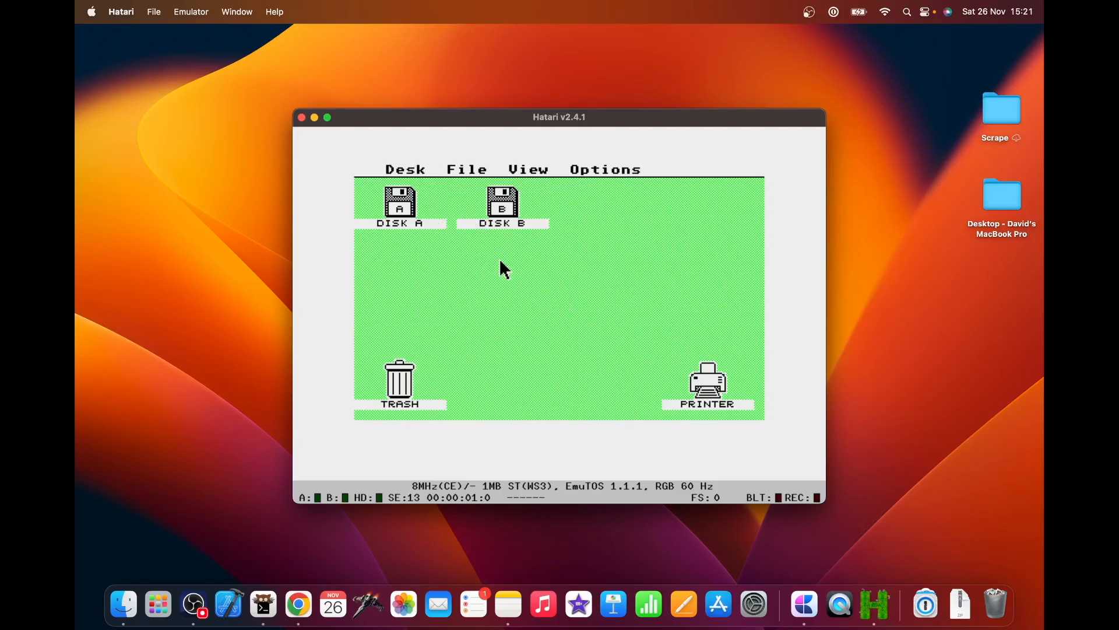
{"action": "mouse_move", "coordinate": [357, 172]}
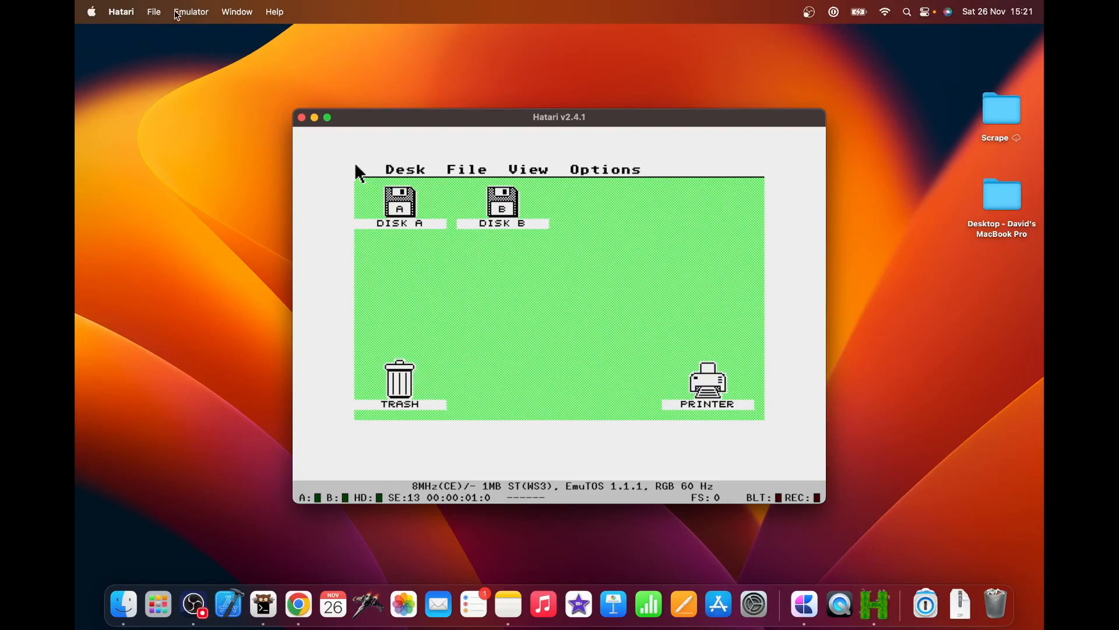
{"action": "left_click", "coordinate": [120, 12]}
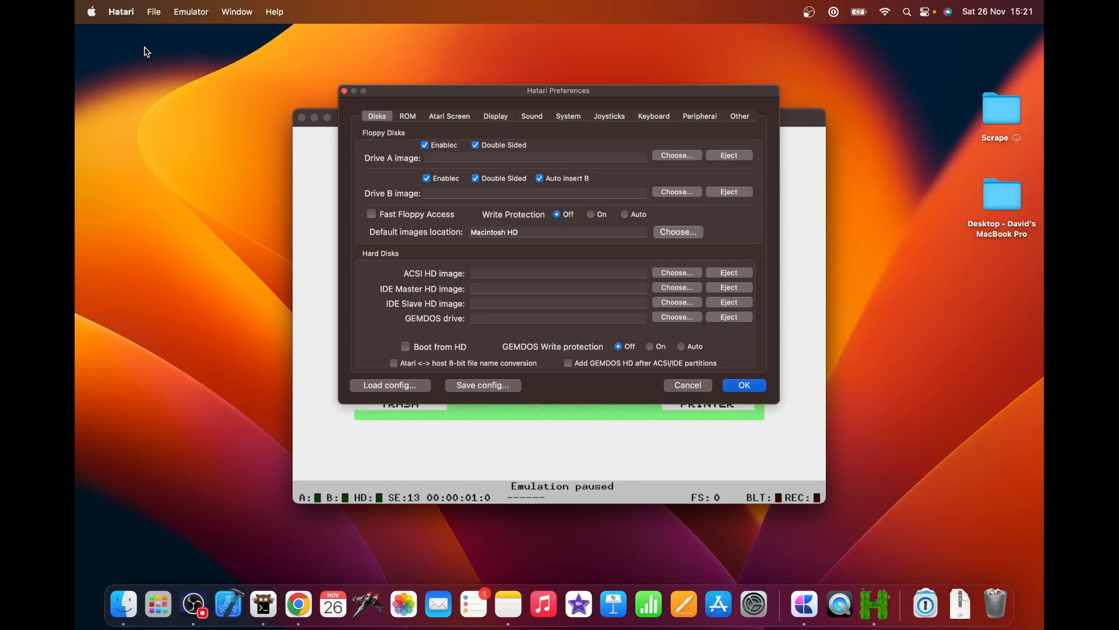
{"action": "mouse_move", "coordinate": [540, 130]}
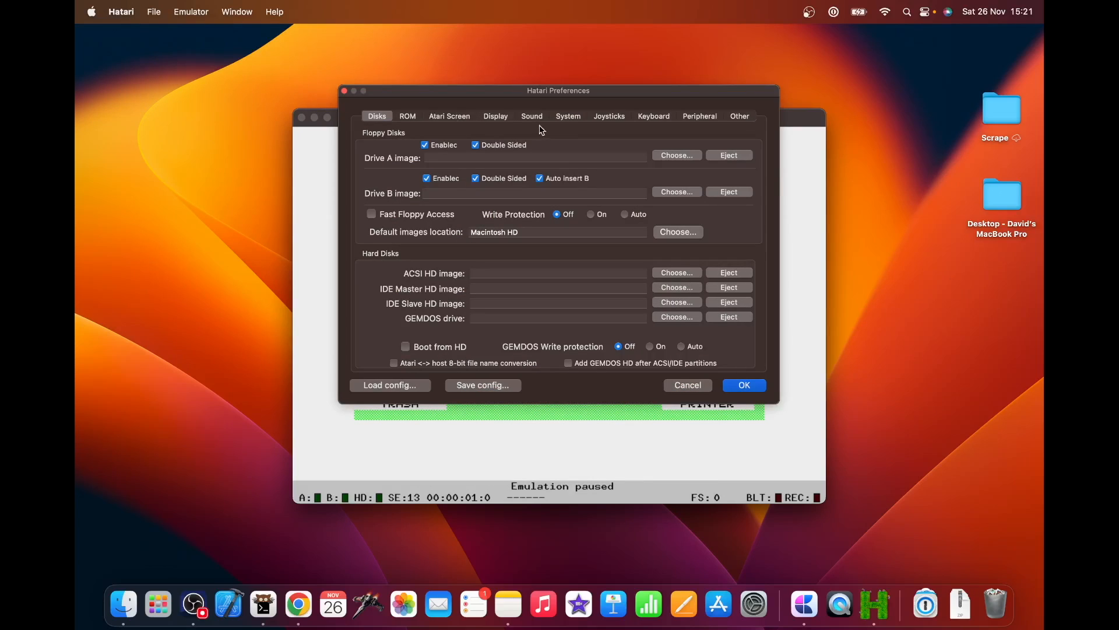
In the System settings, choose Mega STE as machine type with 4 MiB ST RAM.
{"action": "left_click", "coordinate": [567, 116]}
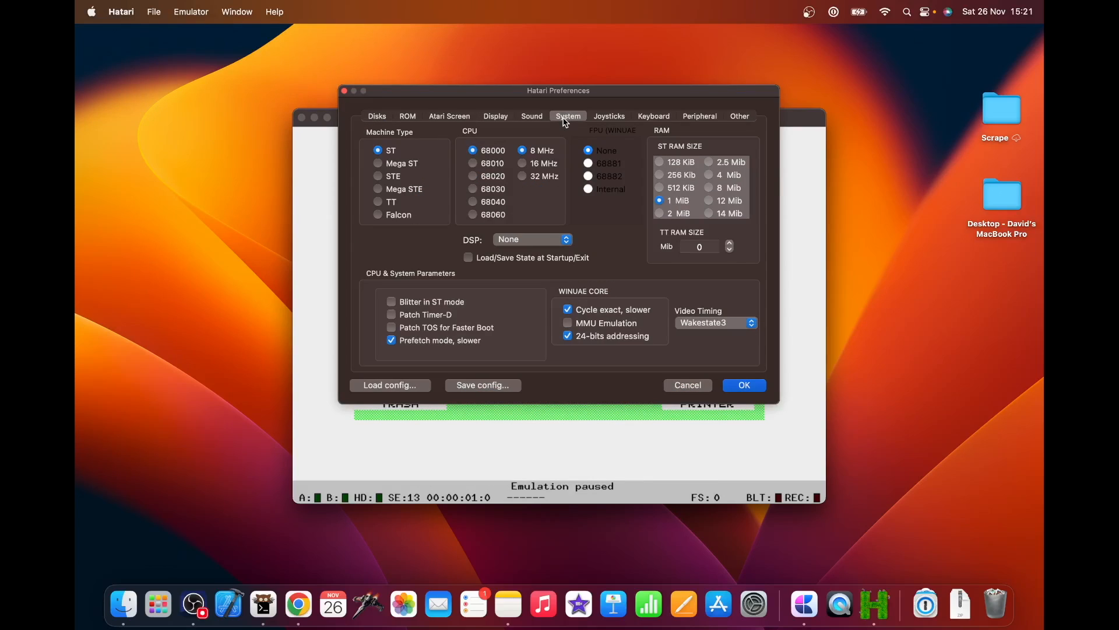
{"action": "left_click", "coordinate": [378, 189]}
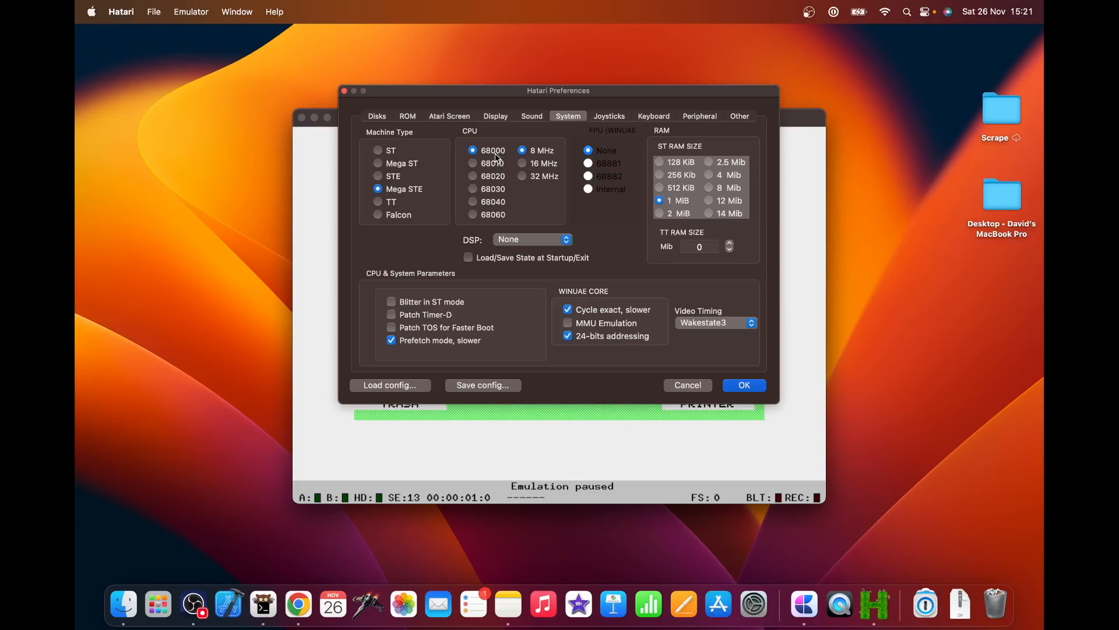
{"action": "mouse_move", "coordinate": [497, 219]}
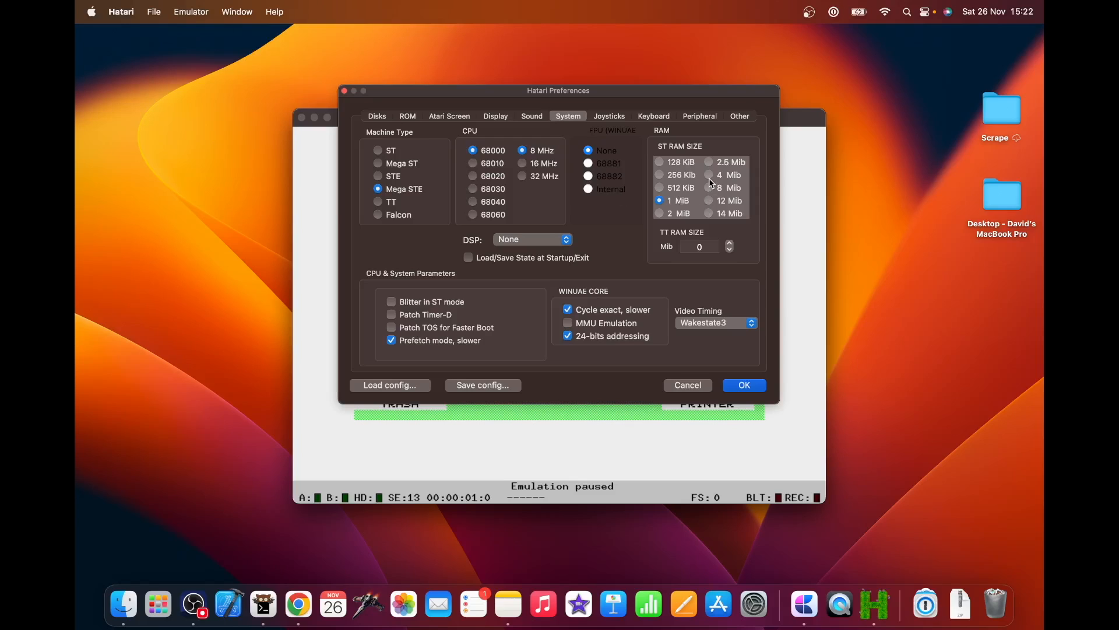
{"action": "left_click", "coordinate": [709, 175]}
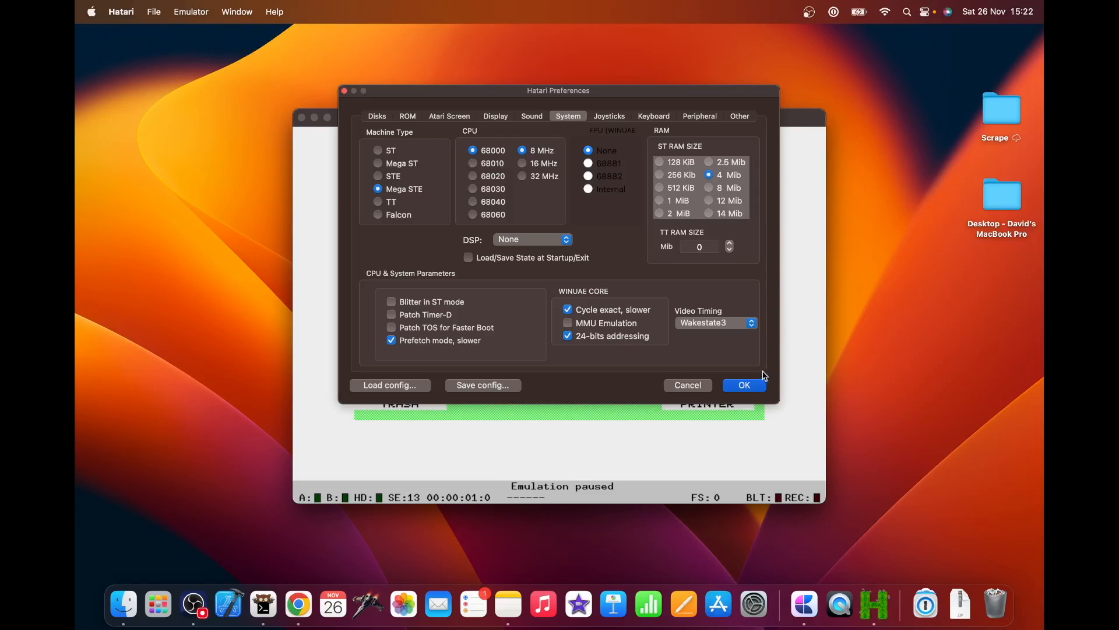
{"action": "mouse_move", "coordinate": [482, 394]}
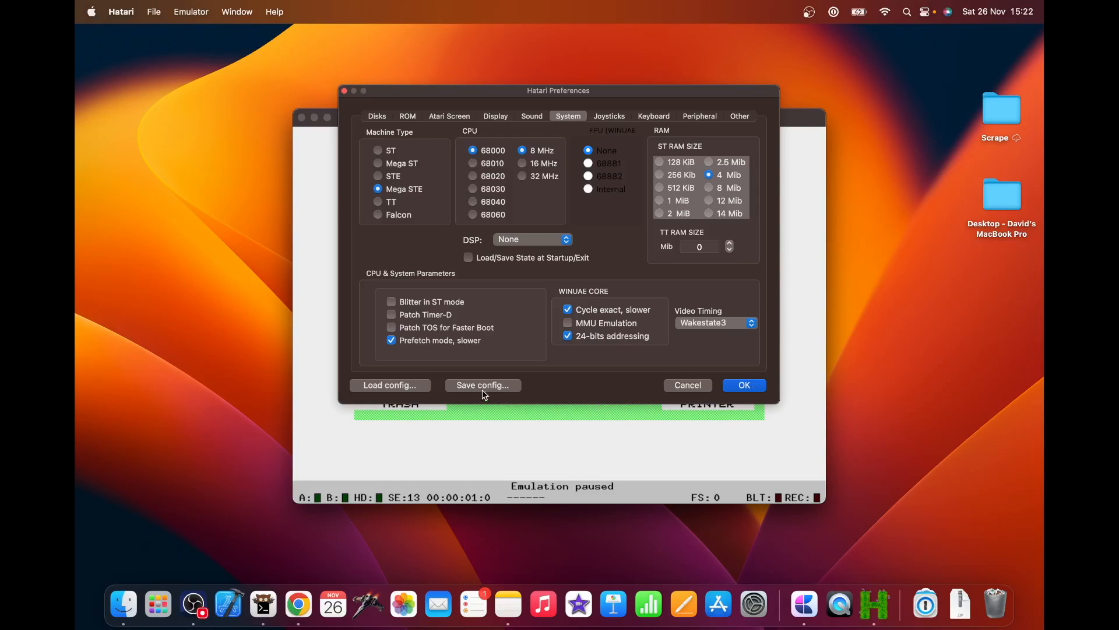
{"action": "mouse_move", "coordinate": [495, 388]}
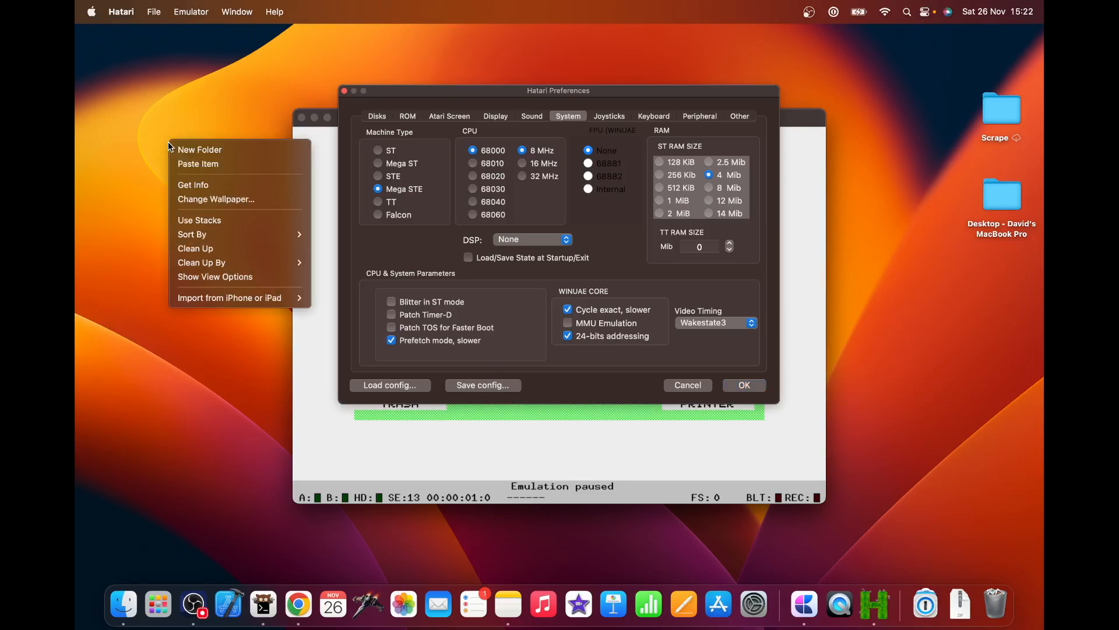
Create a new folder on the desktop and rename it 'Hatari'.
{"action": "left_click", "coordinate": [200, 149]}
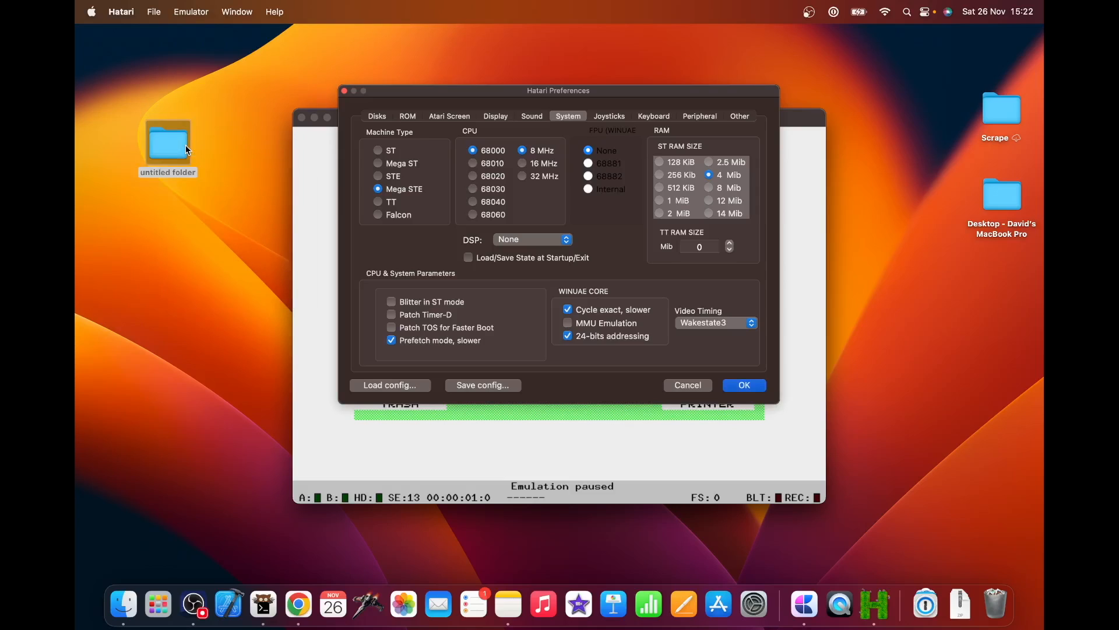
{"action": "mouse_move", "coordinate": [176, 147]}
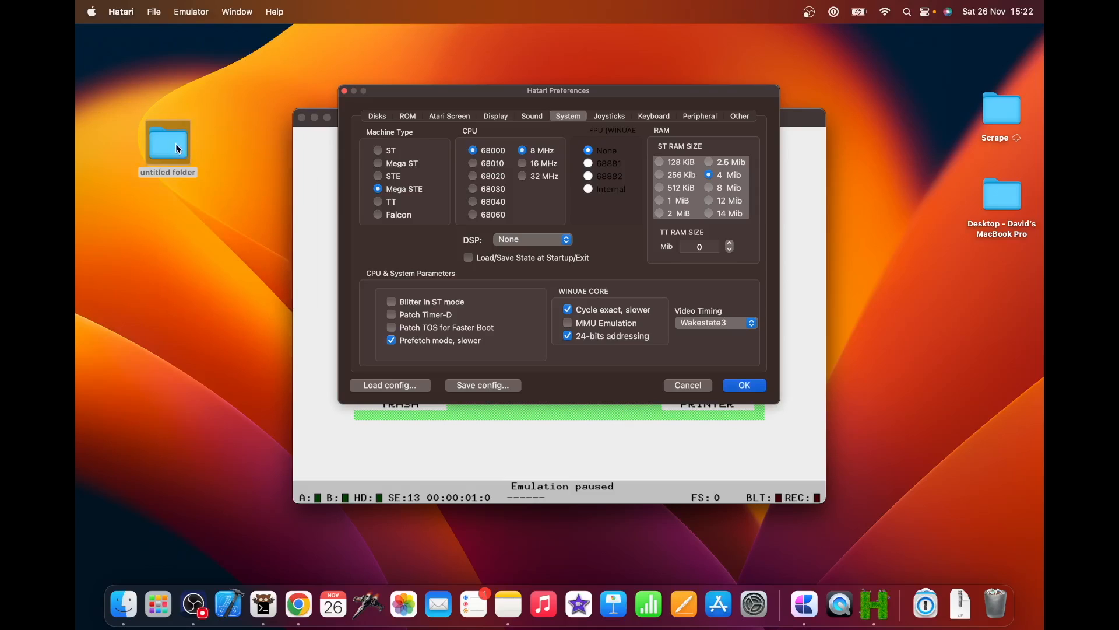
{"action": "left_click", "coordinate": [167, 144]}
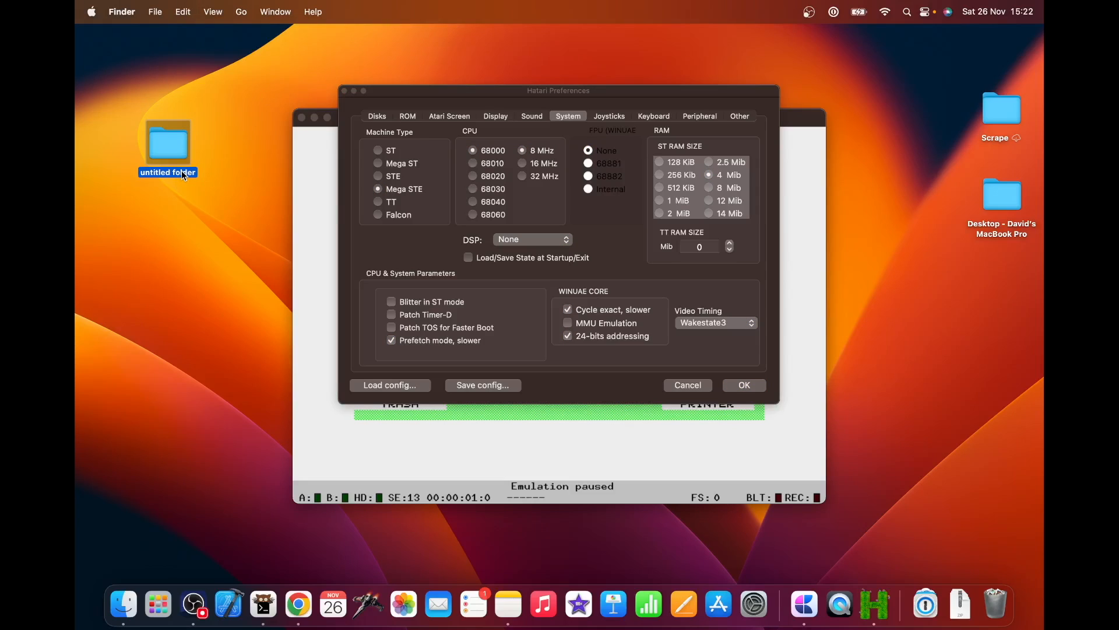
{"action": "type", "text": "Hatari"}
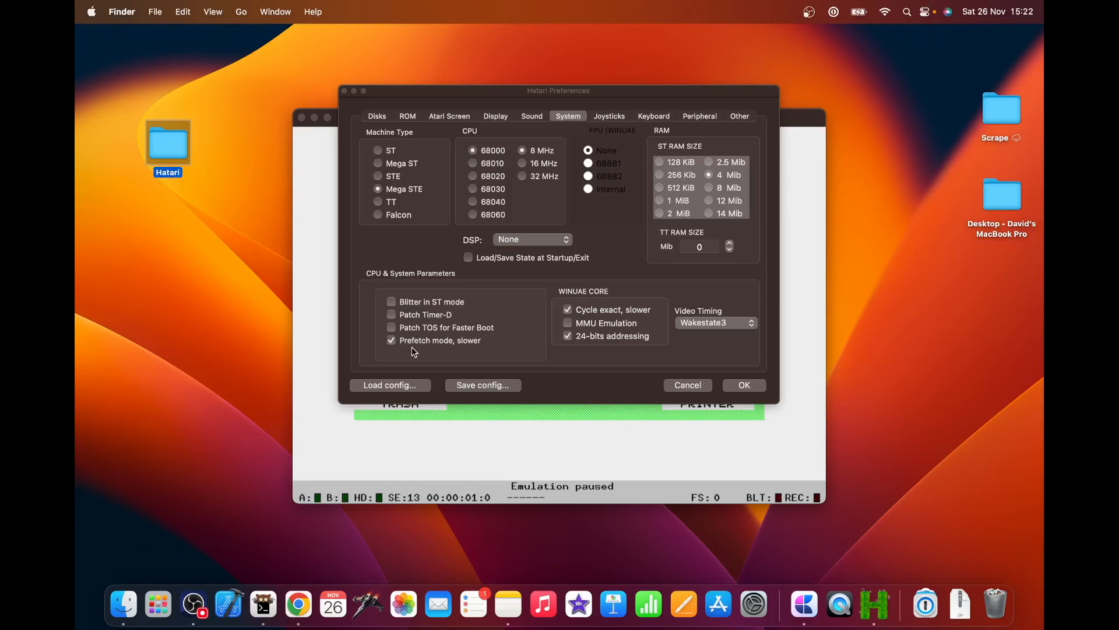
Save the Mega STE 4 MiB configuration as '4MB - STe' in the desktop Hatari folder.
{"action": "left_click", "coordinate": [482, 385]}
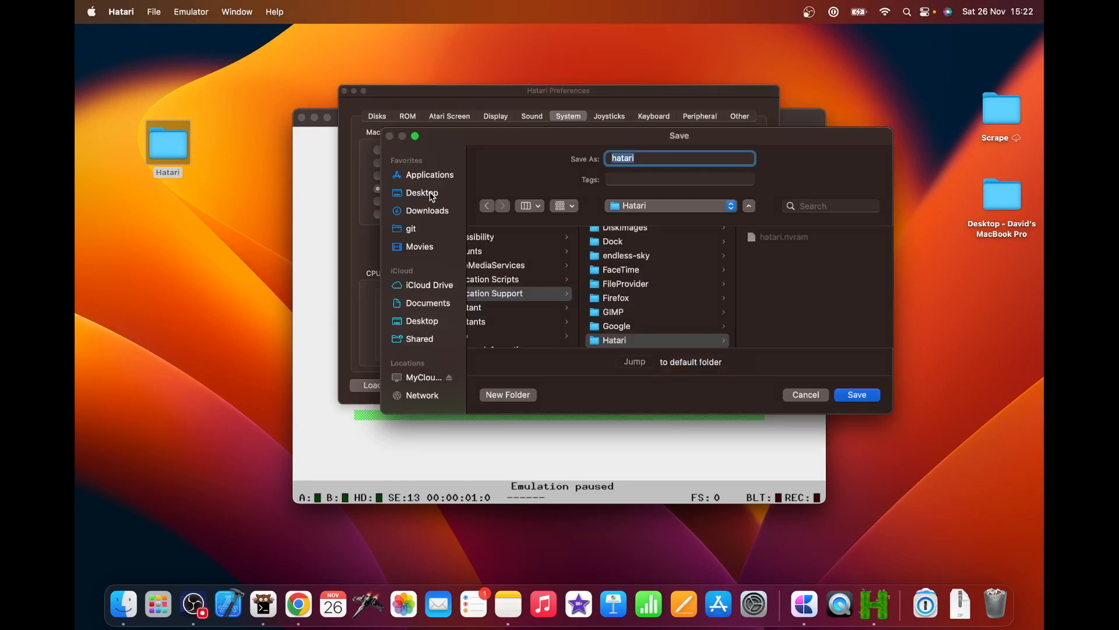
{"action": "left_click", "coordinate": [422, 192]}
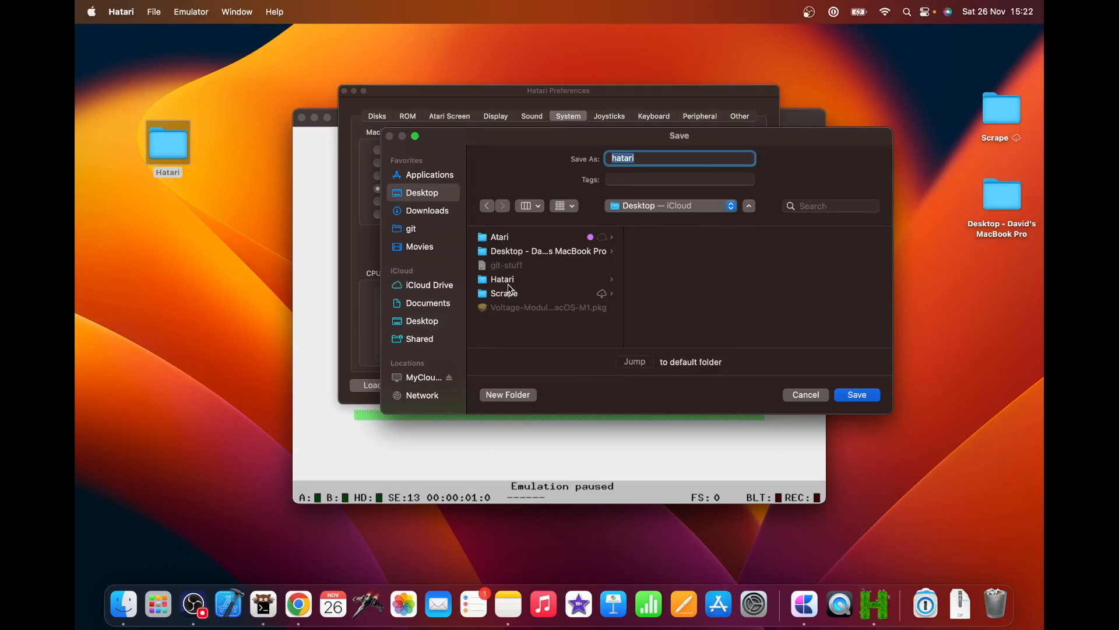
{"action": "left_click", "coordinate": [502, 279]}
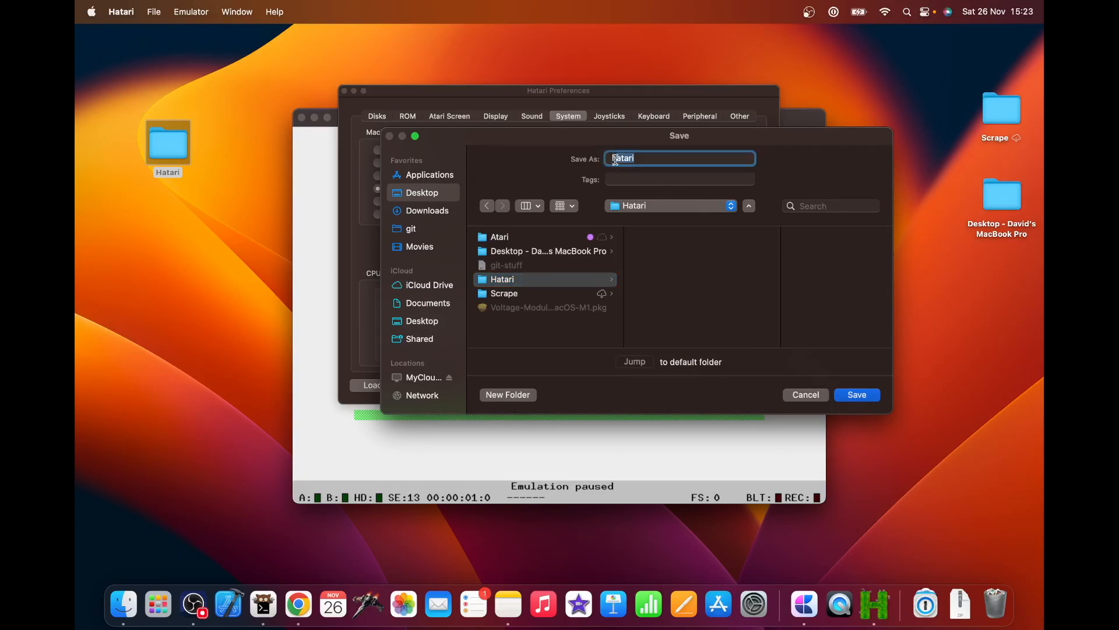
{"action": "type", "text": "hatari"}
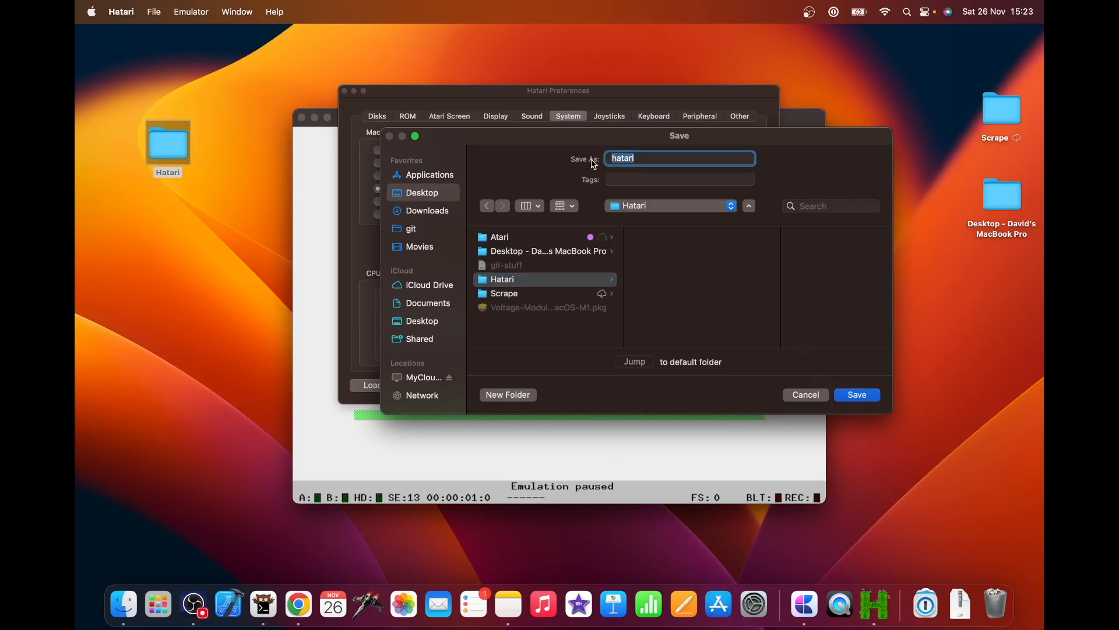
{"action": "type", "text": "4MB - S"}
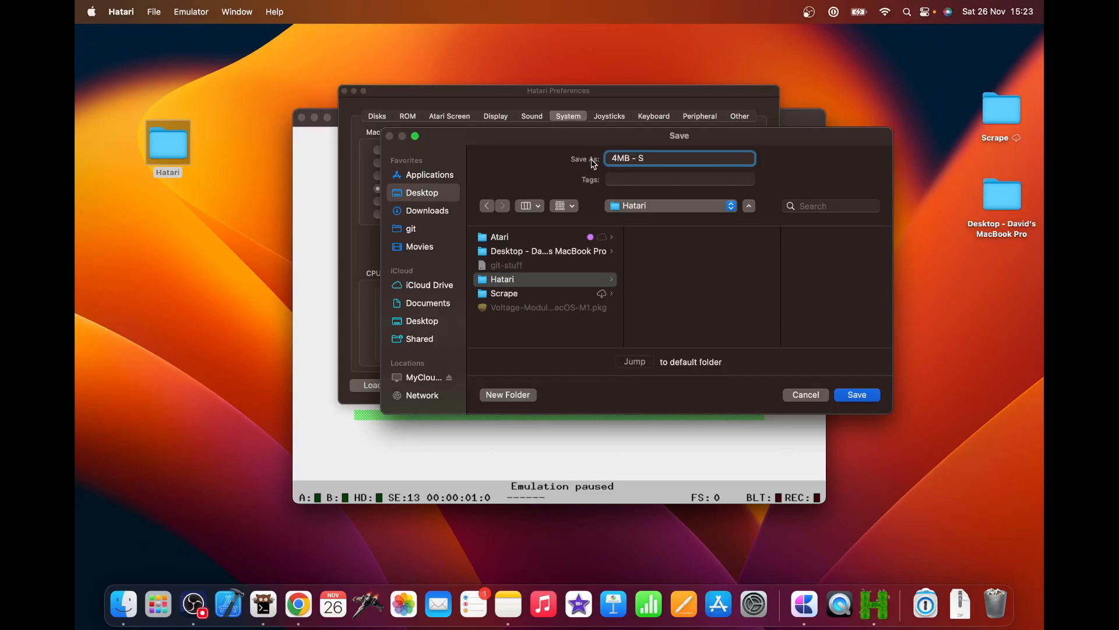
{"action": "type", "text": "Te"}
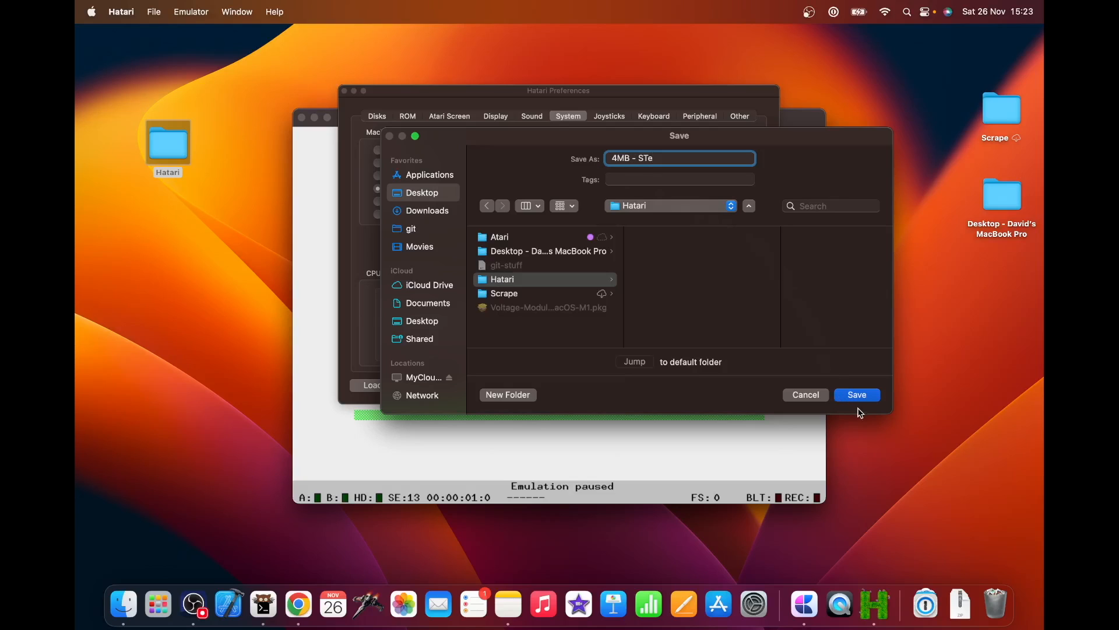
{"action": "left_click", "coordinate": [857, 394]}
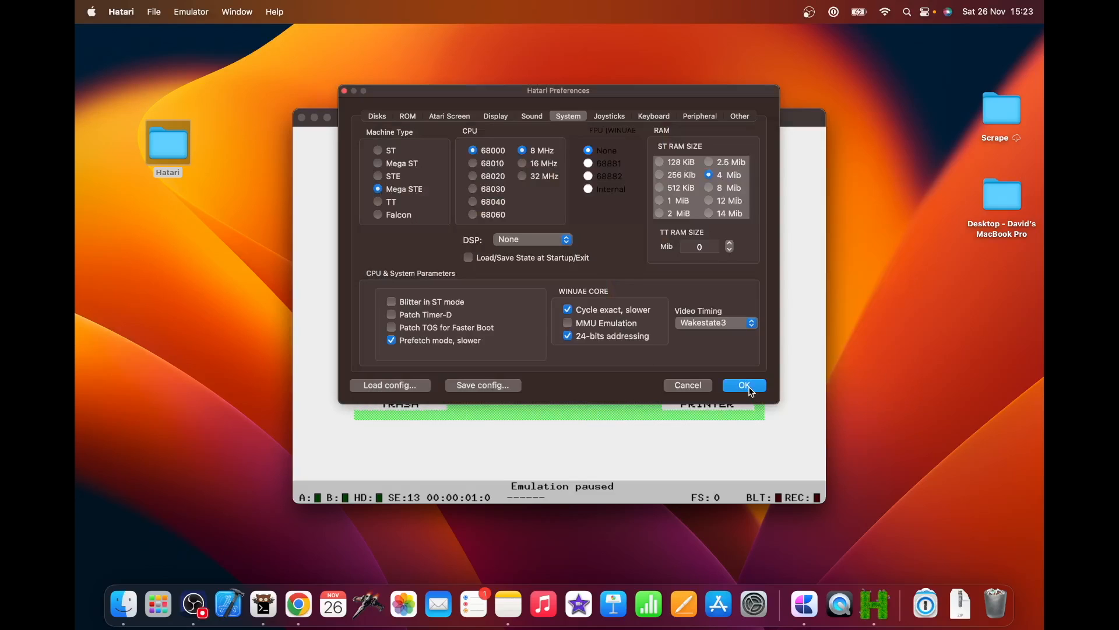
Apply the Mega STE preferences, then quit Hatari, confirming despite unsaved data.
{"action": "left_click", "coordinate": [743, 385]}
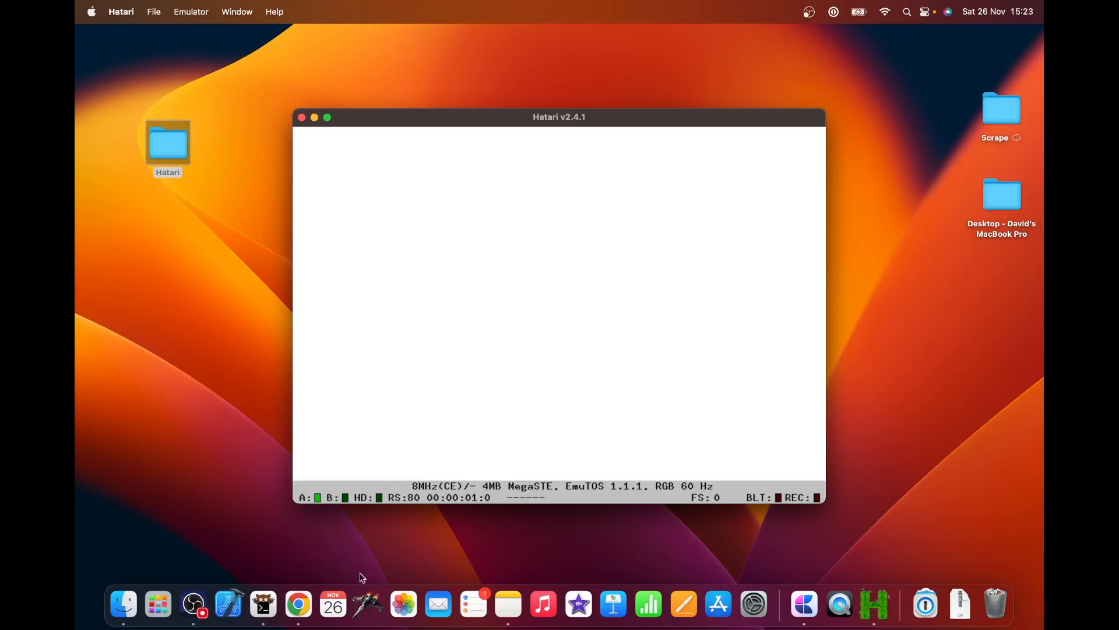
{"action": "left_click", "coordinate": [121, 12]}
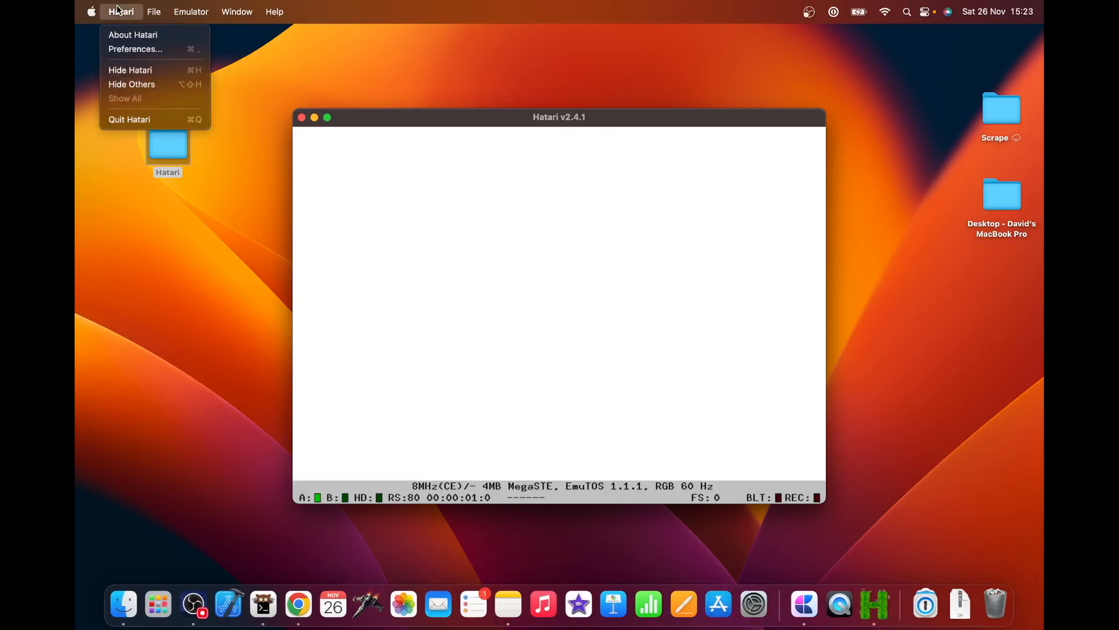
{"action": "left_click", "coordinate": [129, 119]}
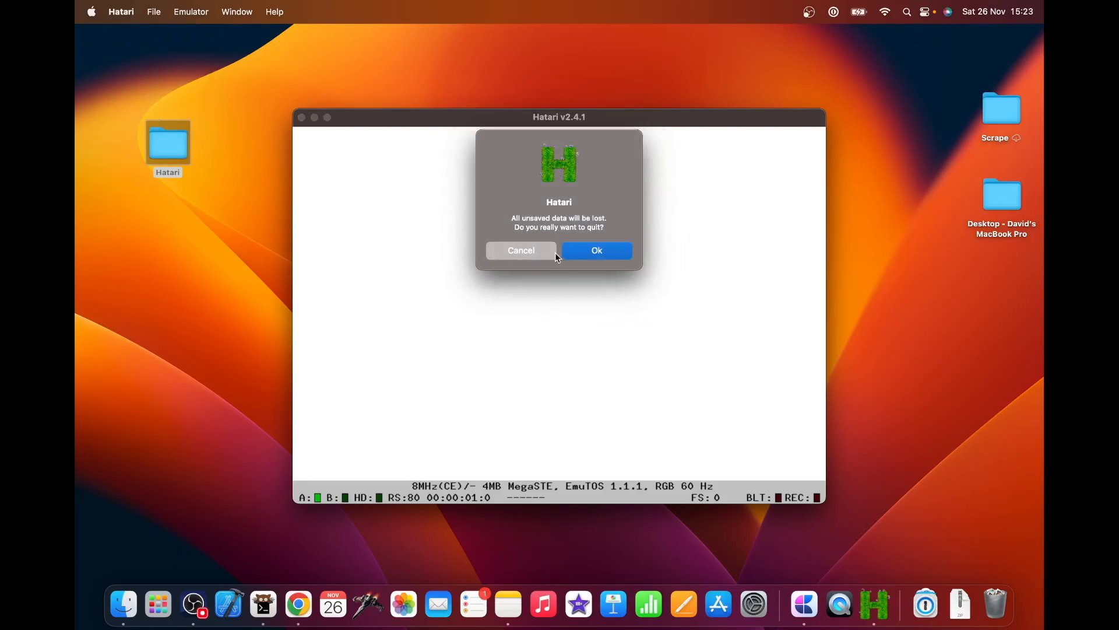
{"action": "left_click", "coordinate": [596, 250]}
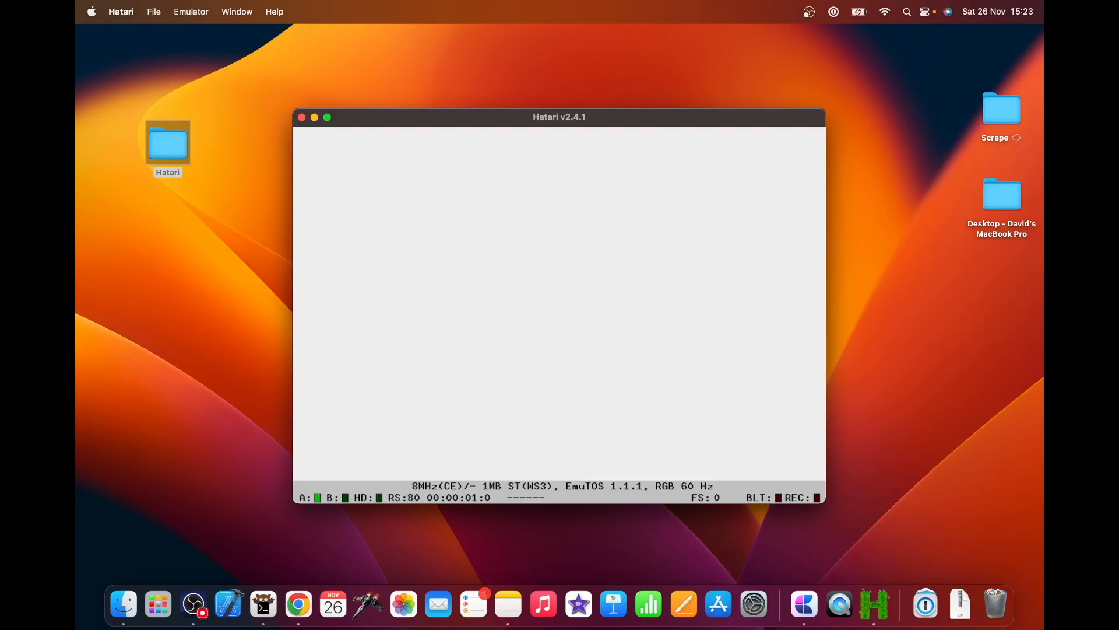
{"action": "mouse_move", "coordinate": [146, 16]}
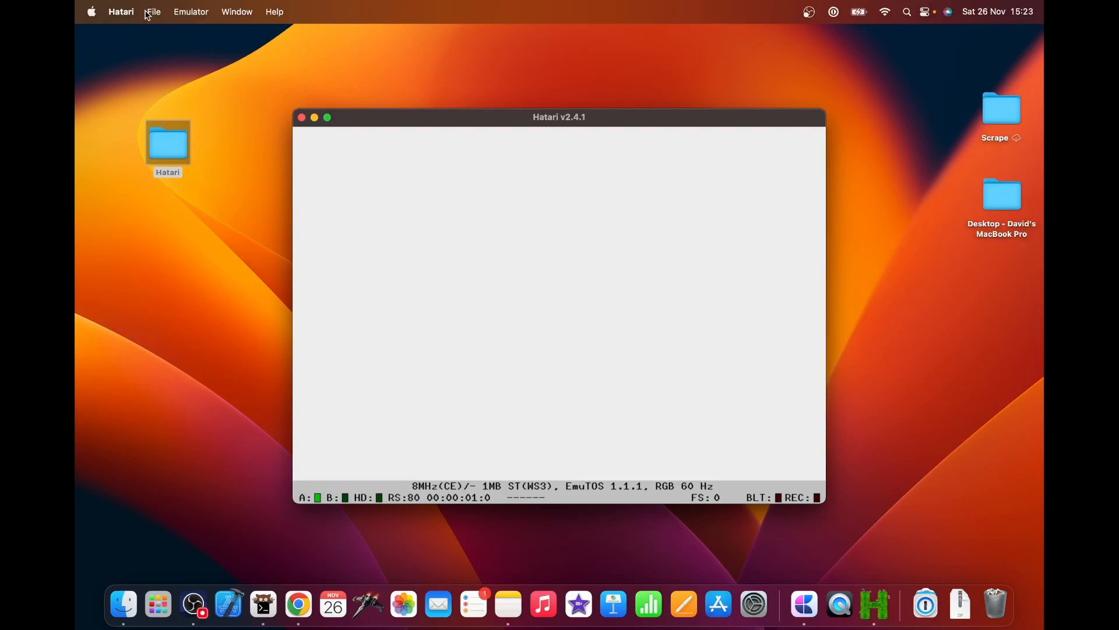
Open Hatari Preferences, dismissing the file picker without loading anything.
{"action": "left_click", "coordinate": [120, 11]}
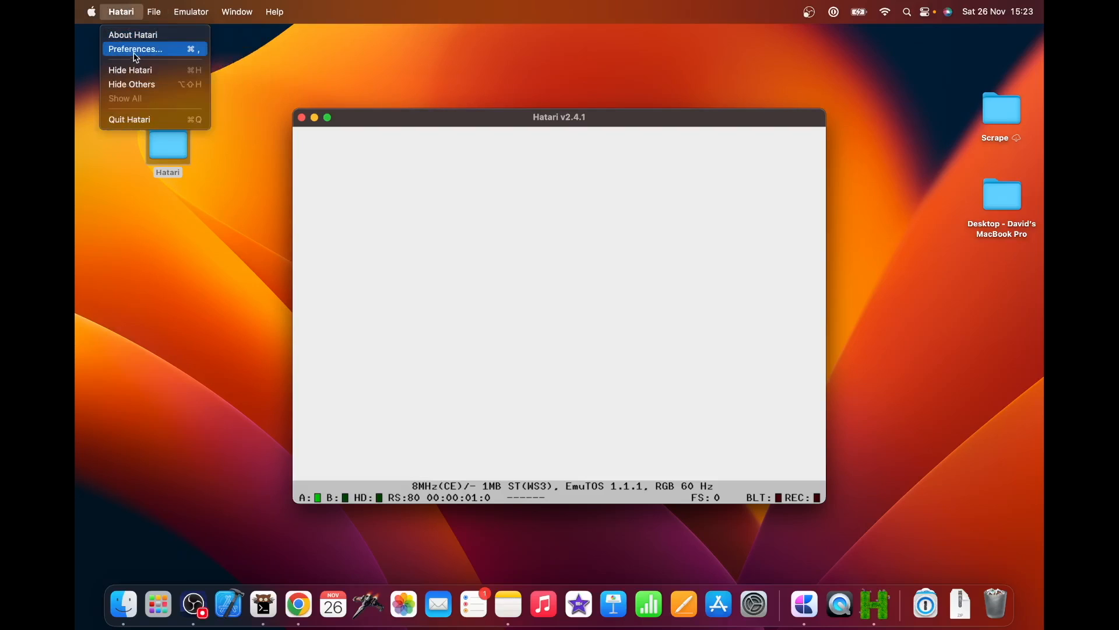
{"action": "left_click", "coordinate": [134, 48]}
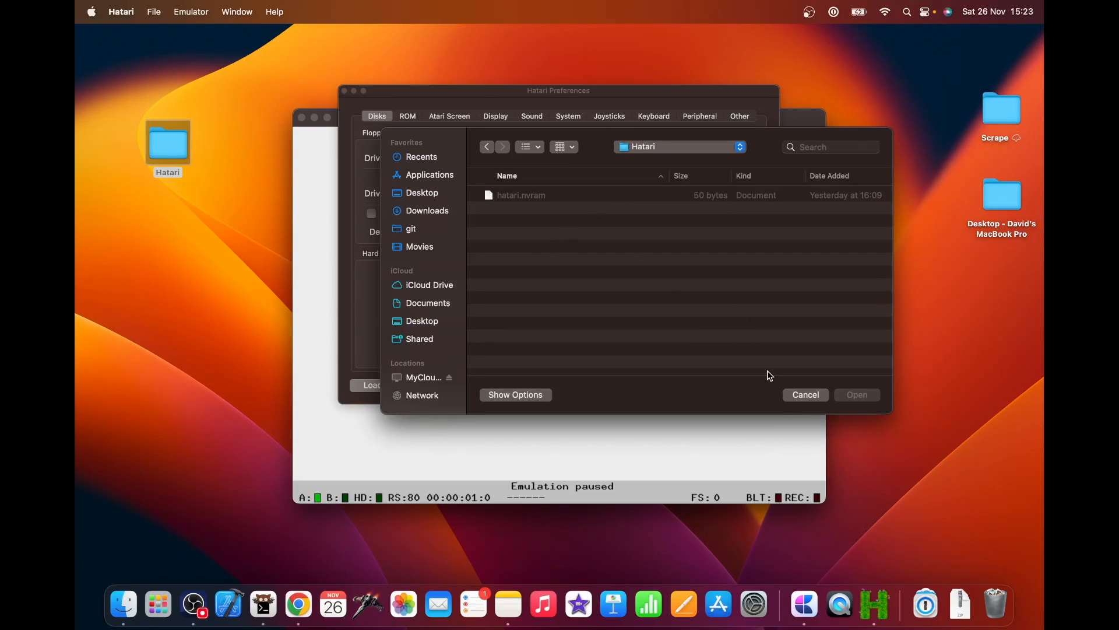
{"action": "left_click", "coordinate": [805, 394]}
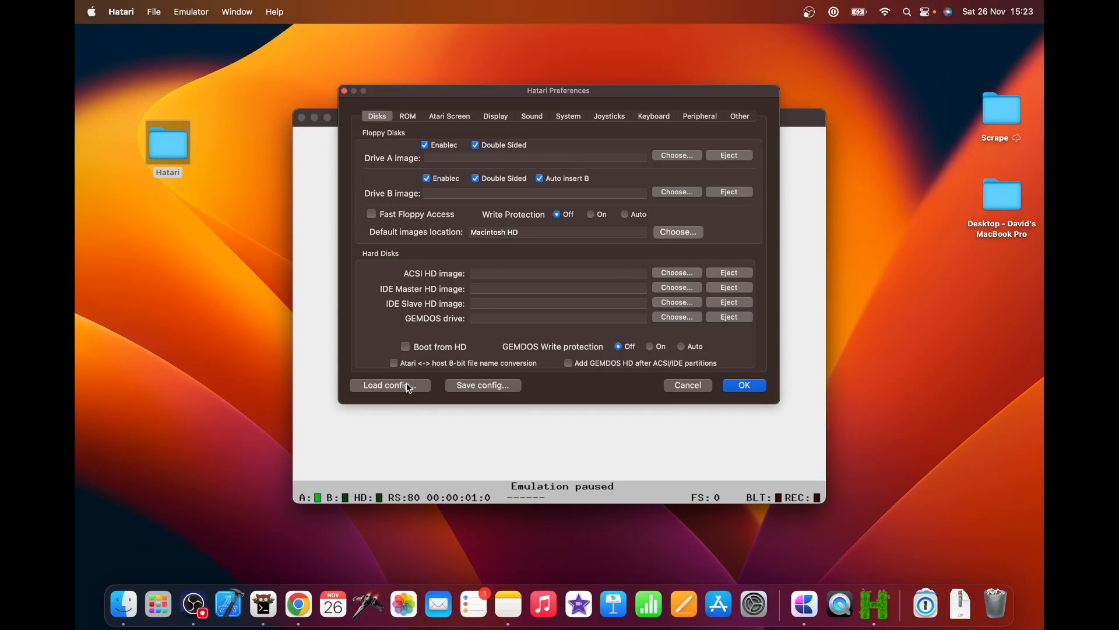
Load '4MB - STe.cfg' from the desktop Hatari folder.
{"action": "left_click", "coordinate": [390, 384]}
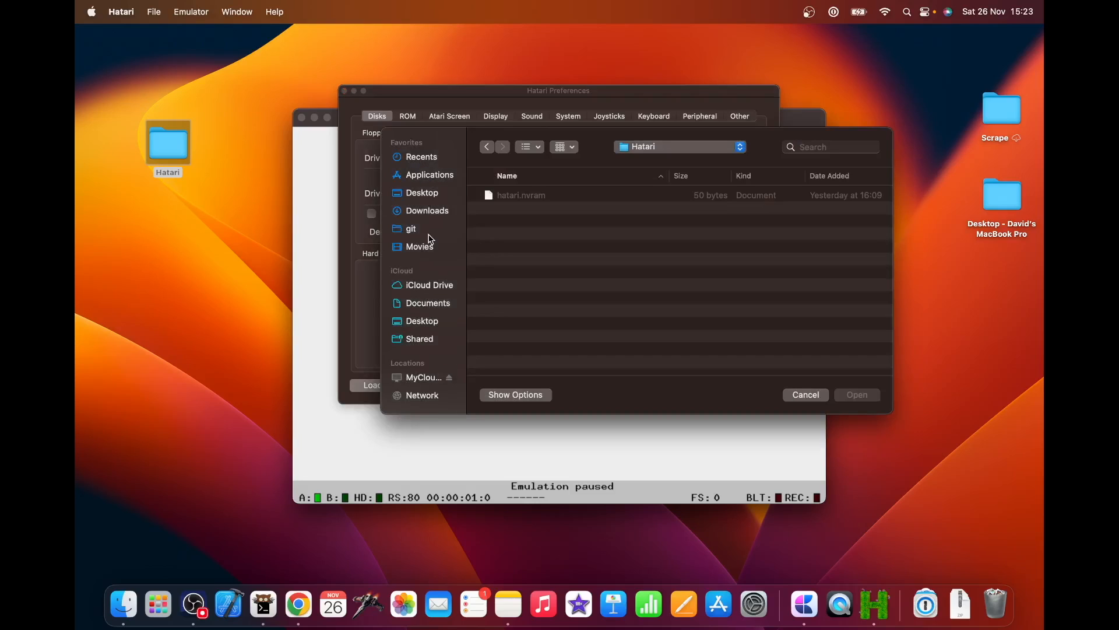
{"action": "left_click", "coordinate": [422, 193]}
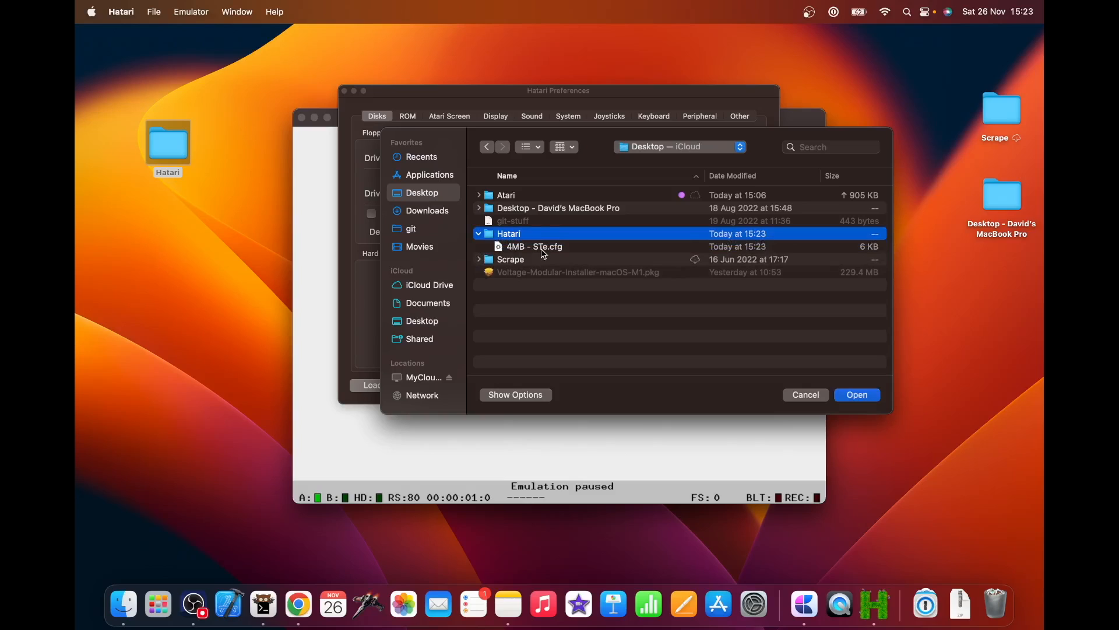
{"action": "left_click", "coordinate": [533, 246]}
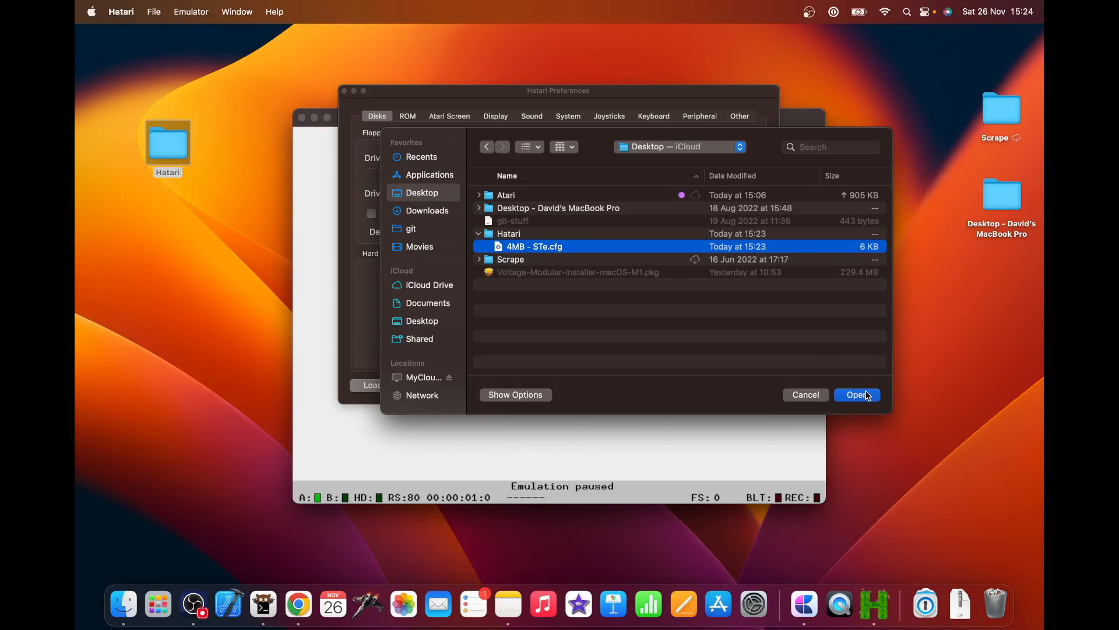
{"action": "left_click", "coordinate": [857, 394]}
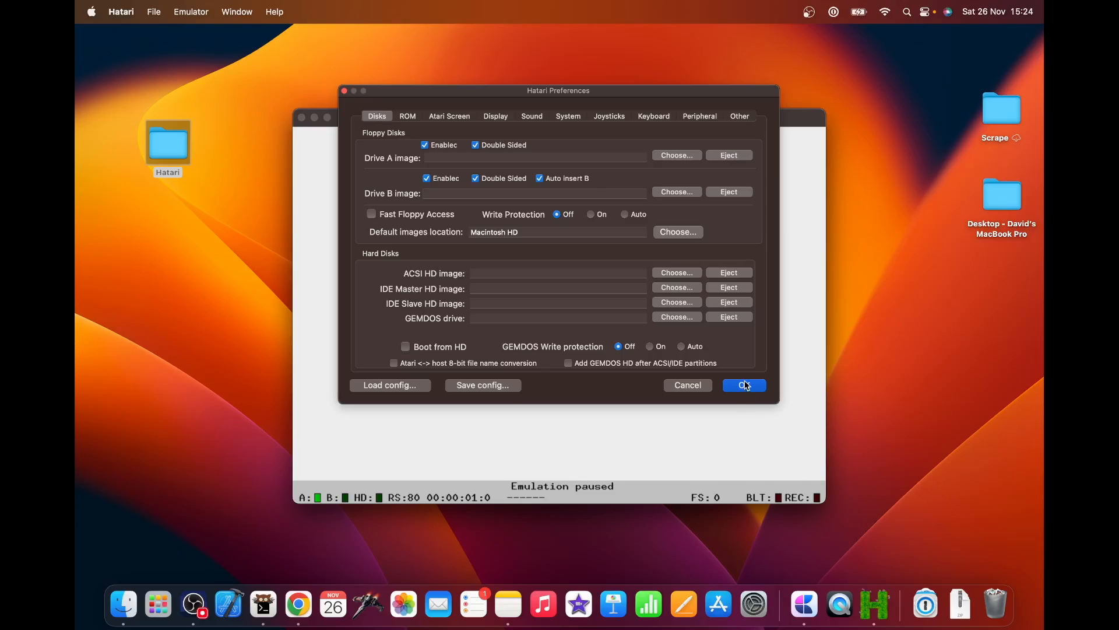
Accept the loaded preferences and reset into EmuTOS as a 4MB Mega STE.
{"action": "left_click", "coordinate": [742, 385]}
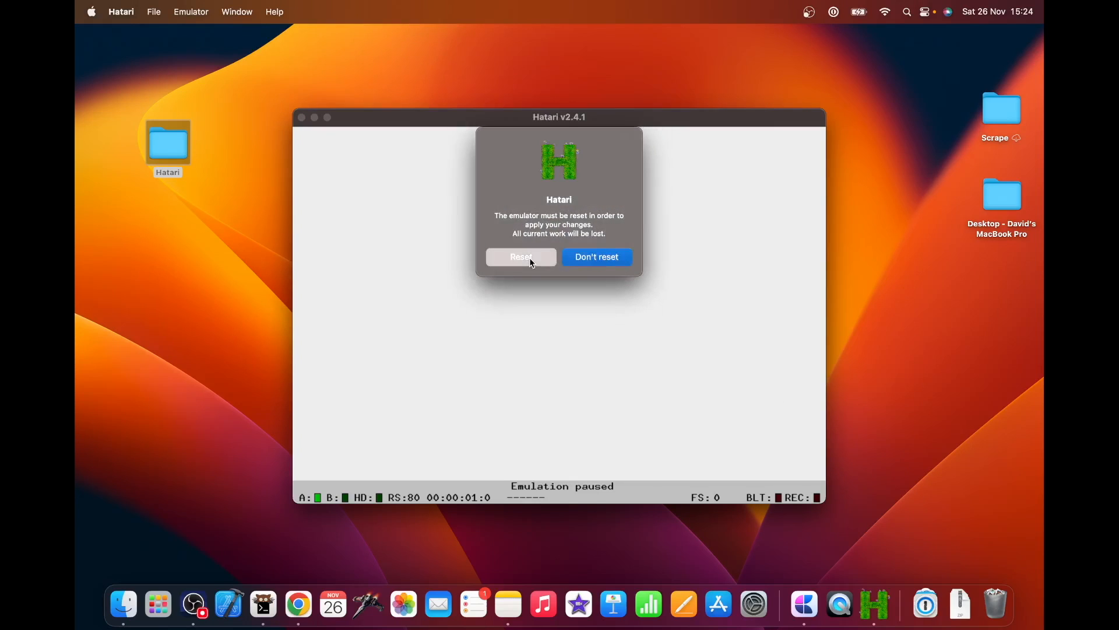
{"action": "left_click", "coordinate": [520, 257]}
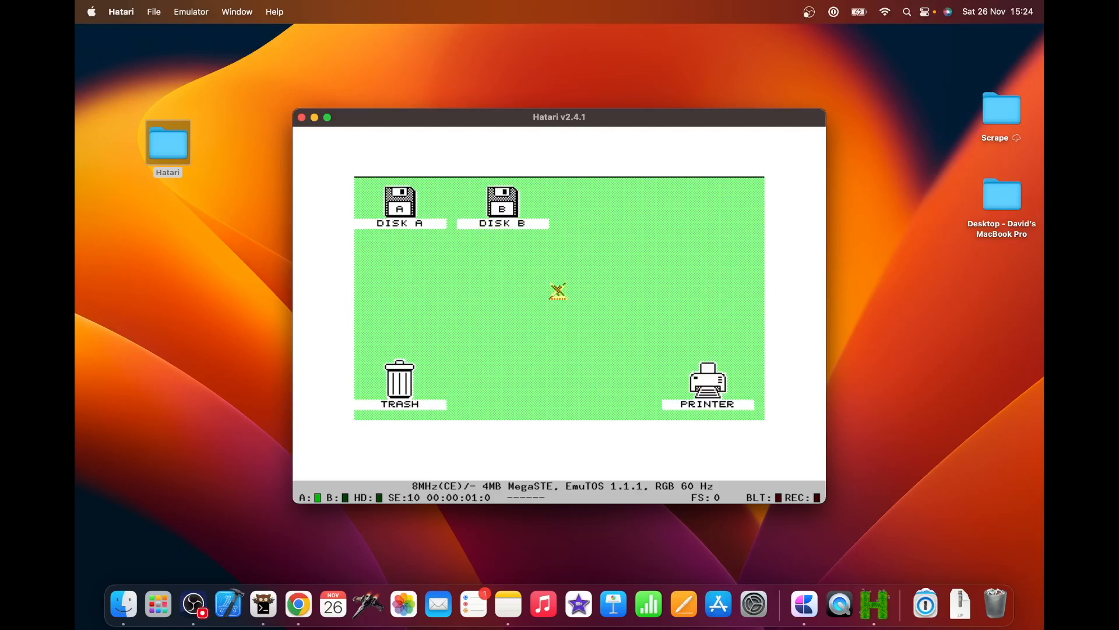
Change the EmuTOS desktop resolution via Options and confirm the switch to medium.
{"action": "left_click", "coordinate": [604, 169]}
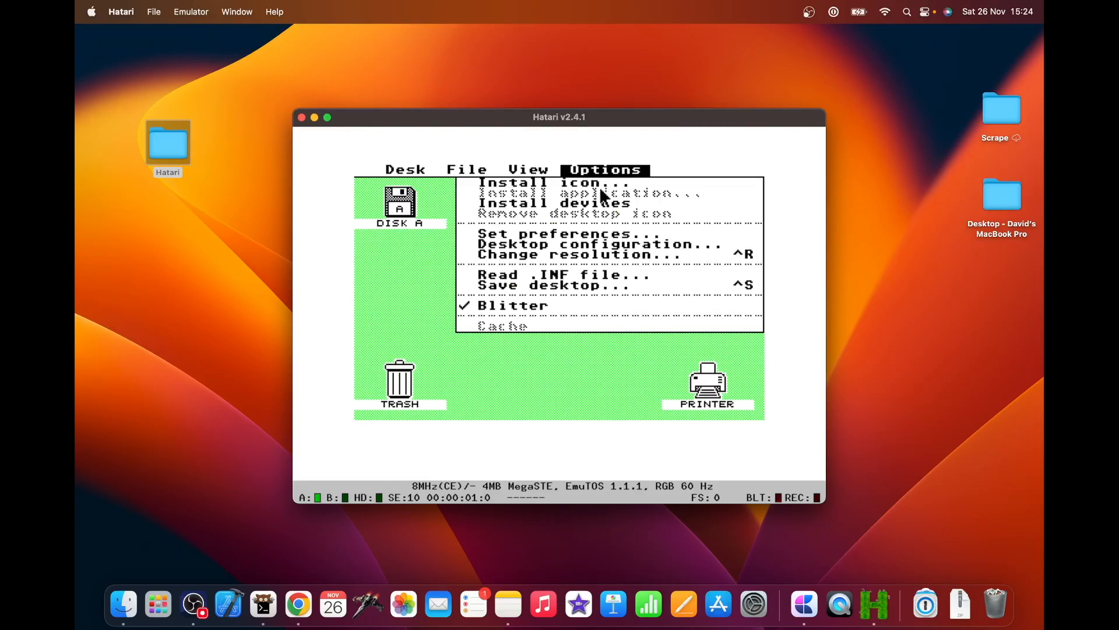
{"action": "left_click", "coordinate": [578, 255]}
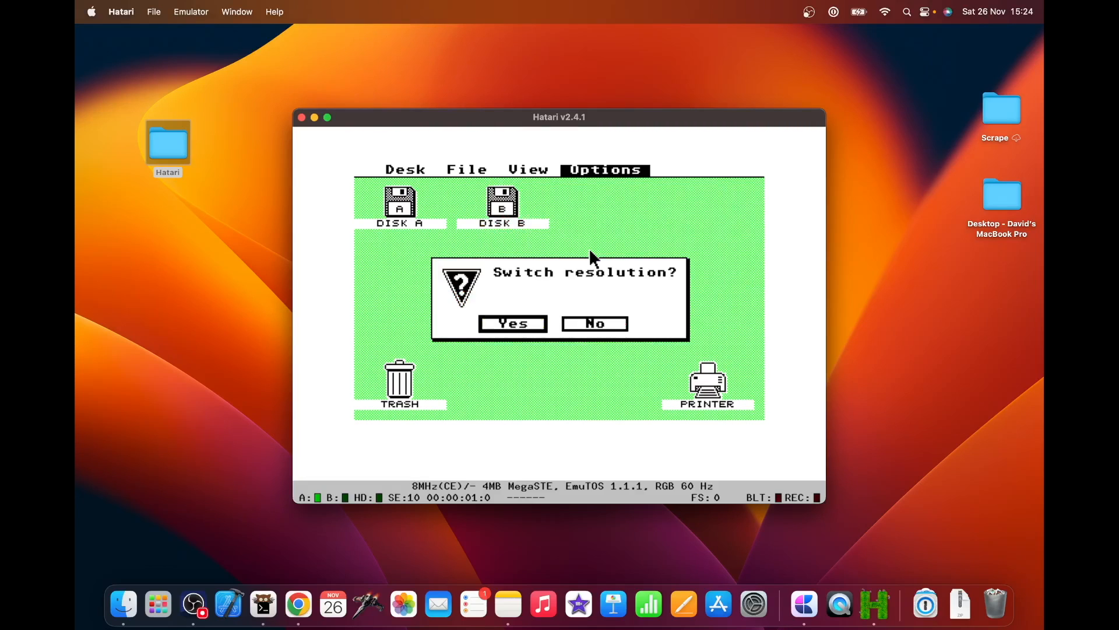
{"action": "left_click", "coordinate": [512, 323]}
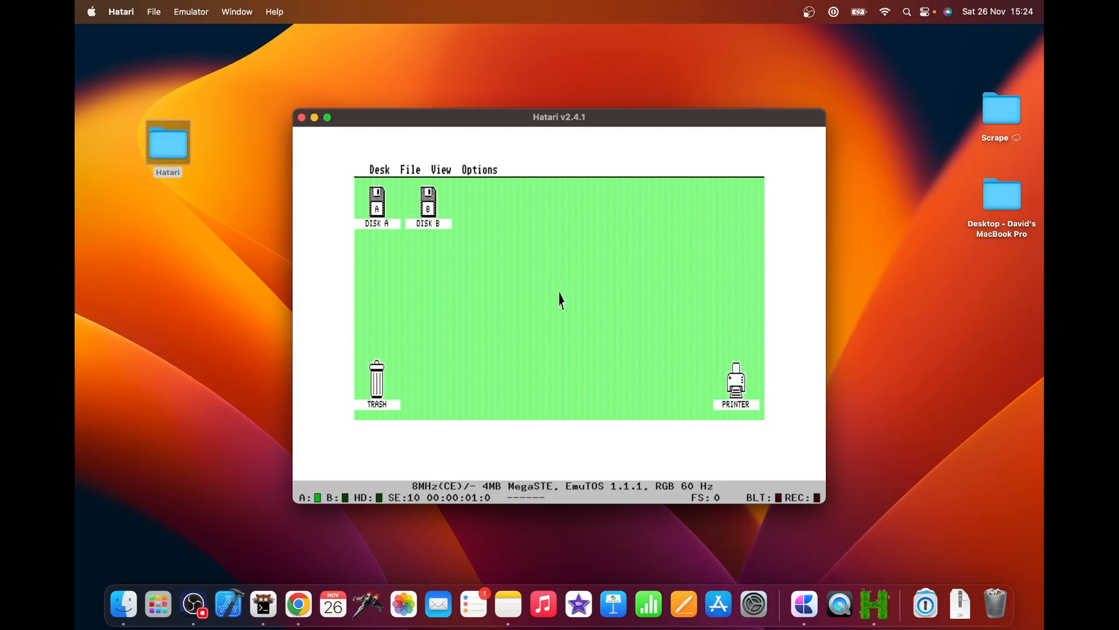
Save the desktop via Options > Save desktop, confirm, then cancel the Drive A: not responding alert.
{"action": "left_click", "coordinate": [478, 169]}
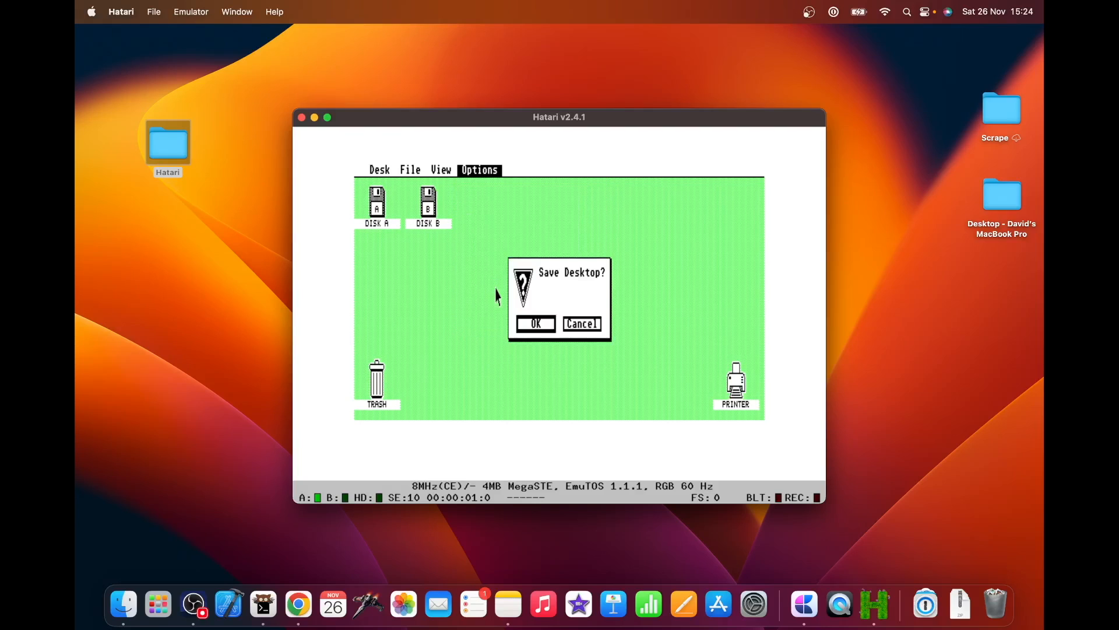
{"action": "left_click", "coordinate": [534, 323]}
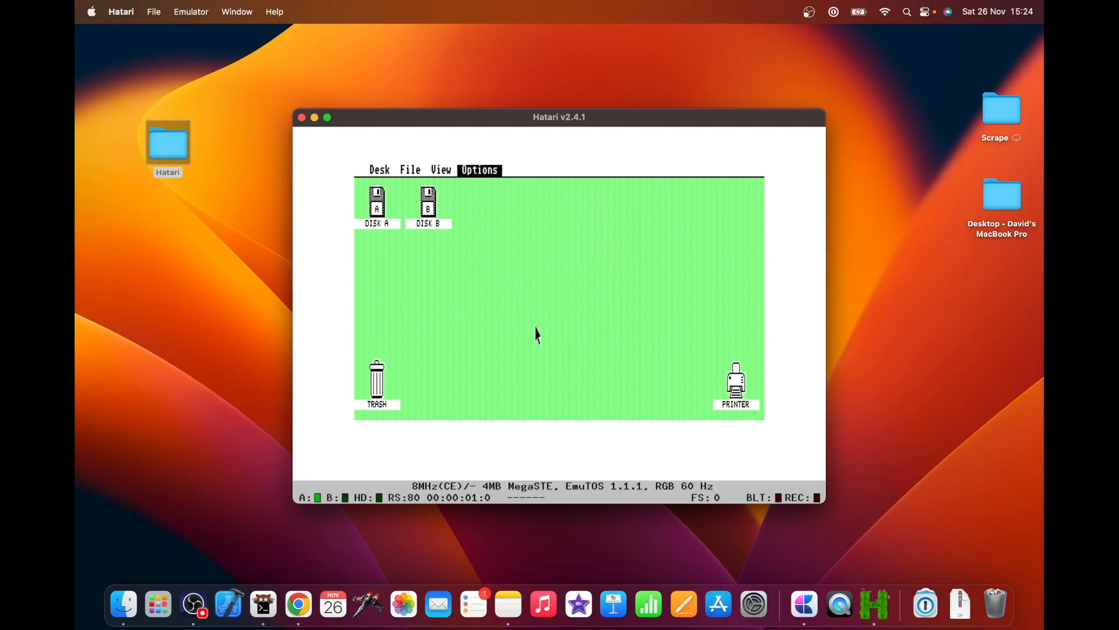
{"action": "double_click", "coordinate": [376, 203]}
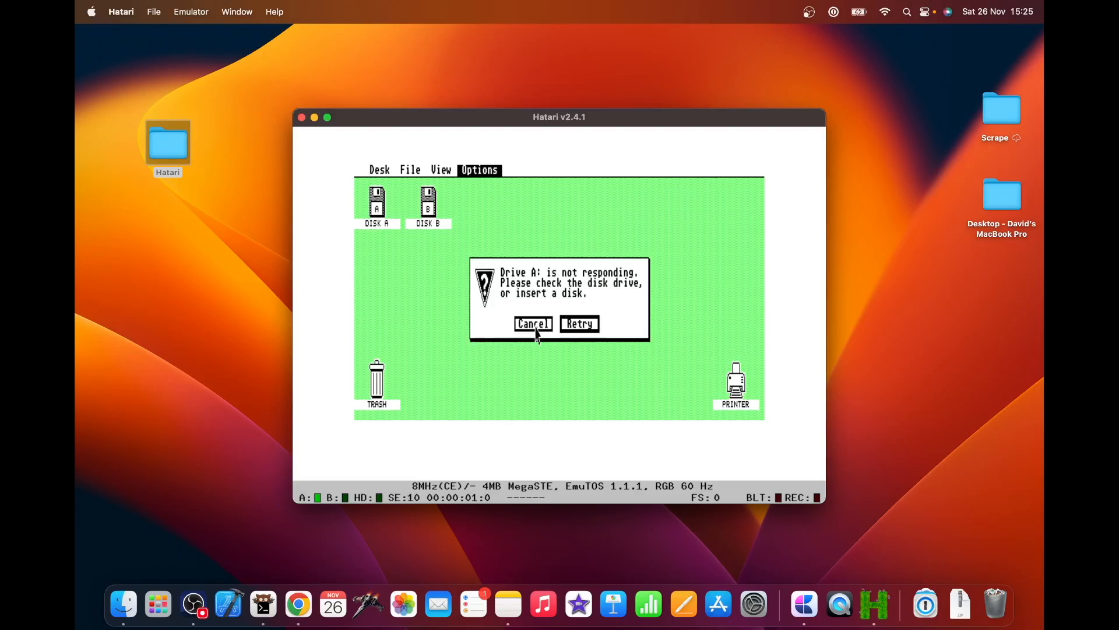
{"action": "left_click", "coordinate": [578, 323]}
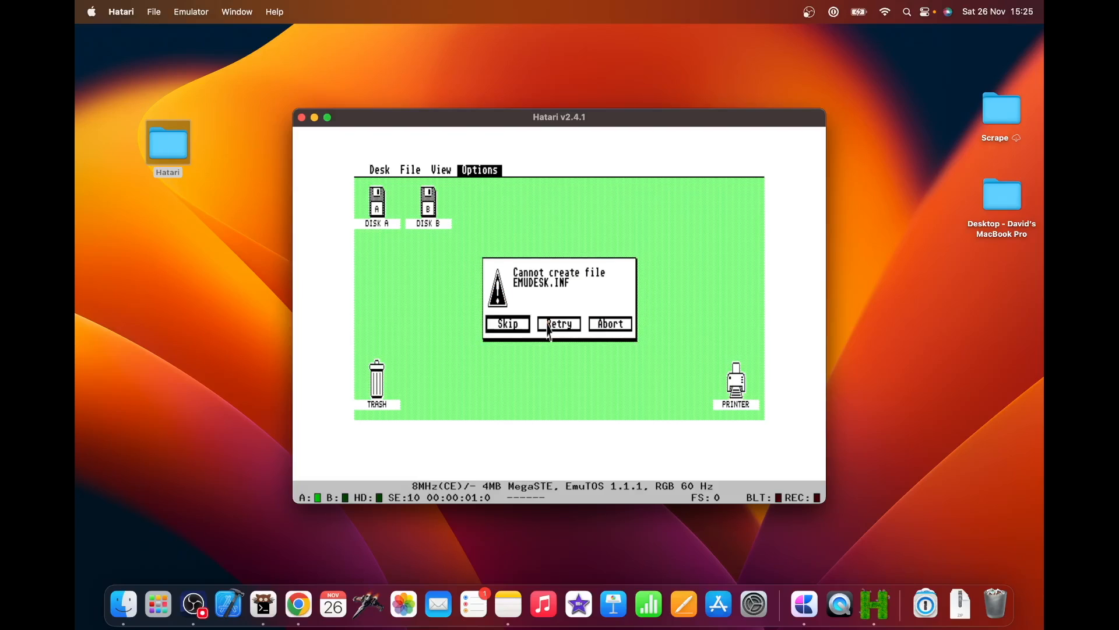